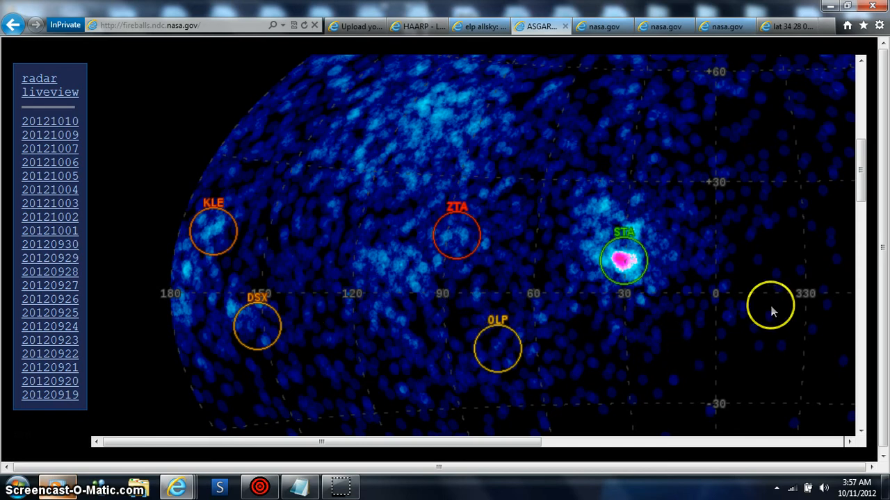
{"action": "mouse_move", "coordinate": [866, 217]}
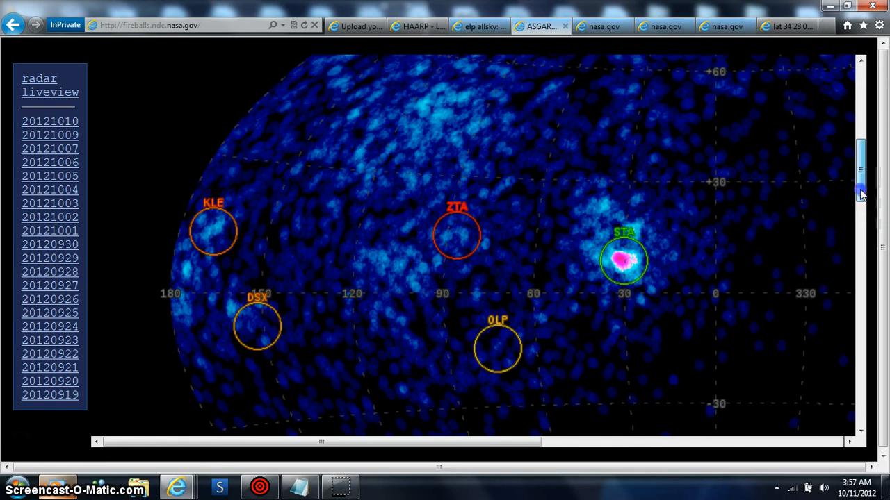
- Scroll the sidebar and open the fireball events for 20121009
{"action": "scroll", "scroll_direction": "down", "scroll_amount": 3}
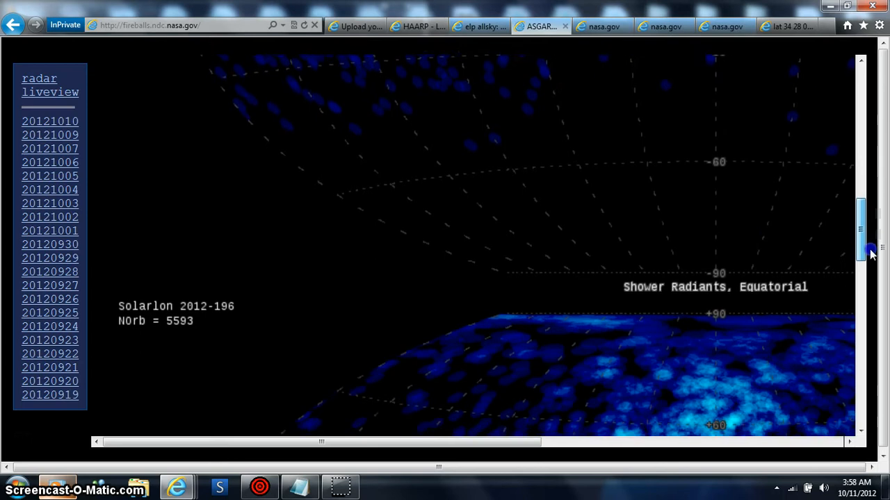
{"action": "scroll", "scroll_direction": "down", "scroll_amount": 3}
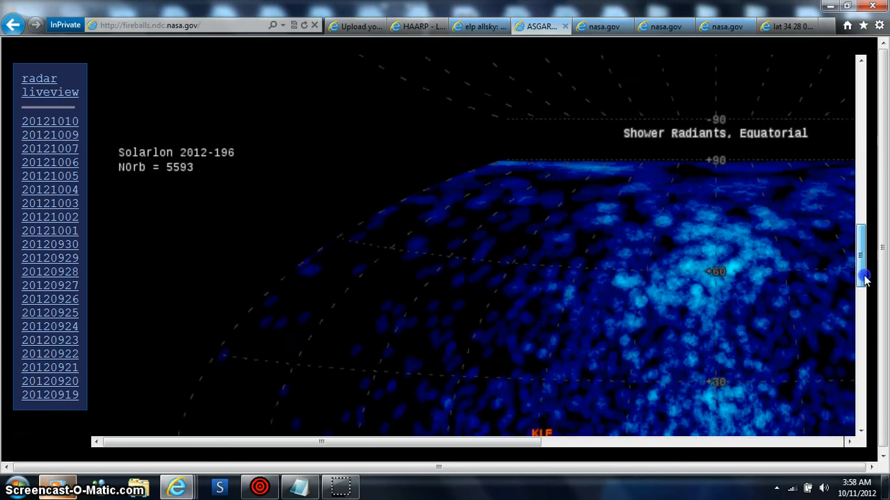
{"action": "scroll", "scroll_direction": "down", "scroll_amount": 3}
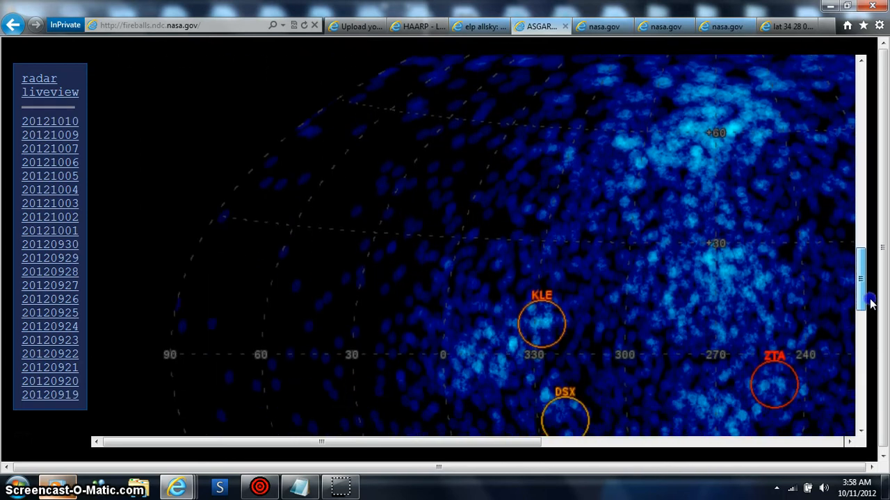
{"action": "scroll", "scroll_direction": "down", "scroll_amount": 3}
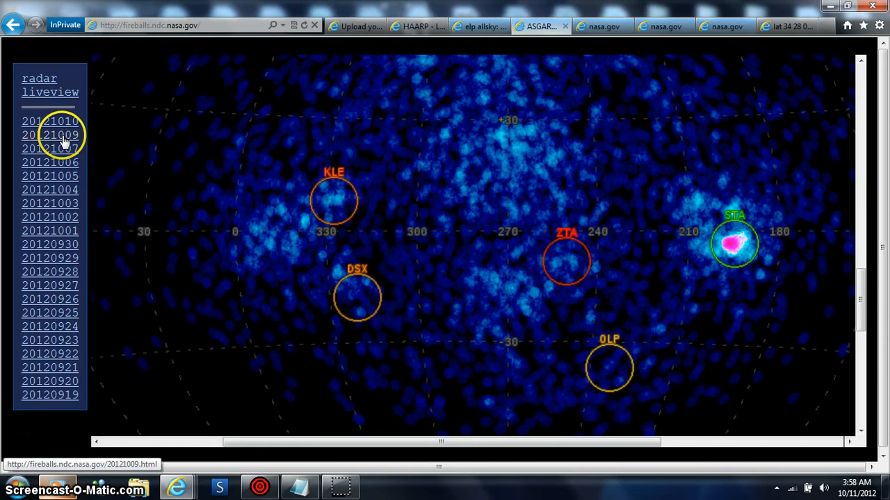
{"action": "left_click", "coordinate": [50, 135]}
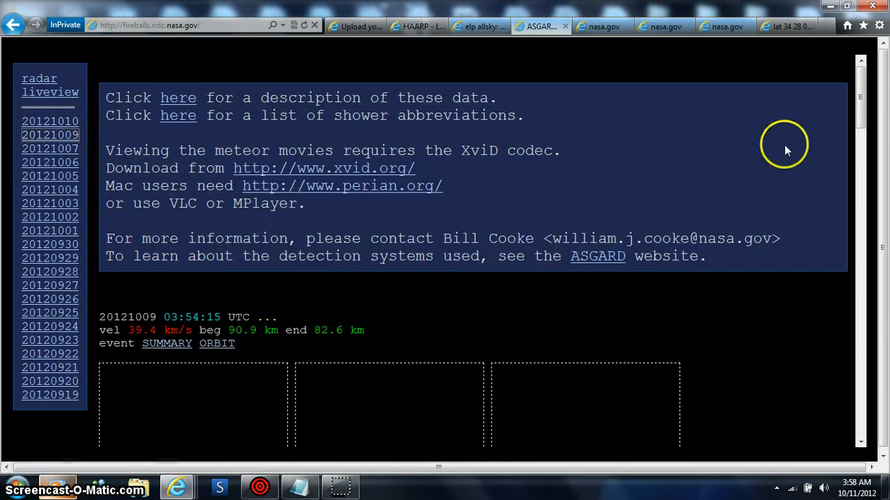
- View the orbit data of the 03:54:15 UTC fireball event
{"action": "scroll", "scroll_direction": "down", "scroll_amount": 3}
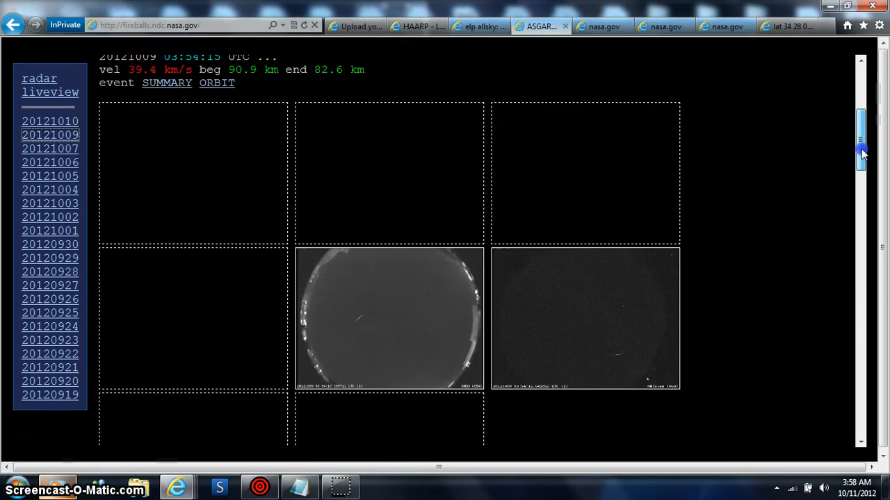
{"action": "scroll", "scroll_direction": "up", "scroll_amount": 3}
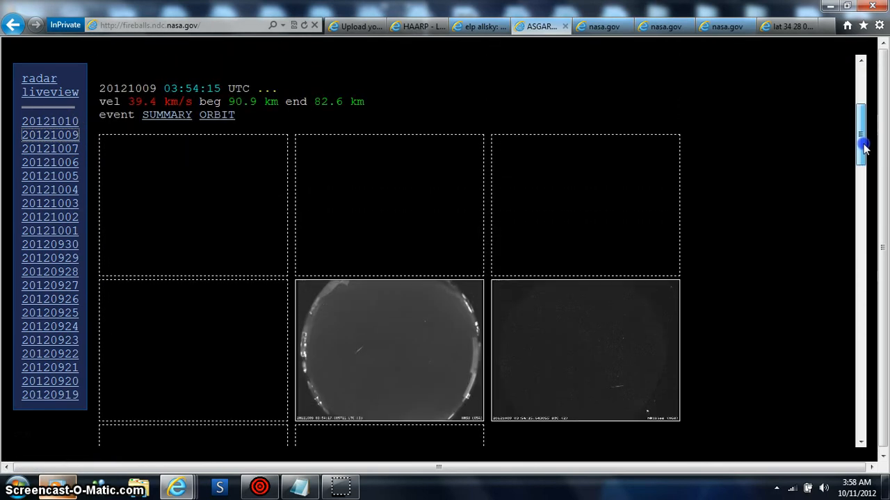
{"action": "mouse_move", "coordinate": [217, 115]}
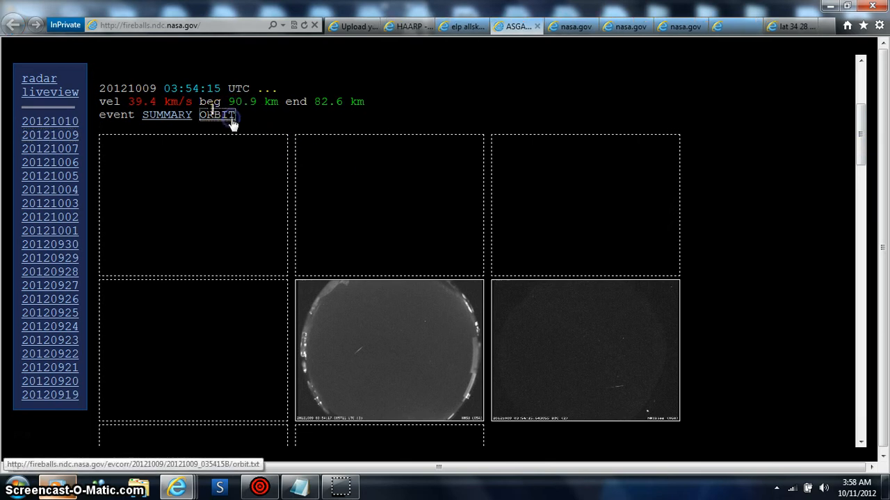
{"action": "left_click", "coordinate": [218, 114]}
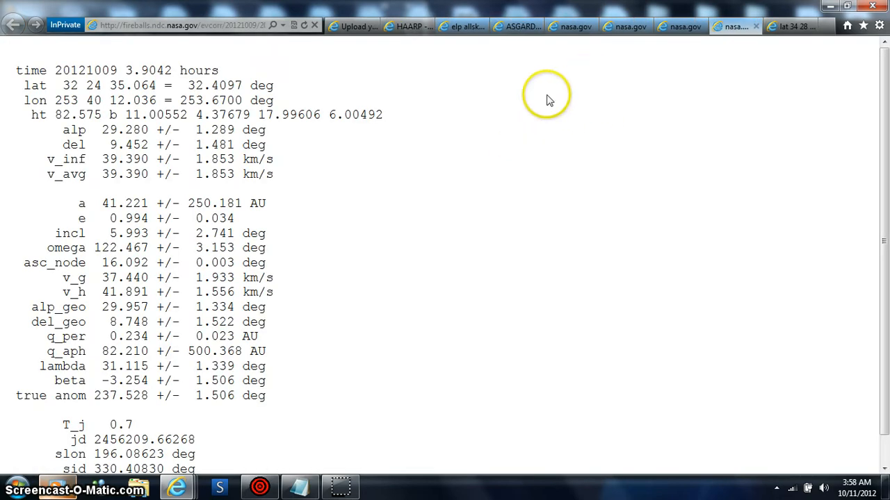
{"action": "mouse_move", "coordinate": [589, 69]}
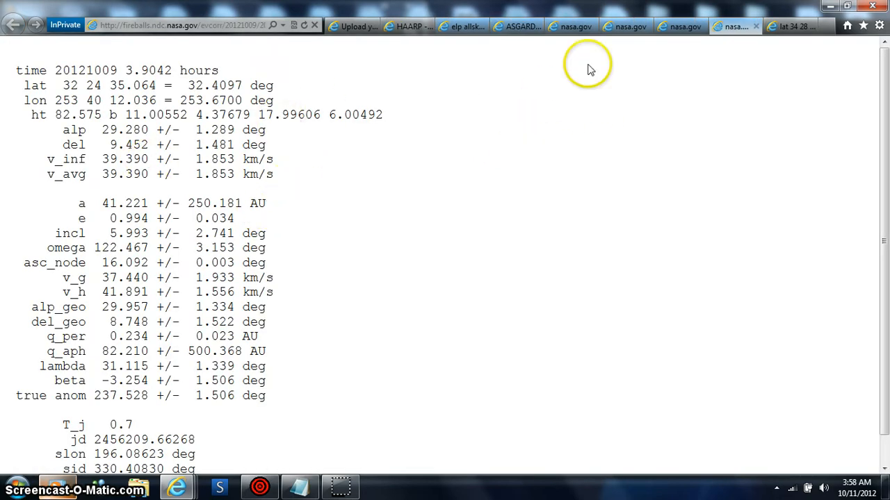
{"action": "mouse_move", "coordinate": [604, 68]}
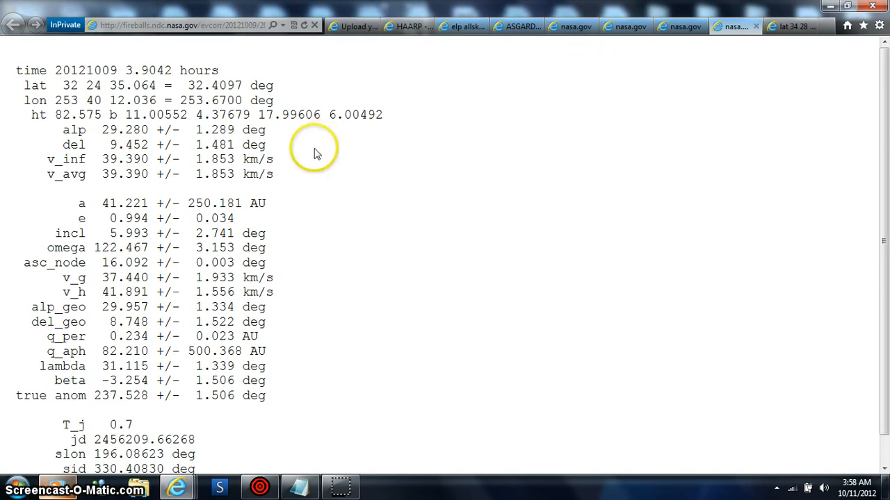
{"action": "mouse_move", "coordinate": [290, 212]}
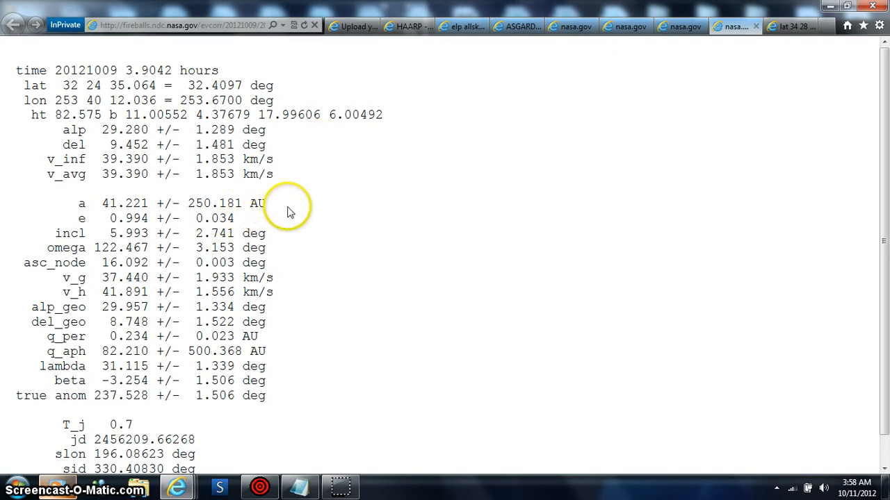
{"action": "mouse_move", "coordinate": [383, 117]}
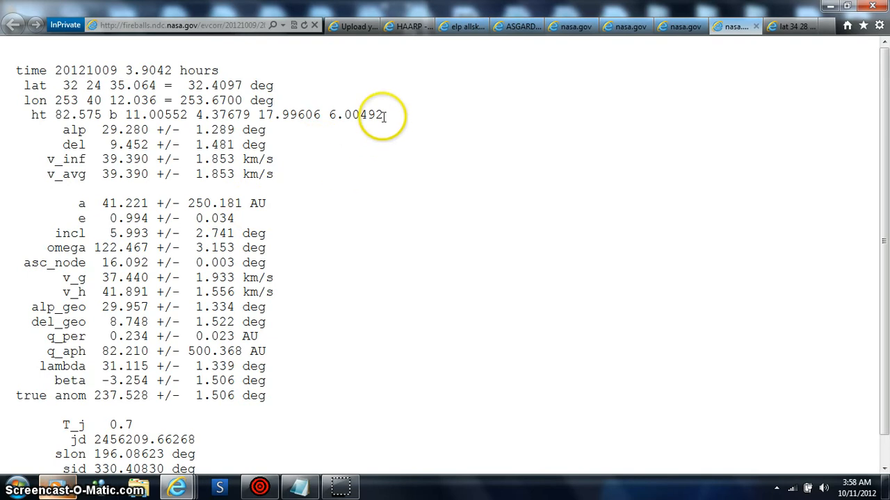
{"action": "mouse_move", "coordinate": [506, 50]}
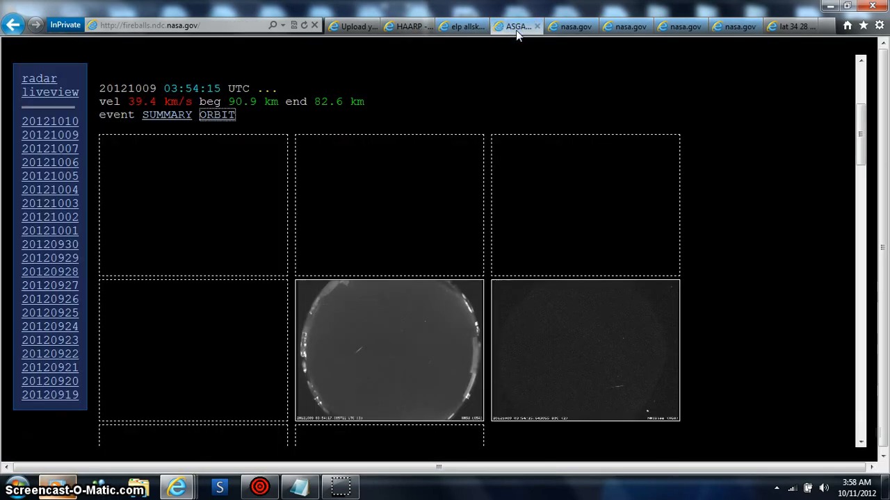
{"action": "mouse_move", "coordinate": [488, 375]}
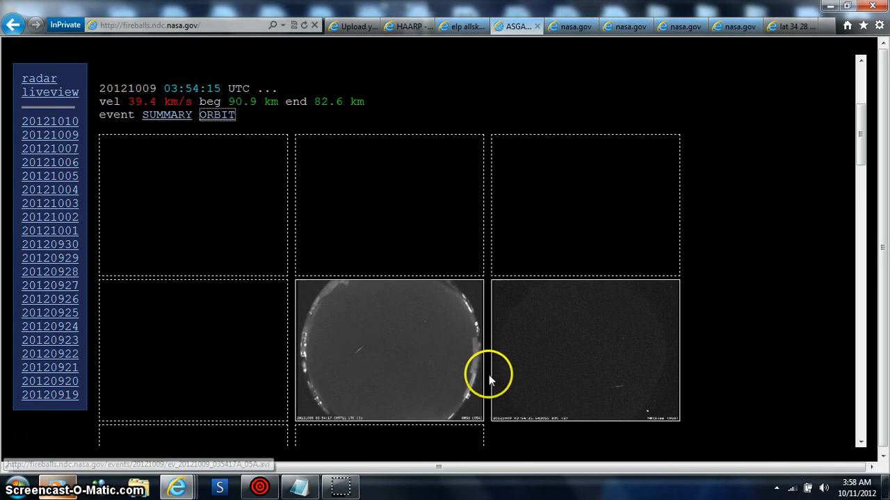
{"action": "mouse_move", "coordinate": [851, 167]}
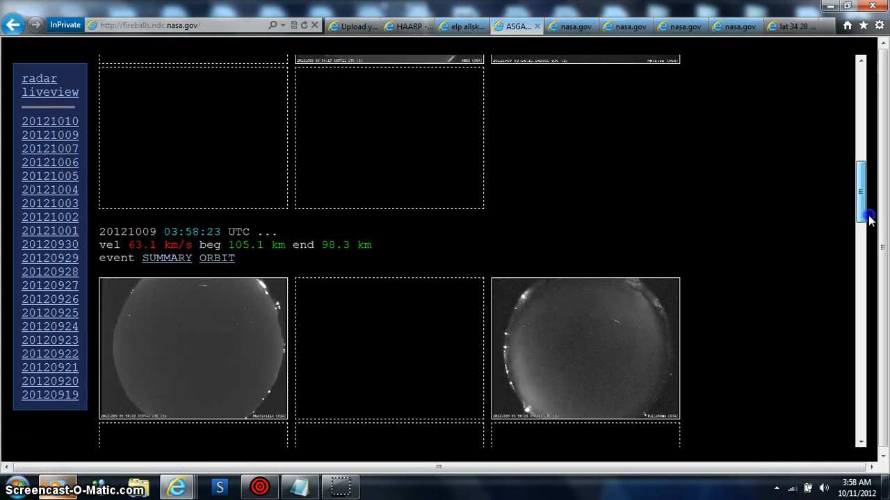
{"action": "scroll", "scroll_direction": "down", "scroll_amount": 3}
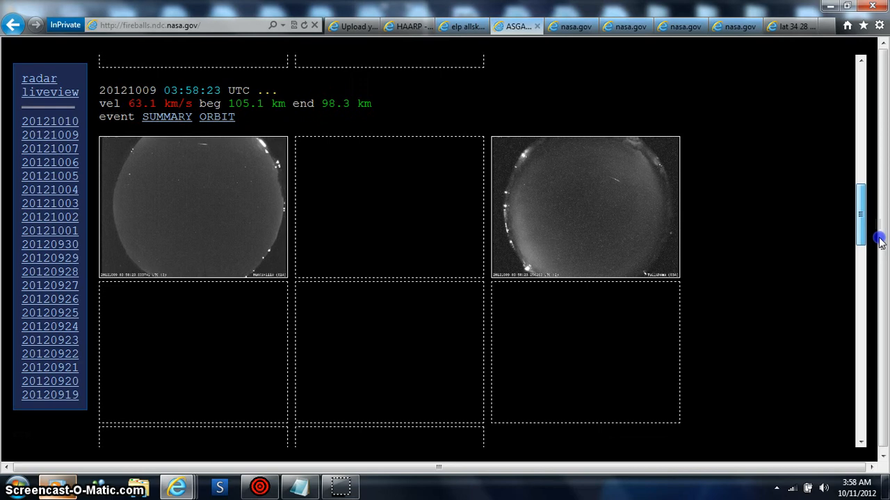
{"action": "mouse_move", "coordinate": [219, 88]}
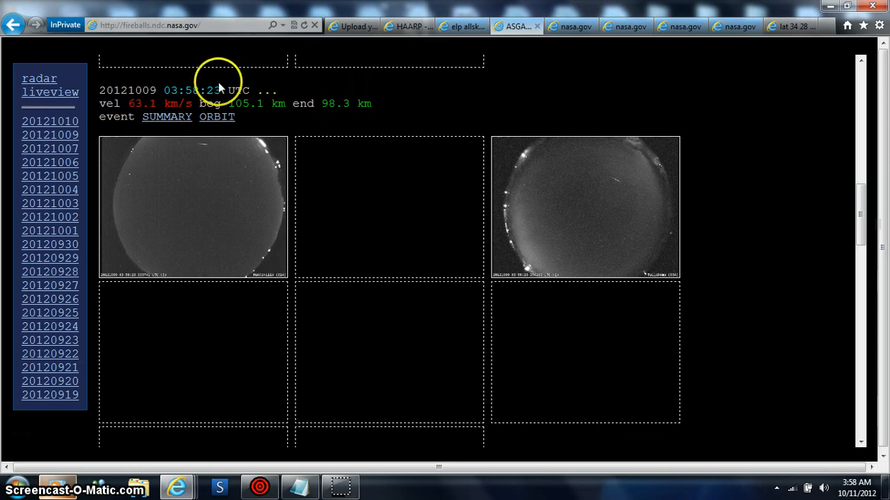
{"action": "left_click", "coordinate": [216, 116]}
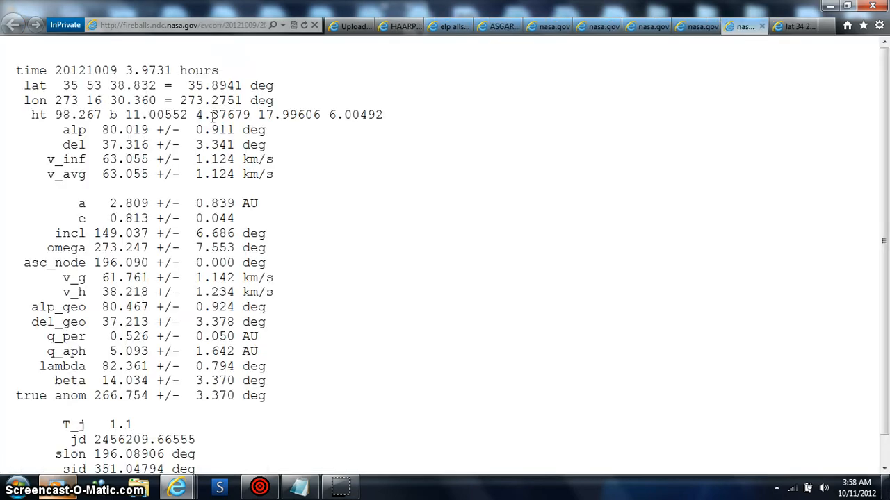
{"action": "mouse_move", "coordinate": [631, 26]}
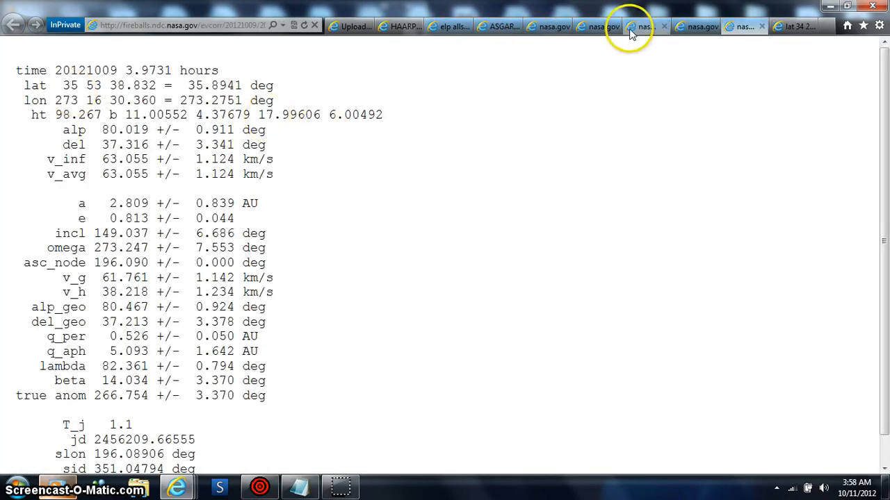
{"action": "mouse_move", "coordinate": [642, 26]}
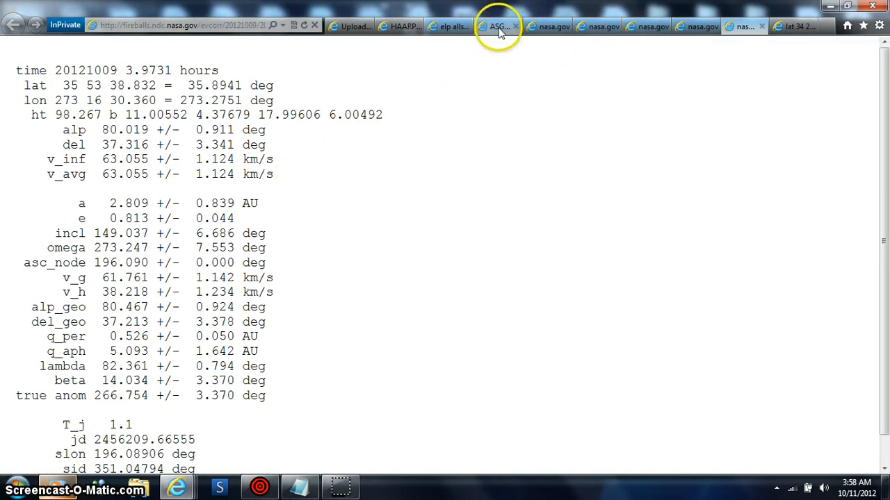
- Return to the 20121009 event list and open the 10:32:10 UTC event's orbit data
{"action": "left_click", "coordinate": [13, 25]}
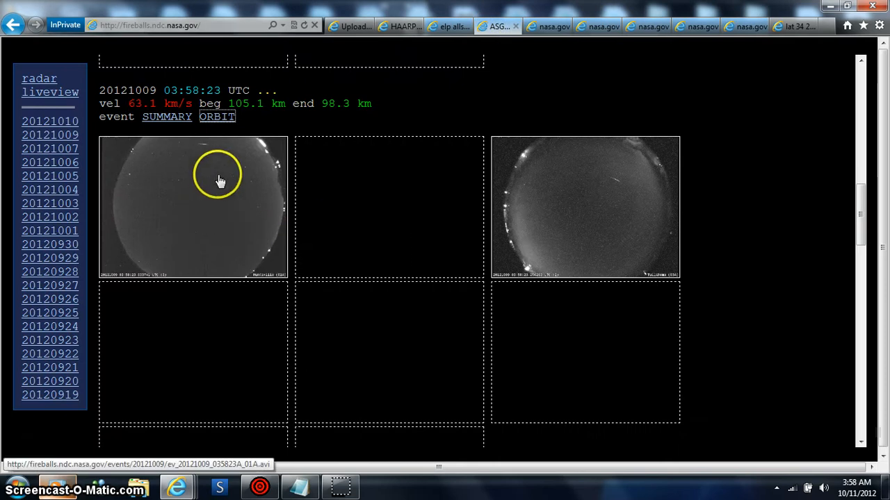
{"action": "mouse_move", "coordinate": [816, 178]}
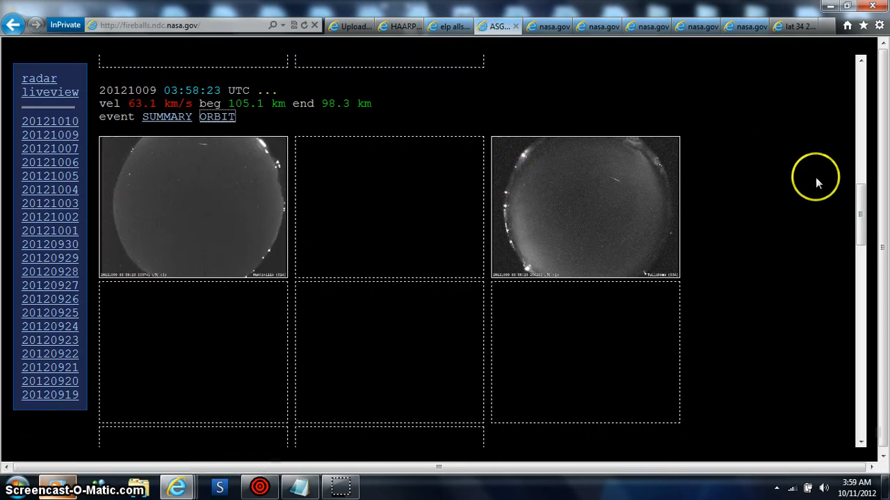
{"action": "scroll", "scroll_direction": "down", "scroll_amount": 3}
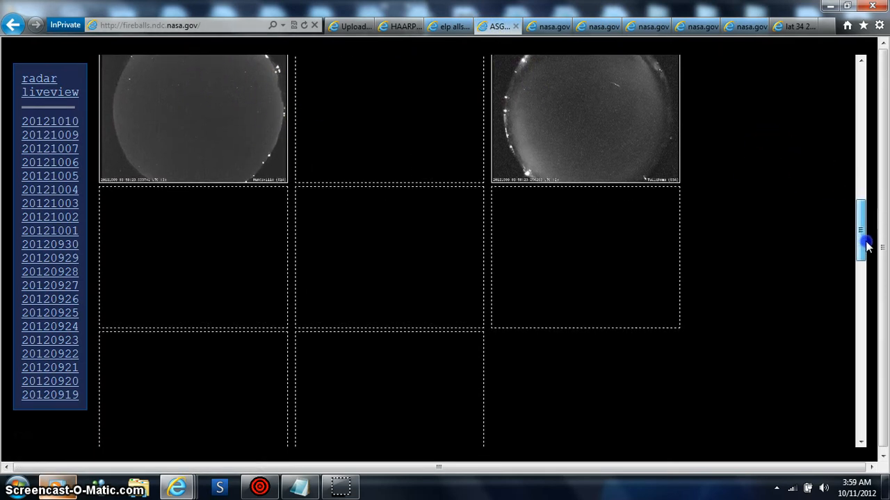
{"action": "scroll", "scroll_direction": "down", "scroll_amount": 3}
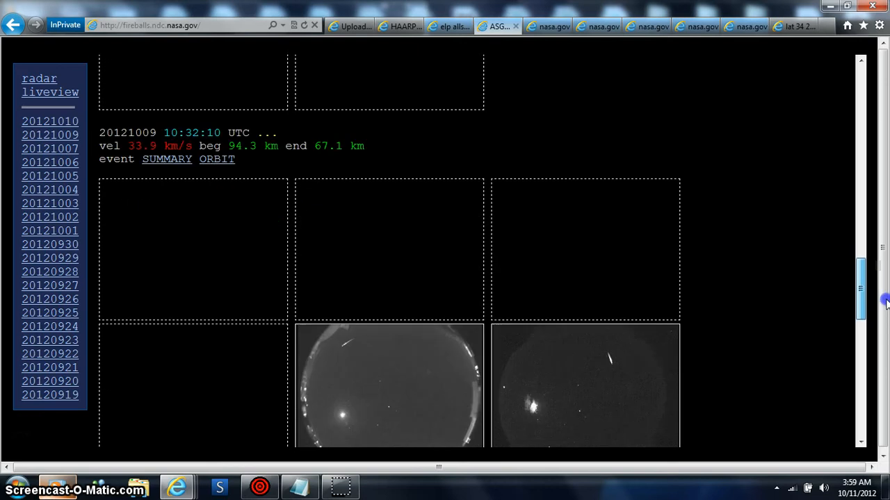
{"action": "scroll", "scroll_direction": "up", "scroll_amount": 3}
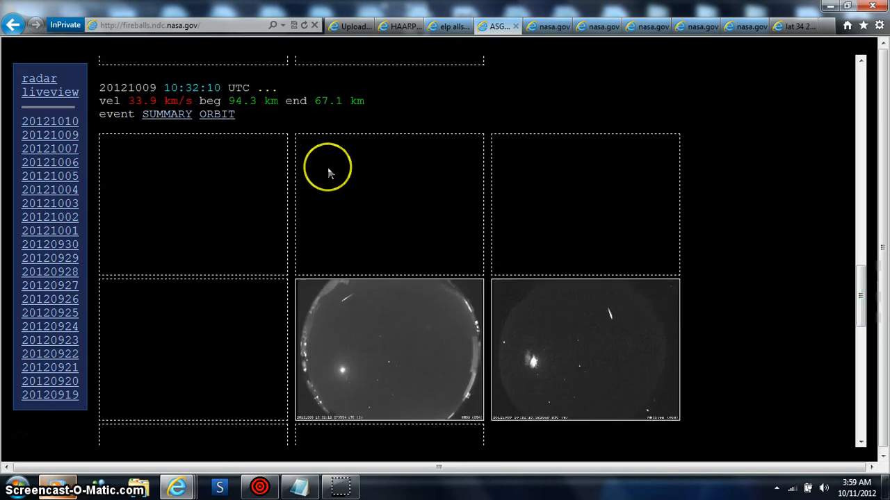
{"action": "mouse_move", "coordinate": [535, 375]}
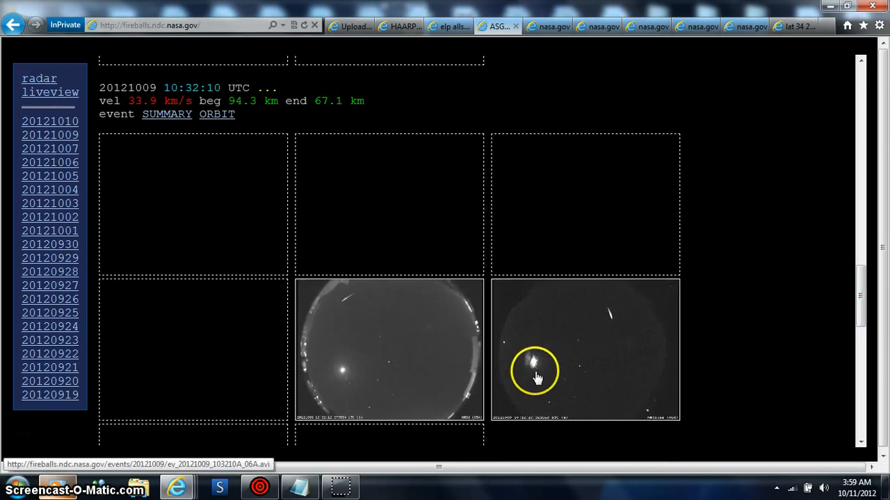
{"action": "mouse_move", "coordinate": [580, 367]}
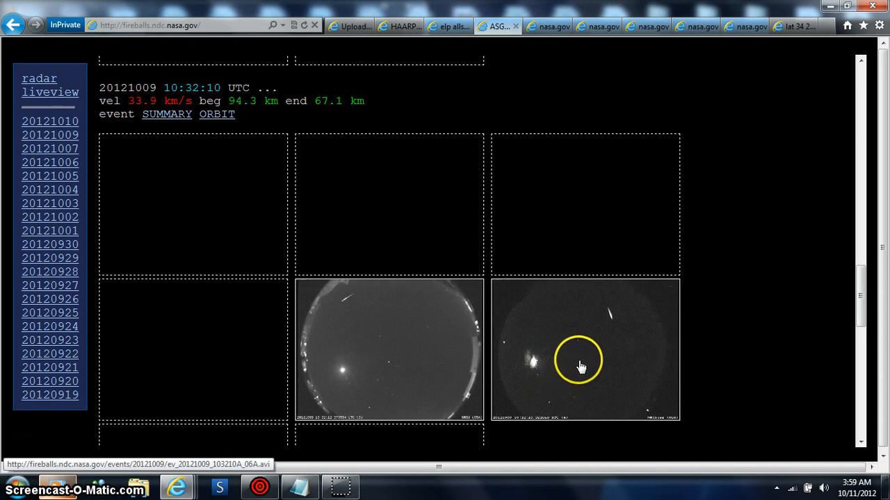
{"action": "mouse_move", "coordinate": [619, 238]}
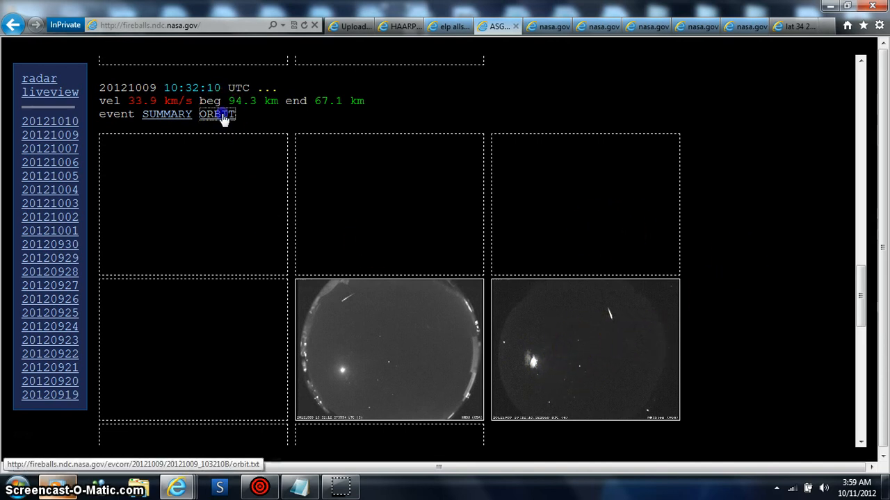
{"action": "left_click", "coordinate": [216, 114]}
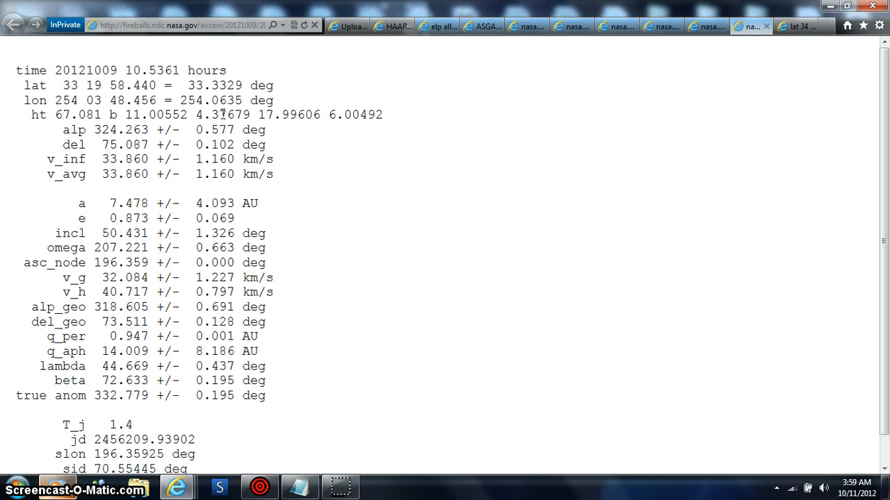
{"action": "mouse_move", "coordinate": [419, 111]}
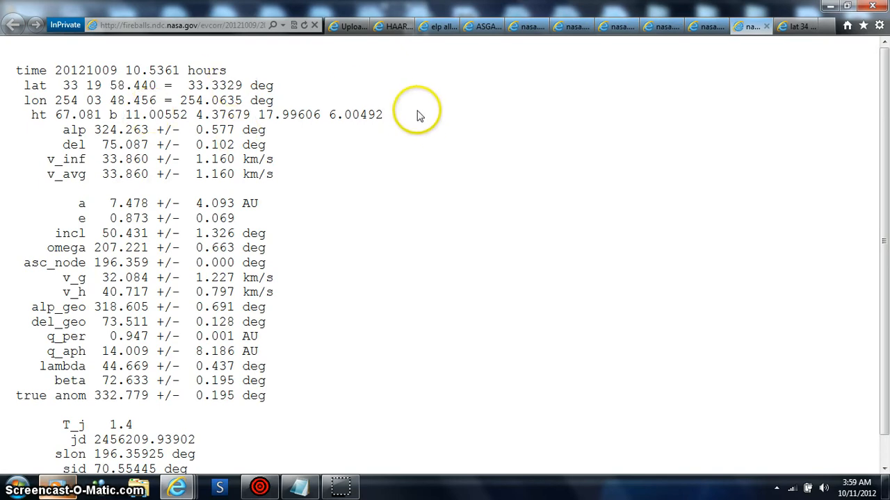
{"action": "mouse_move", "coordinate": [417, 112]}
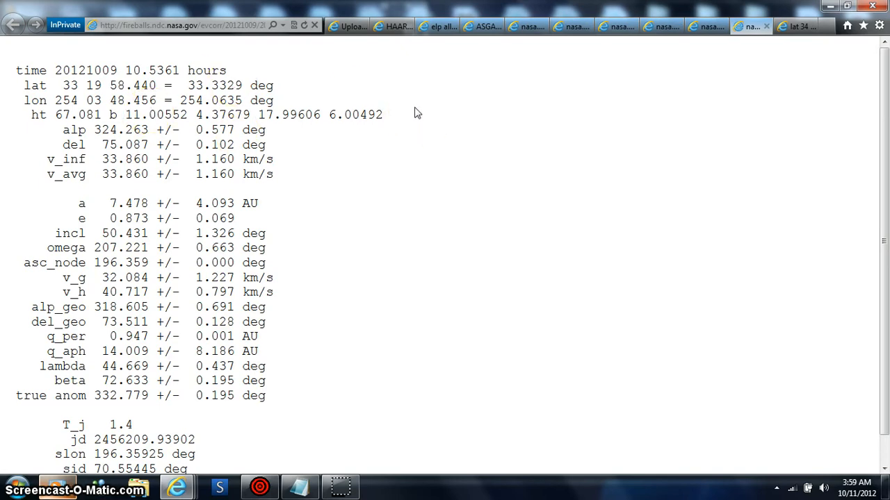
{"action": "mouse_move", "coordinate": [392, 101]}
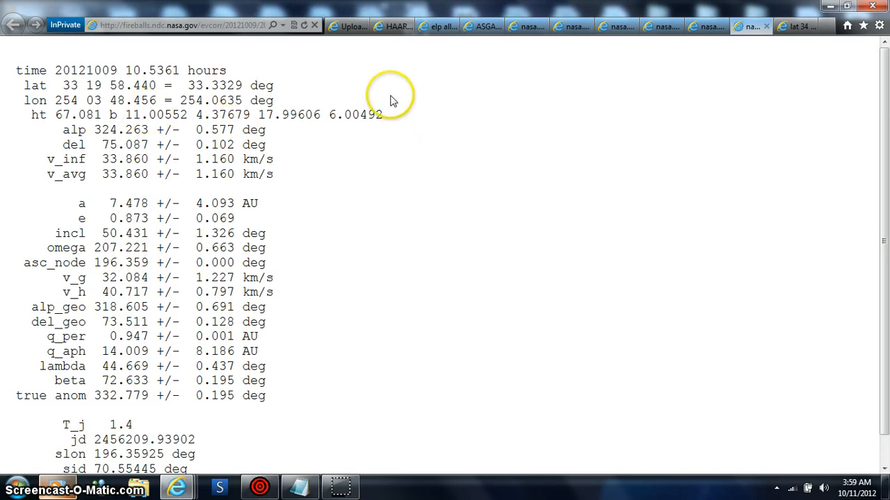
{"action": "mouse_move", "coordinate": [347, 59]}
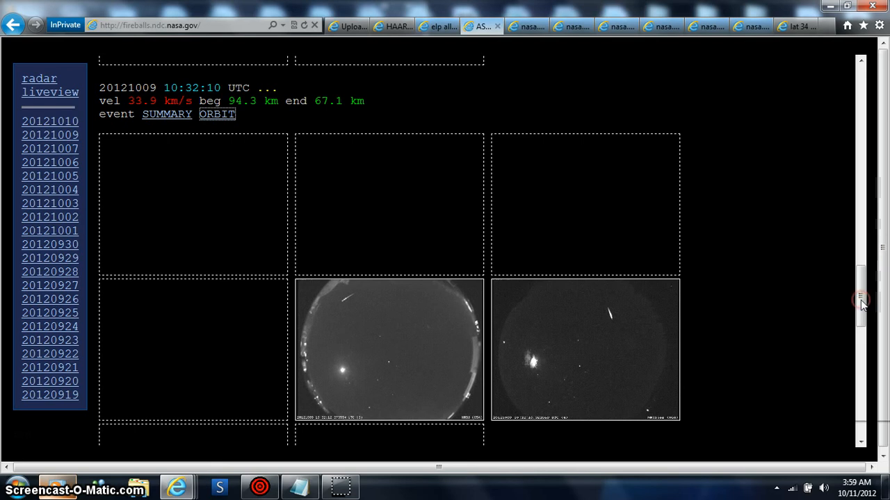
- Scroll through the 20121009 fireball event listings
{"action": "scroll", "scroll_direction": "down", "scroll_amount": 3}
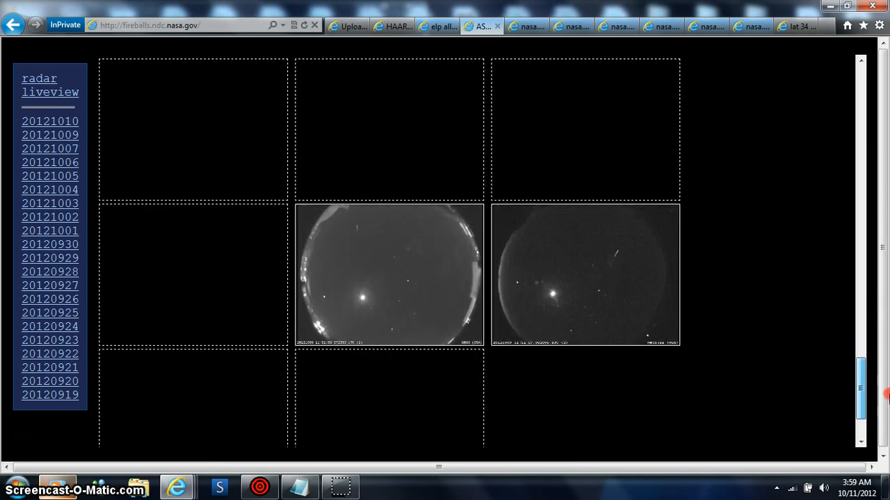
{"action": "scroll", "scroll_direction": "up", "scroll_amount": 3}
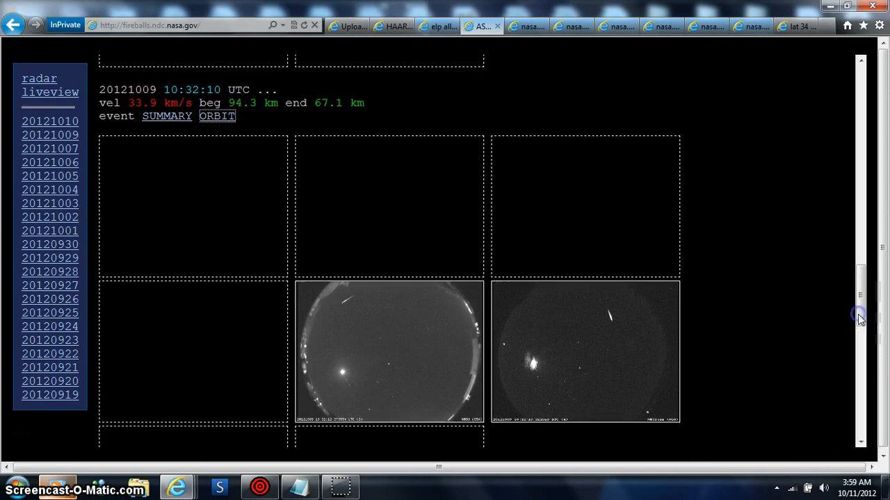
{"action": "right_click", "coordinate": [860, 319]}
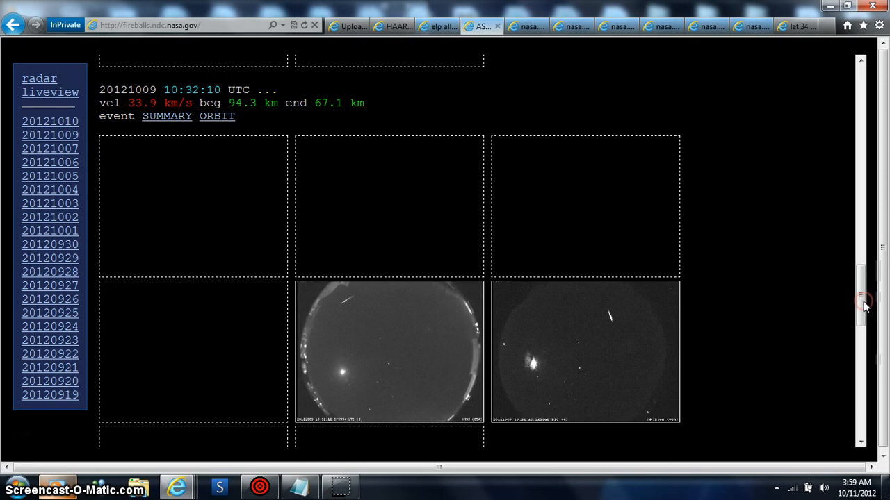
{"action": "scroll", "scroll_direction": "down", "scroll_amount": 3}
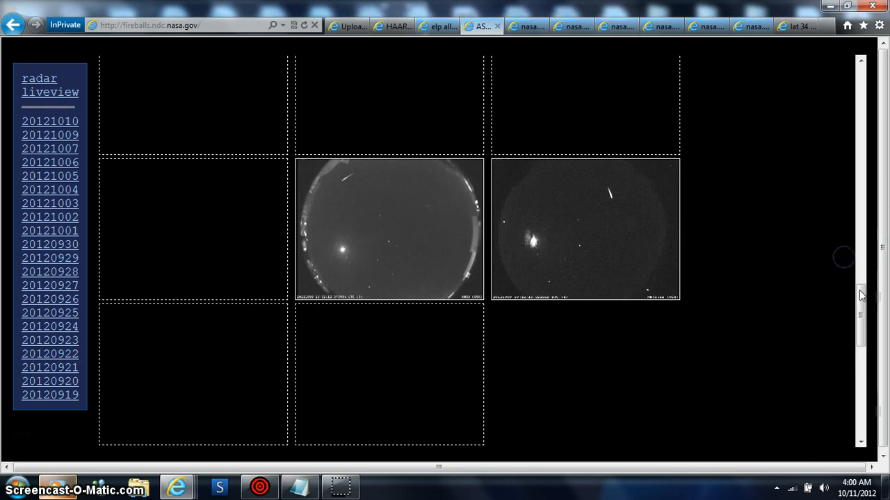
{"action": "scroll", "scroll_direction": "up", "scroll_amount": 3}
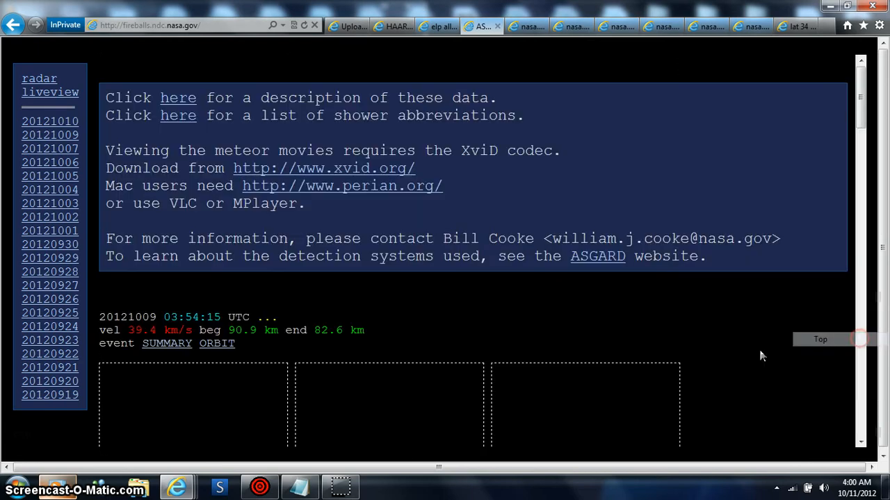
{"action": "mouse_move", "coordinate": [865, 115]}
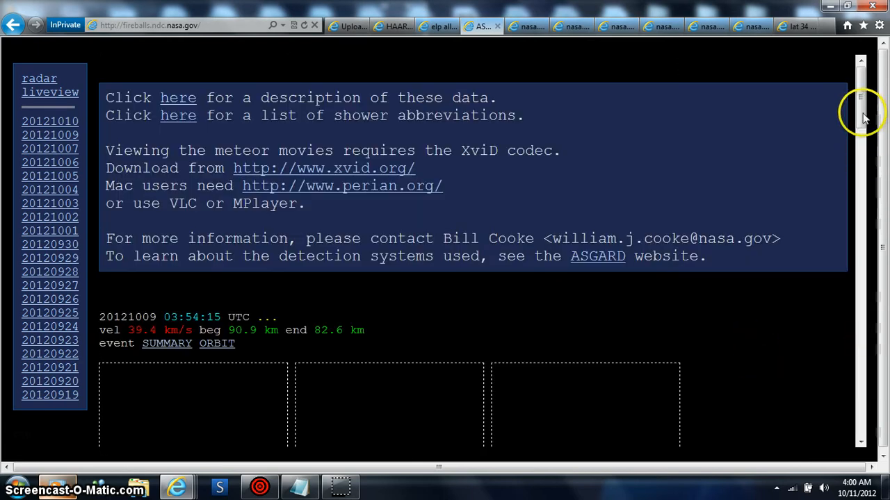
- Scroll the 20121010 fireball listing down to the 10:32:34 UTC event
{"action": "scroll", "scroll_direction": "down", "scroll_amount": 3}
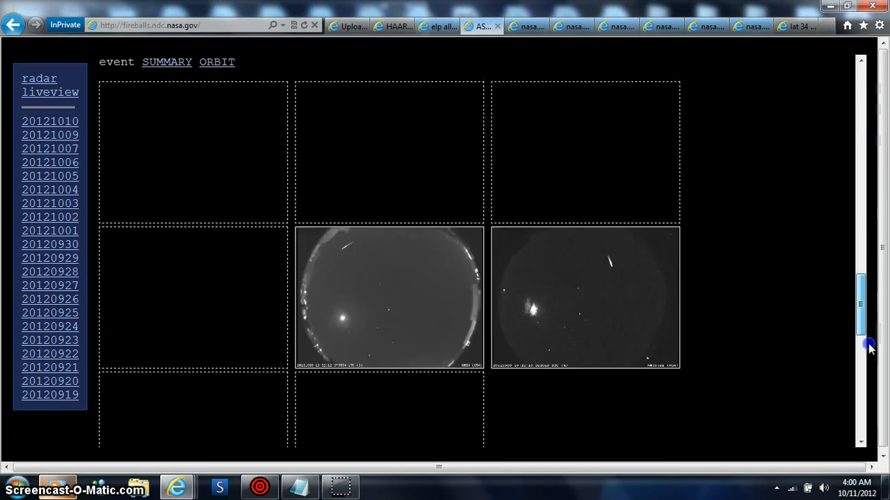
{"action": "scroll", "scroll_direction": "down", "scroll_amount": 3}
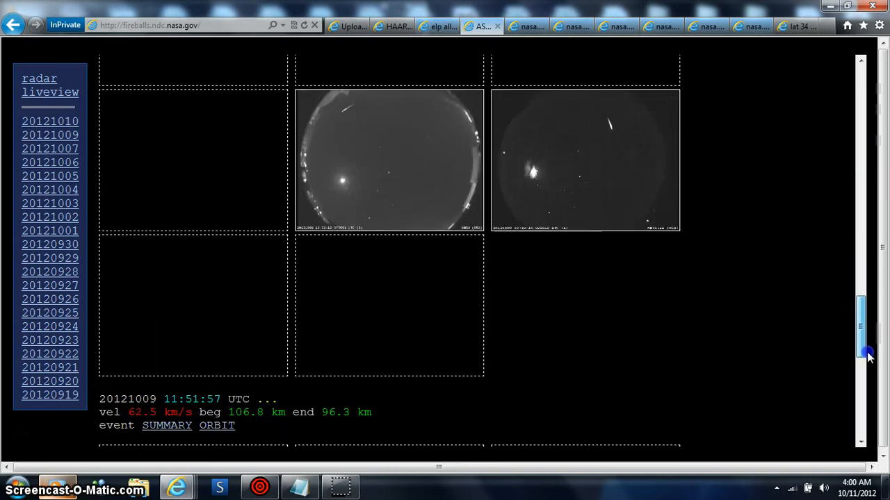
{"action": "scroll", "scroll_direction": "down", "scroll_amount": 3}
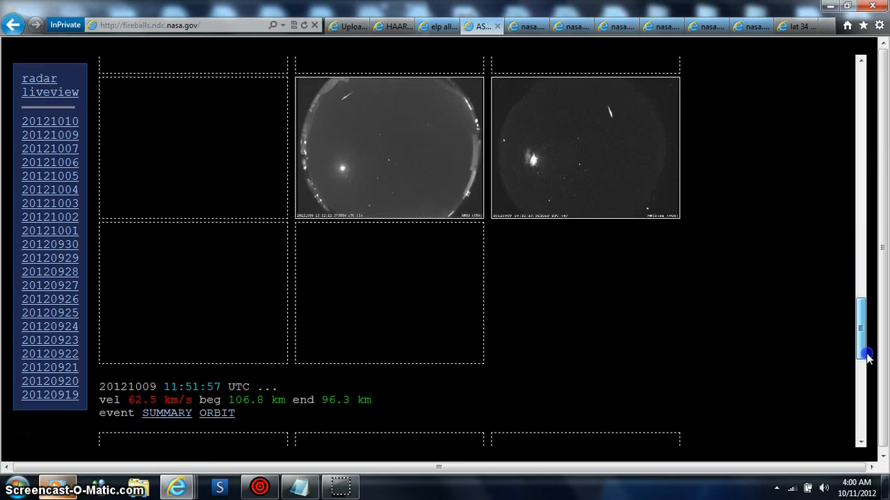
{"action": "scroll", "scroll_direction": "down", "scroll_amount": 3}
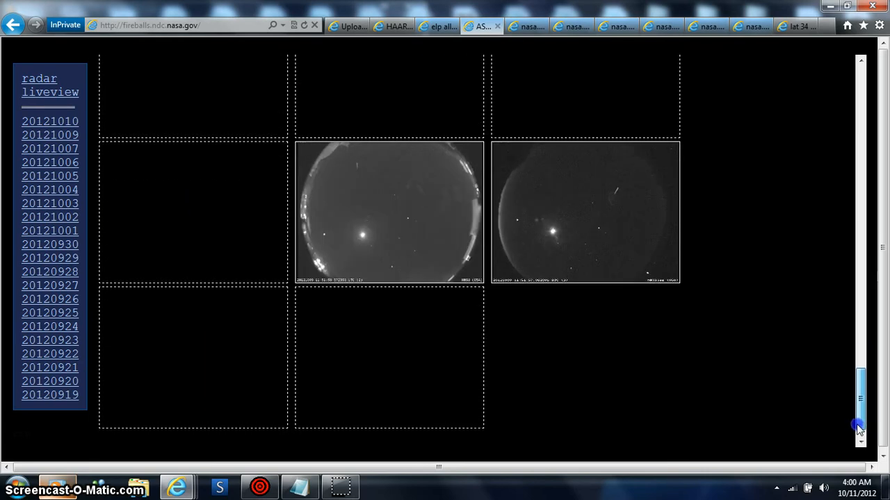
{"action": "scroll", "scroll_direction": "up", "scroll_amount": 3}
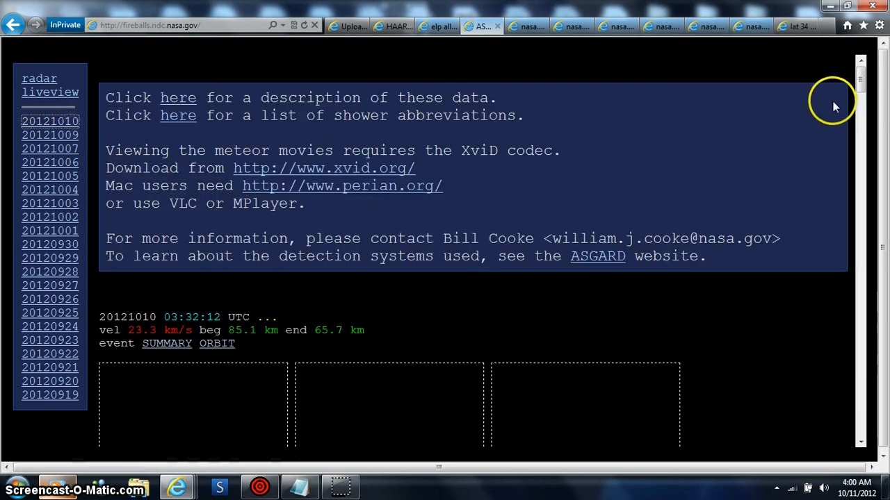
{"action": "scroll", "scroll_direction": "down", "scroll_amount": 3}
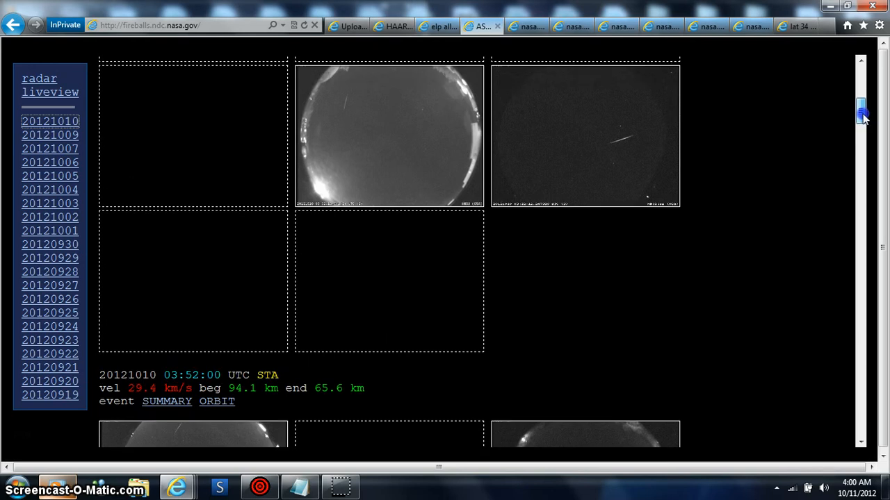
{"action": "scroll", "scroll_direction": "down", "scroll_amount": 3}
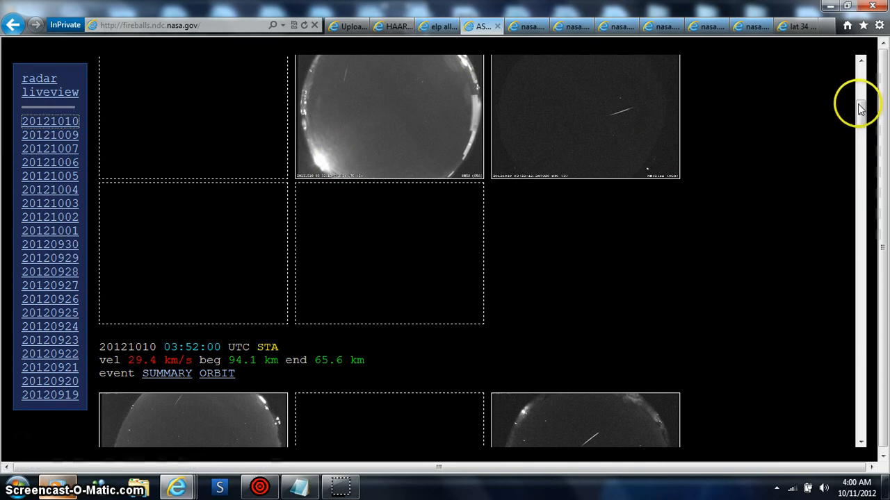
{"action": "scroll", "scroll_direction": "down", "scroll_amount": 3}
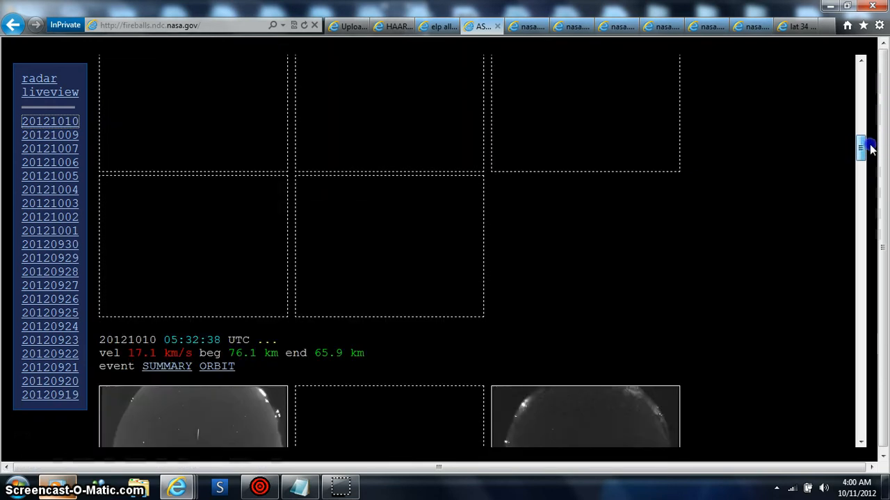
{"action": "scroll", "scroll_direction": "down", "scroll_amount": 3}
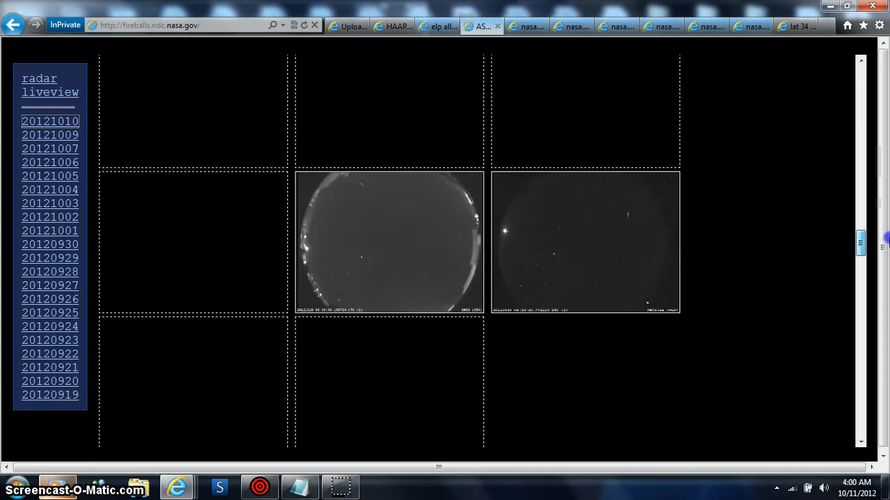
{"action": "scroll", "scroll_direction": "down", "scroll_amount": 3}
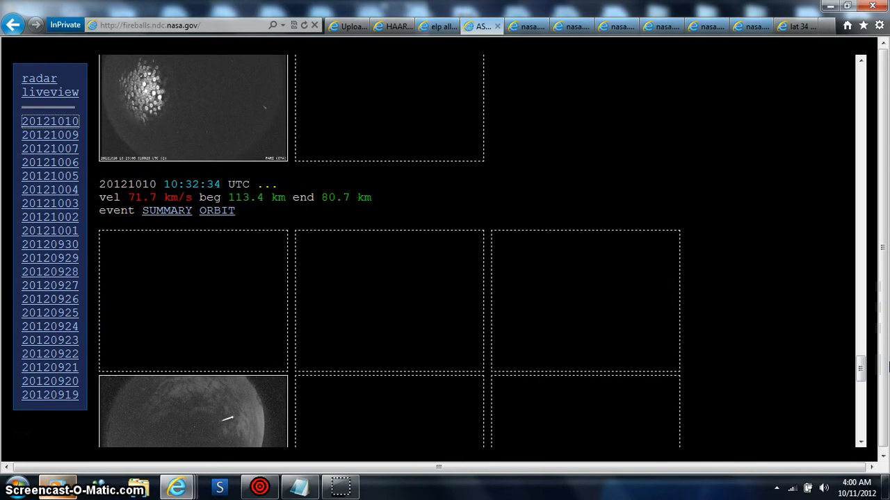
{"action": "mouse_move", "coordinate": [595, 303]}
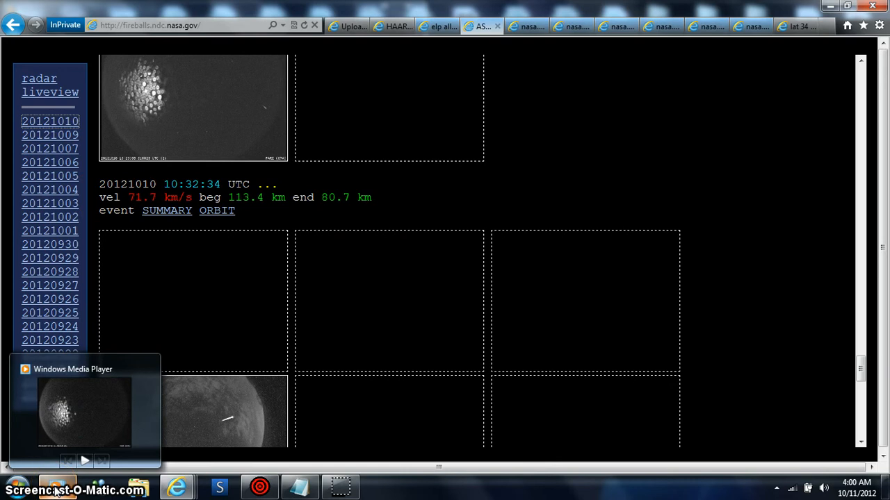
- Bring up Windows Media Player, maximize it, and start the fireball video
{"action": "left_click", "coordinate": [85, 410]}
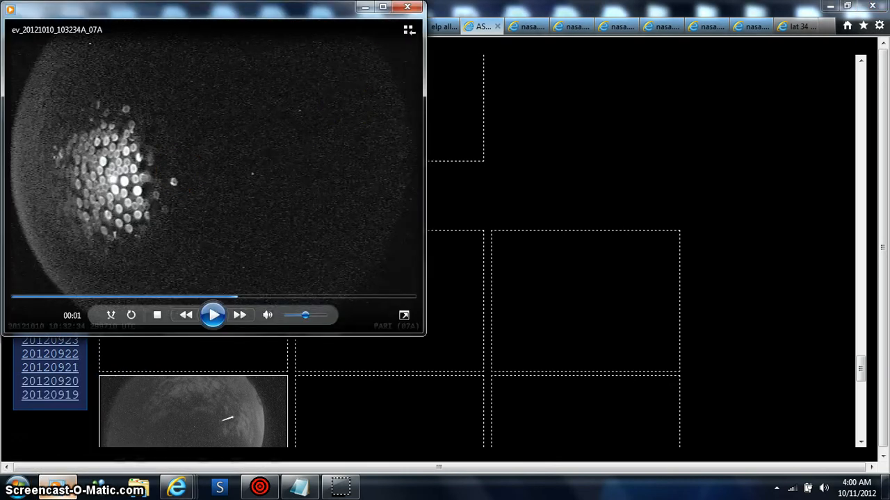
{"action": "left_click", "coordinate": [404, 315]}
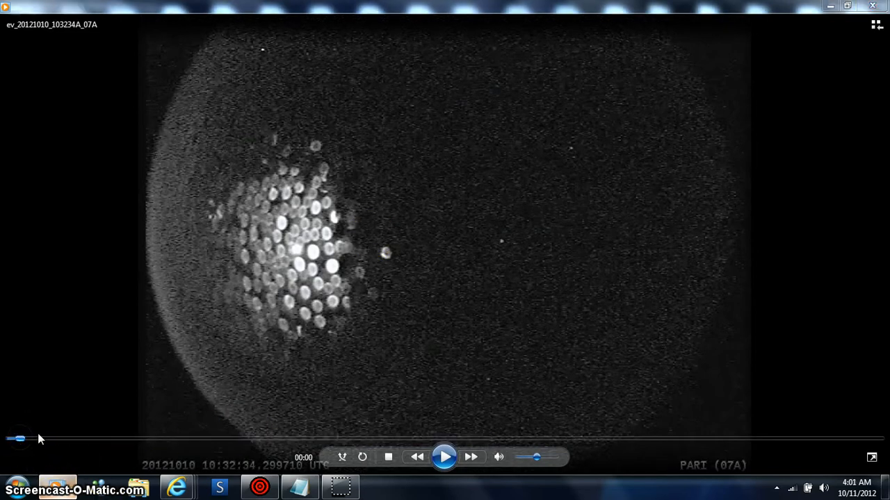
{"action": "left_click", "coordinate": [444, 457]}
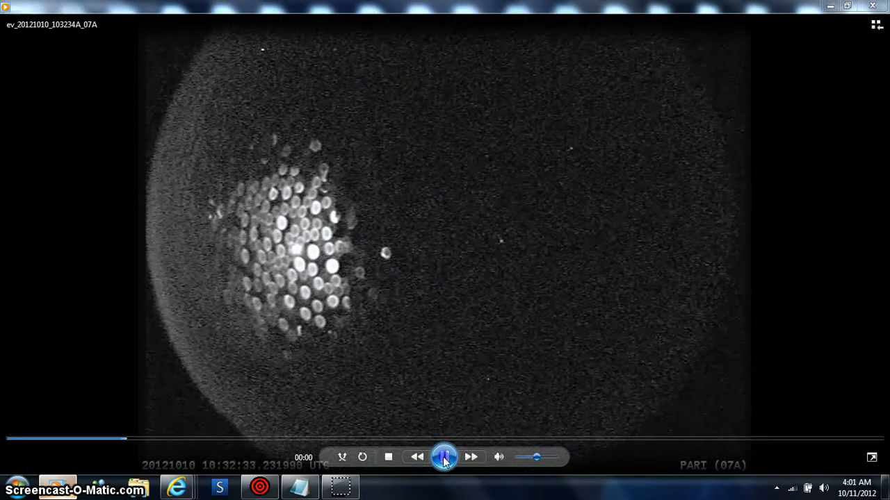
- Pause and resume the 10:32:34 fireball video, then show it full screen
{"action": "left_click", "coordinate": [444, 456]}
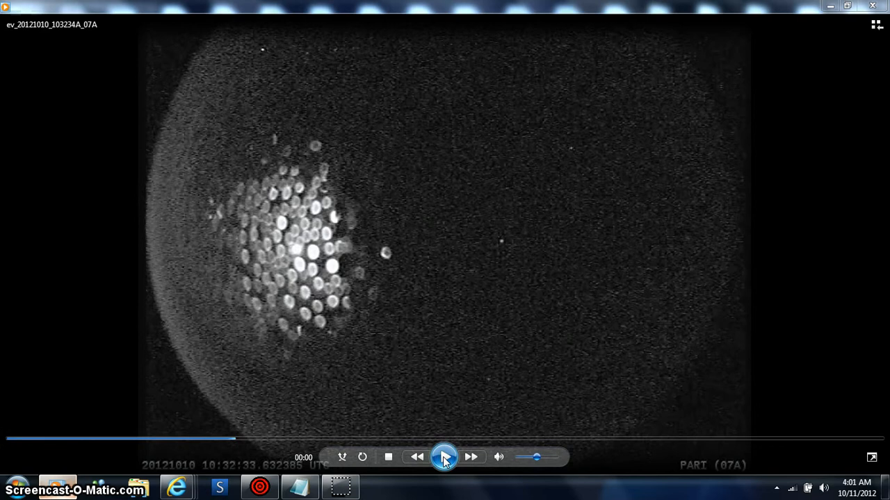
{"action": "left_click", "coordinate": [444, 457]}
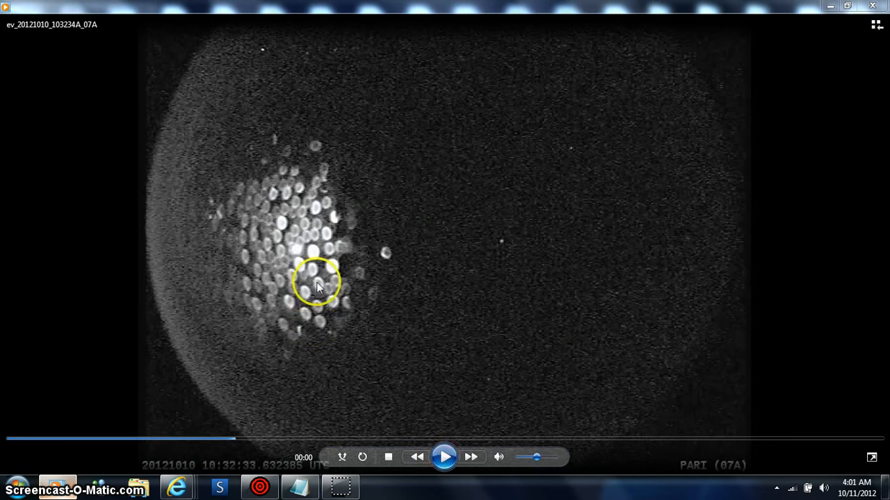
{"action": "left_click", "coordinate": [444, 457]}
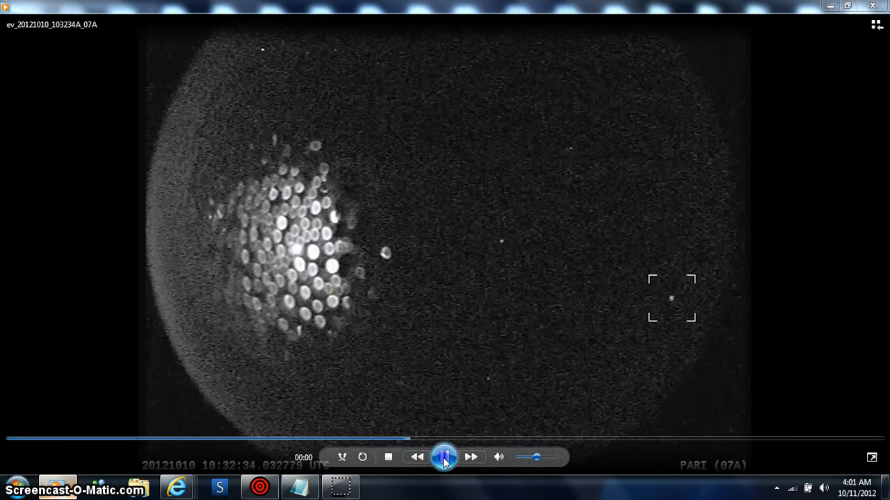
{"action": "left_click", "coordinate": [444, 457]}
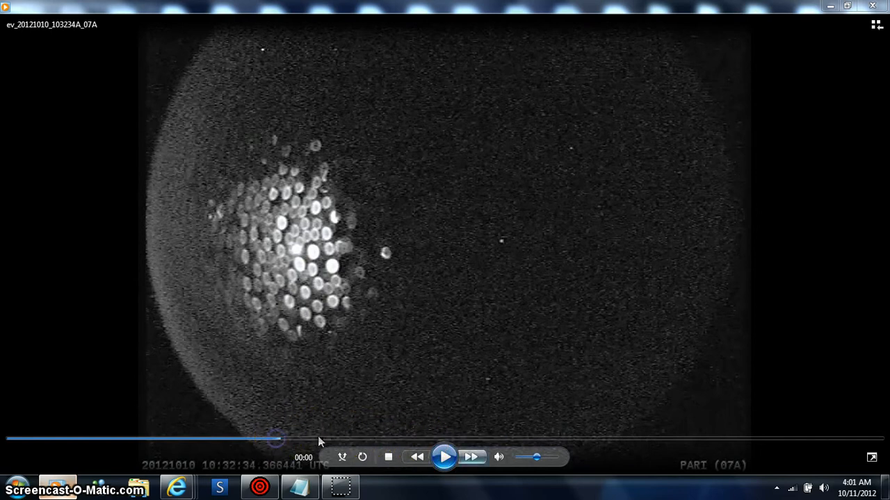
{"action": "left_click", "coordinate": [444, 457]}
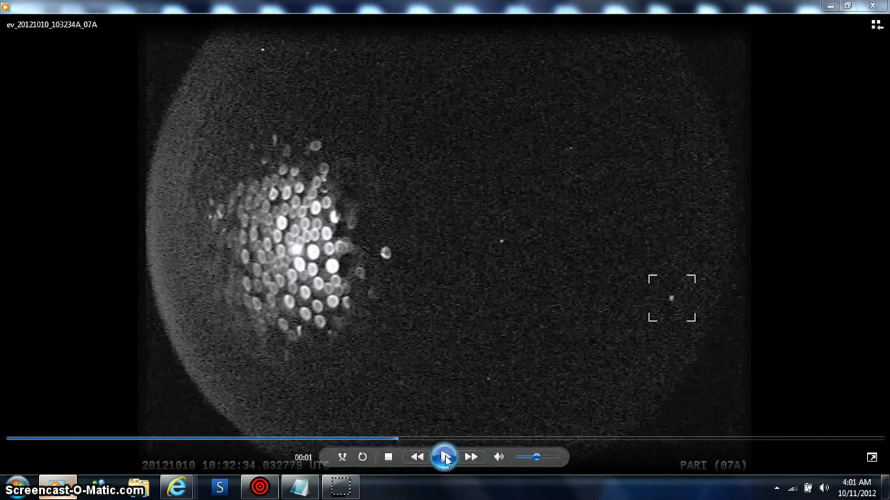
{"action": "left_click", "coordinate": [444, 456]}
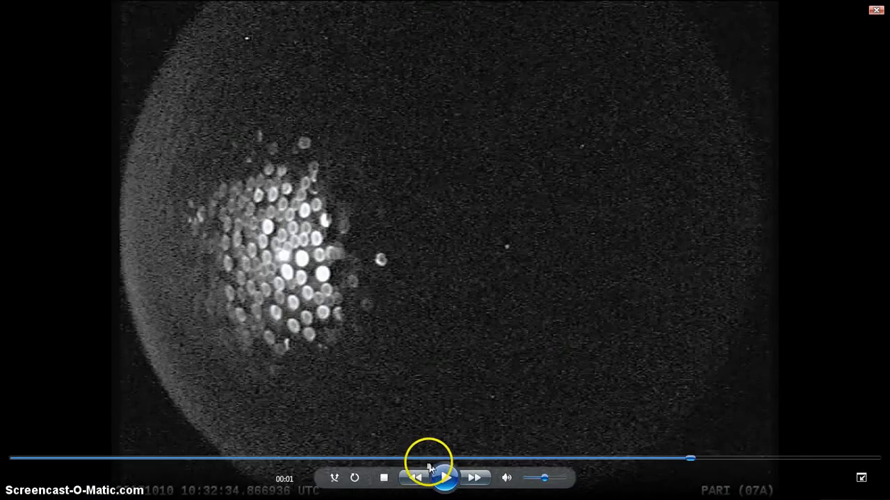
- Replay the camera clip with a pause near one second, then exit full screen
{"action": "left_click", "coordinate": [445, 478]}
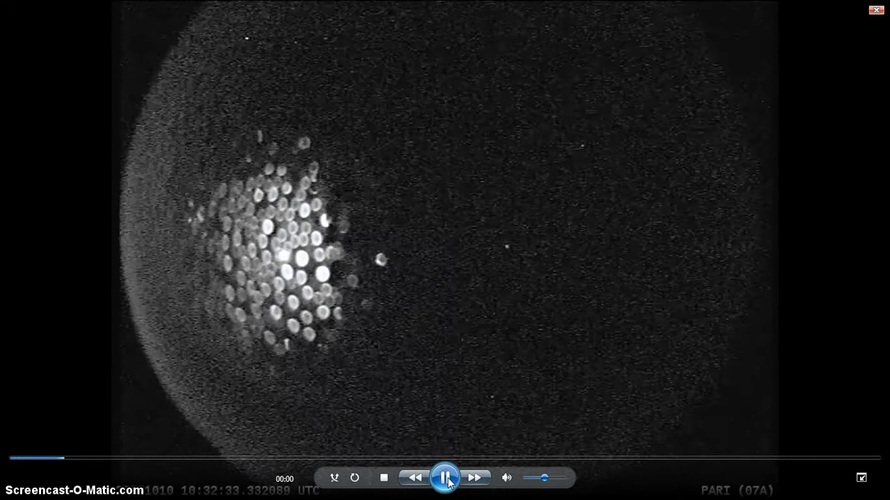
{"action": "left_click", "coordinate": [445, 477]}
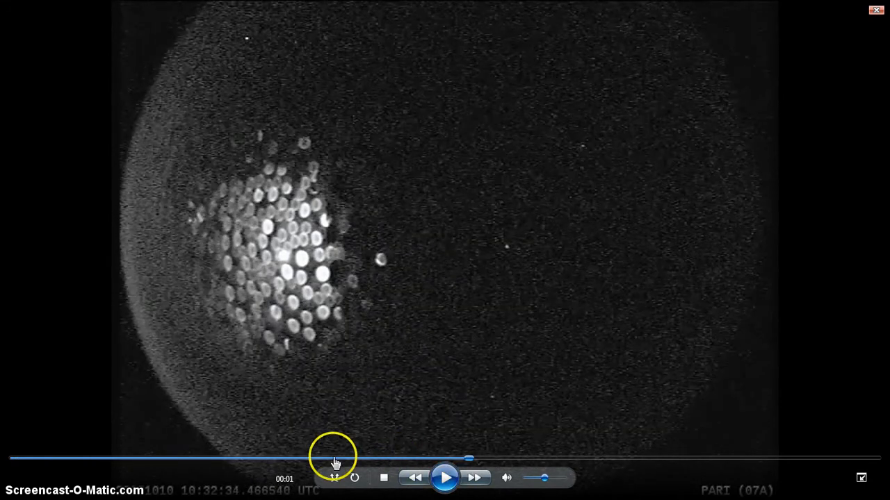
{"action": "left_click", "coordinate": [415, 477]}
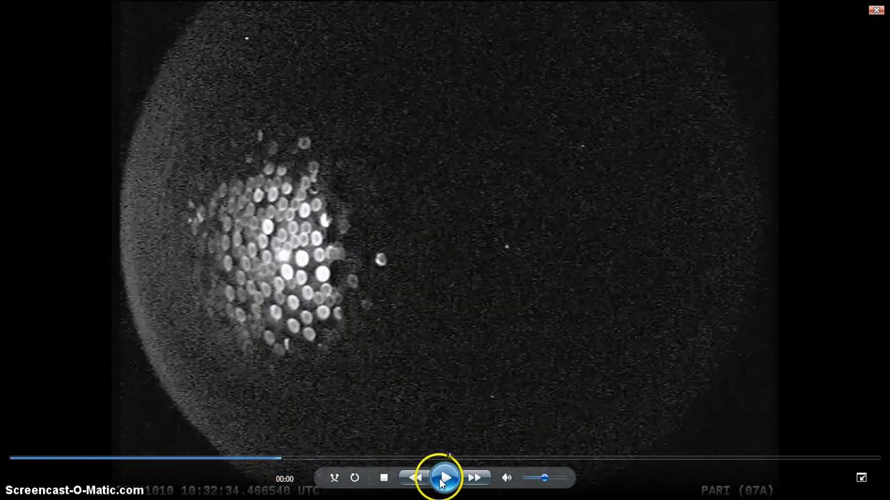
{"action": "left_click", "coordinate": [445, 478]}
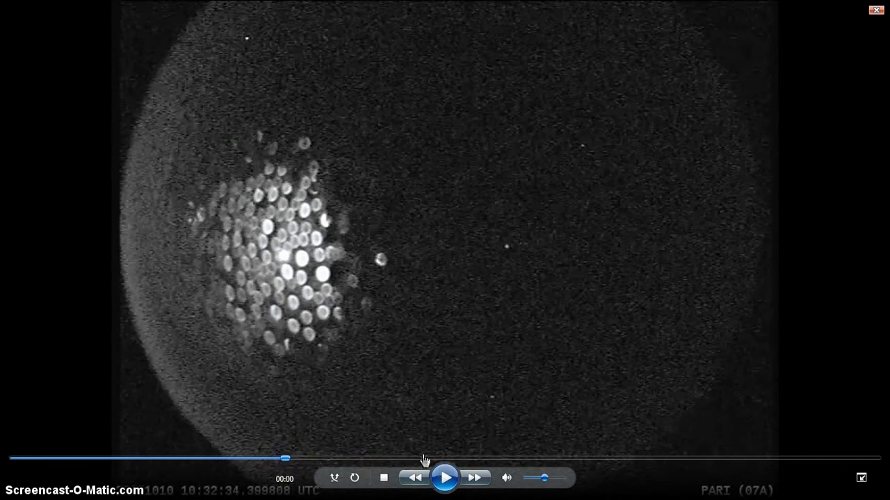
{"action": "left_click", "coordinate": [445, 478]}
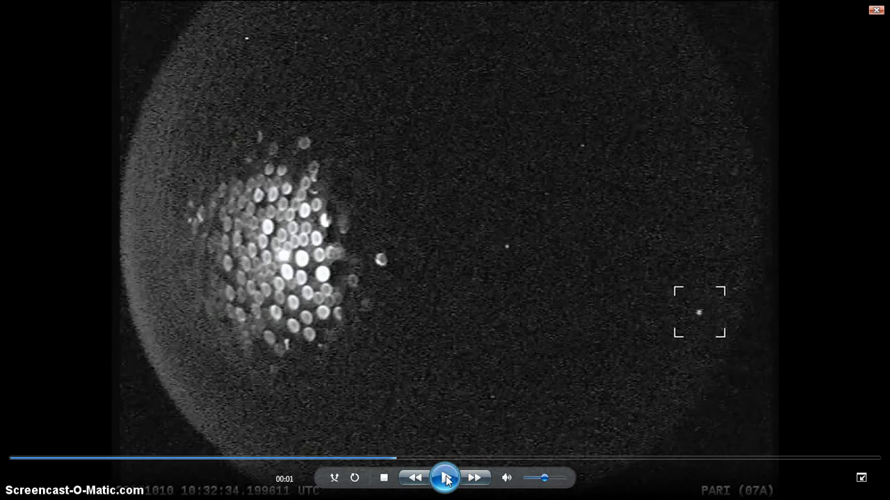
{"action": "mouse_move", "coordinate": [445, 478]}
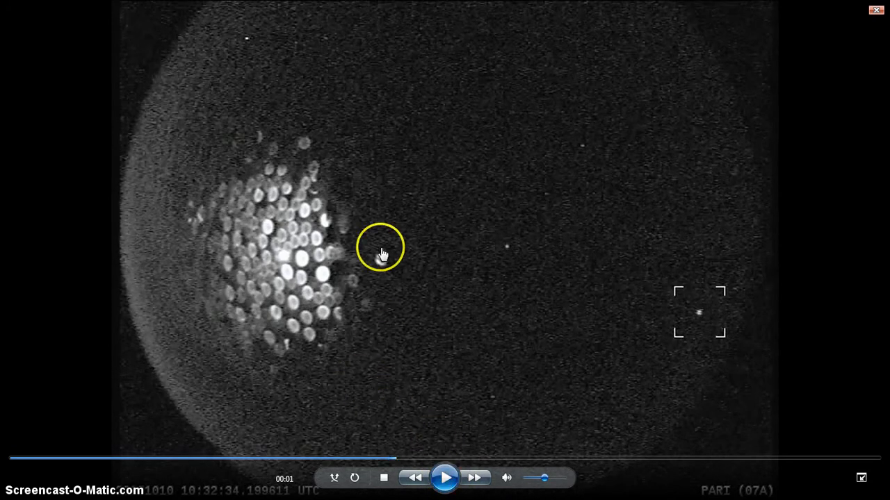
{"action": "mouse_move", "coordinate": [459, 382]}
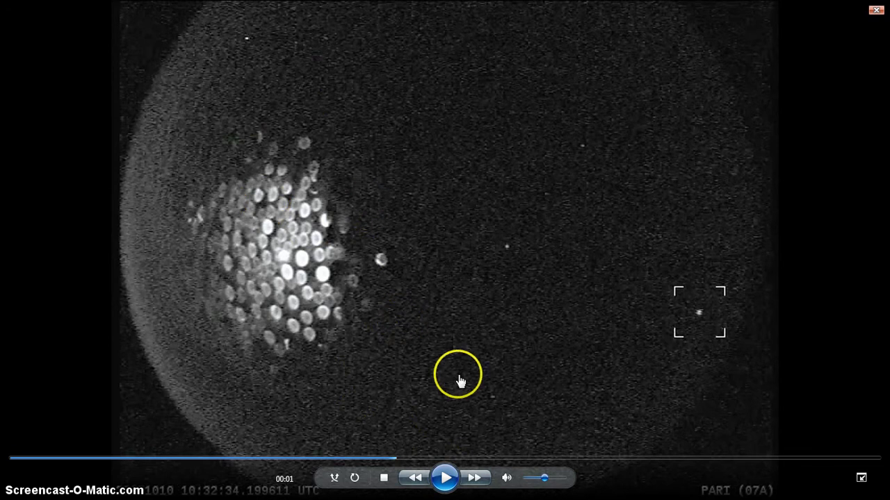
{"action": "mouse_move", "coordinate": [532, 367]}
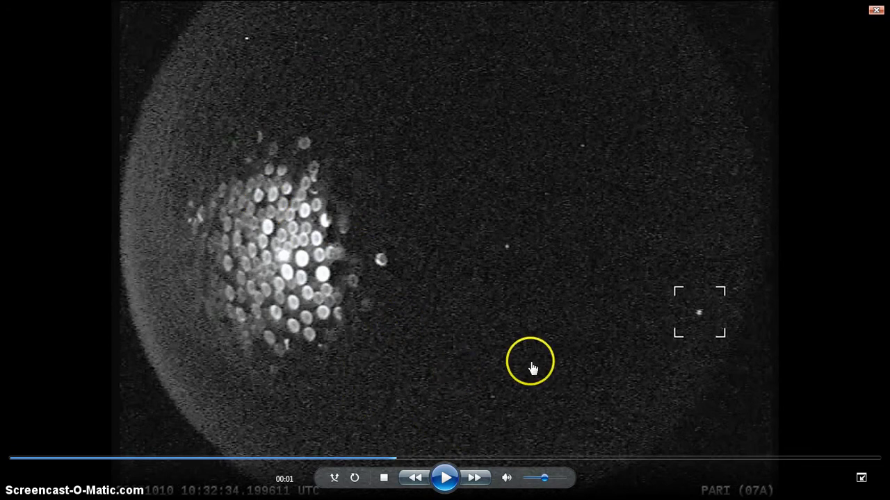
{"action": "mouse_move", "coordinate": [771, 483]}
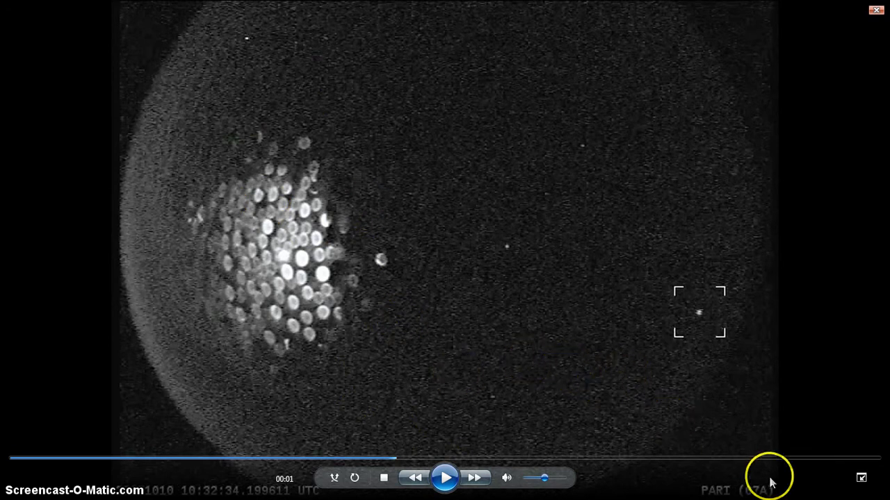
{"action": "mouse_move", "coordinate": [833, 214]}
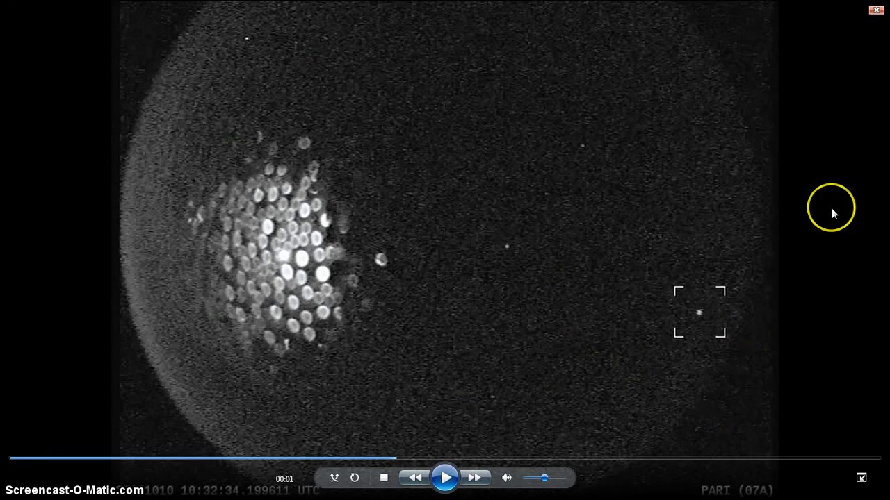
{"action": "mouse_move", "coordinate": [886, 62]}
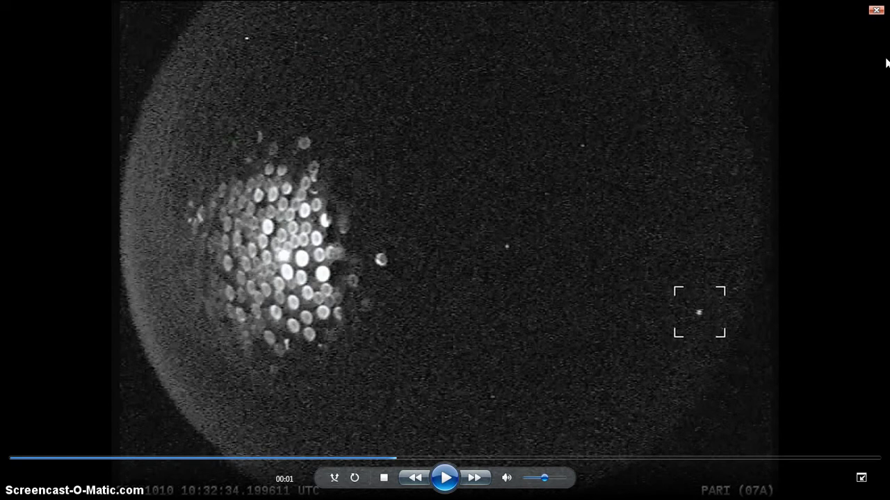
{"action": "mouse_move", "coordinate": [802, 480]}
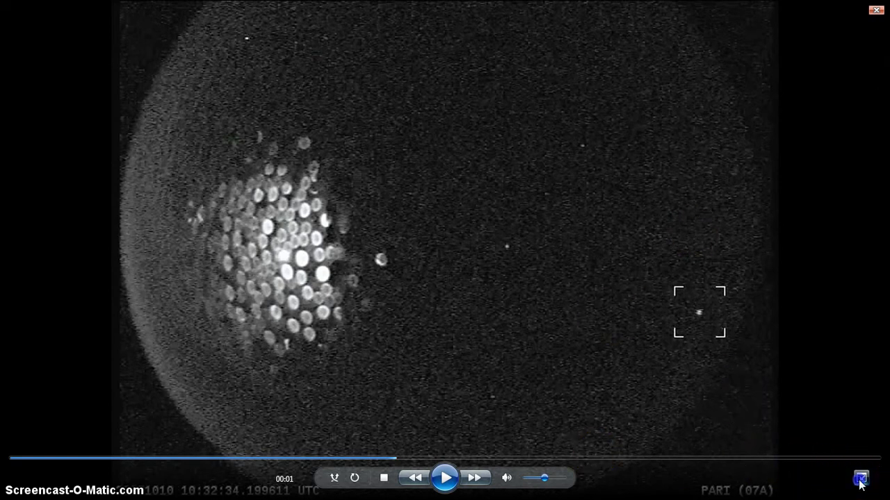
{"action": "left_click", "coordinate": [860, 478]}
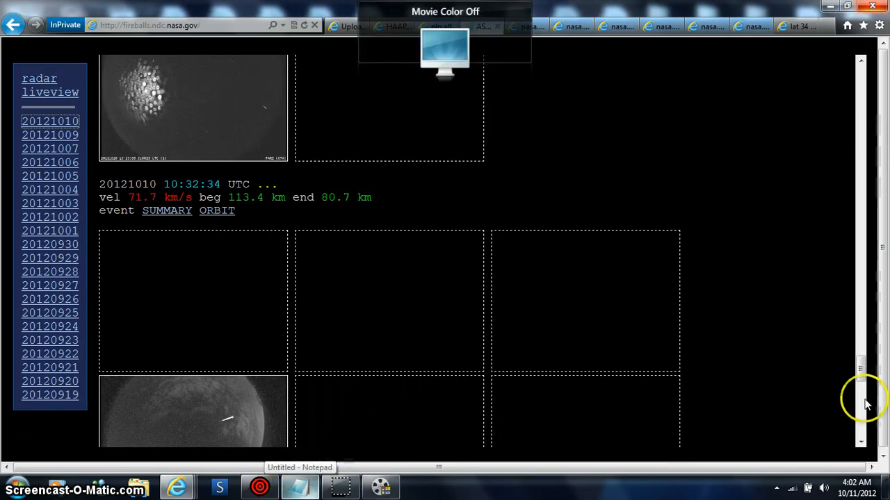
{"action": "scroll", "scroll_direction": "down", "scroll_amount": 3}
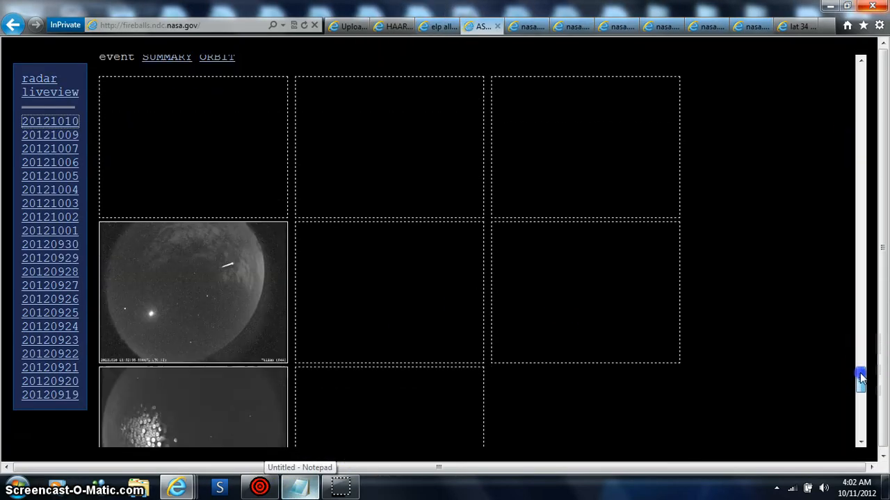
{"action": "scroll", "scroll_direction": "down", "scroll_amount": 3}
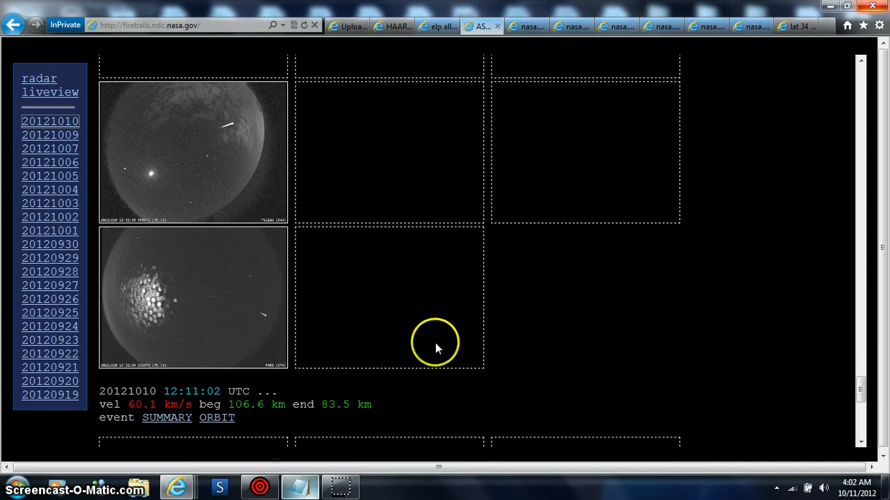
{"action": "mouse_move", "coordinate": [859, 346]}
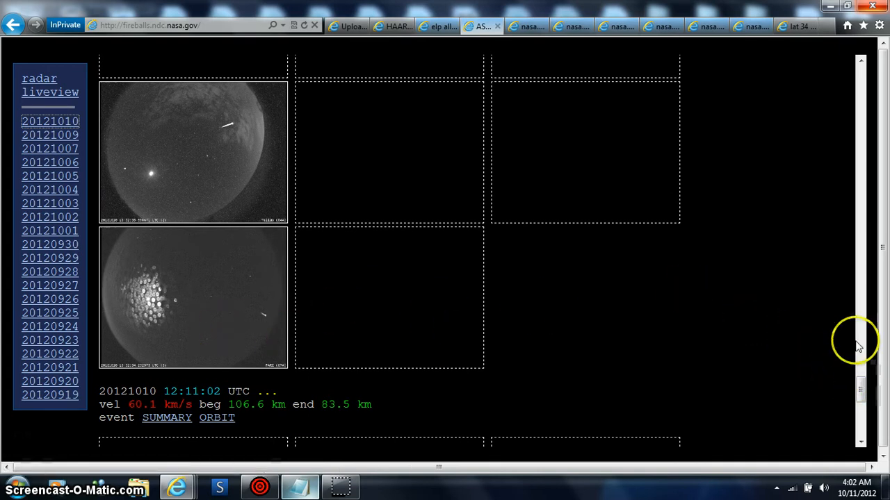
{"action": "mouse_move", "coordinate": [716, 110]}
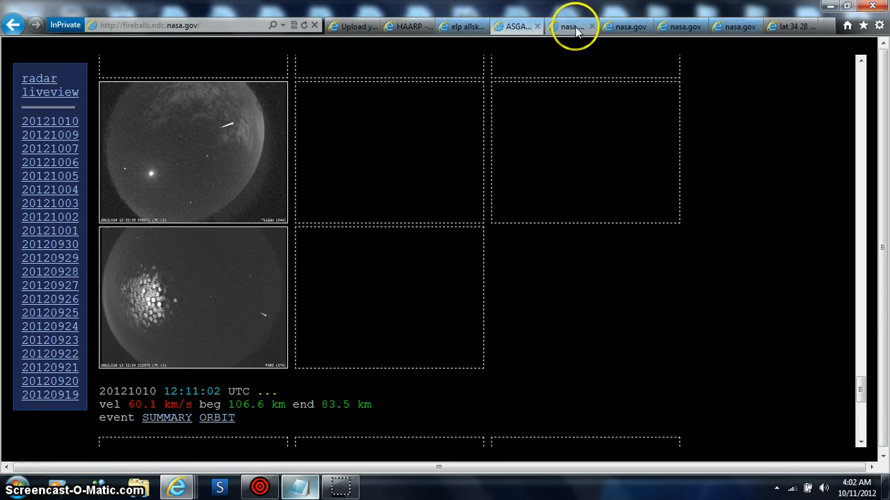
- Close the three leftover nasa.gov tabs in Internet Explorer
{"action": "left_click", "coordinate": [591, 25]}
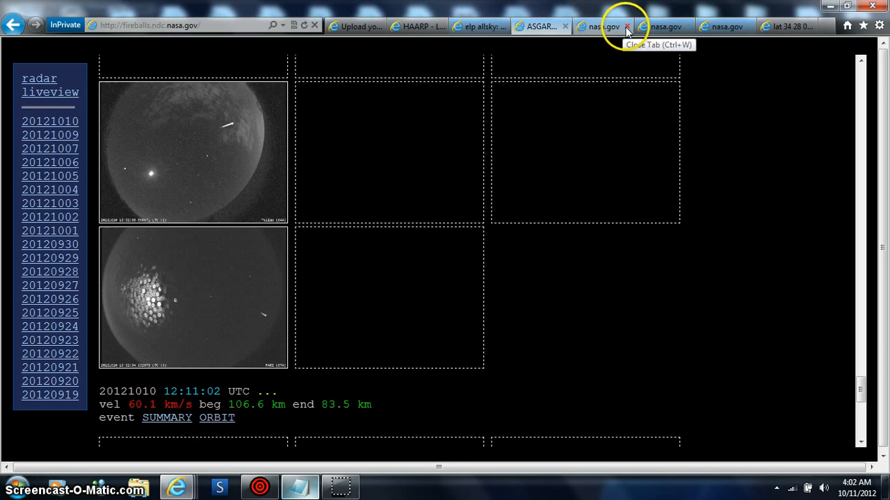
{"action": "left_click", "coordinate": [626, 26]}
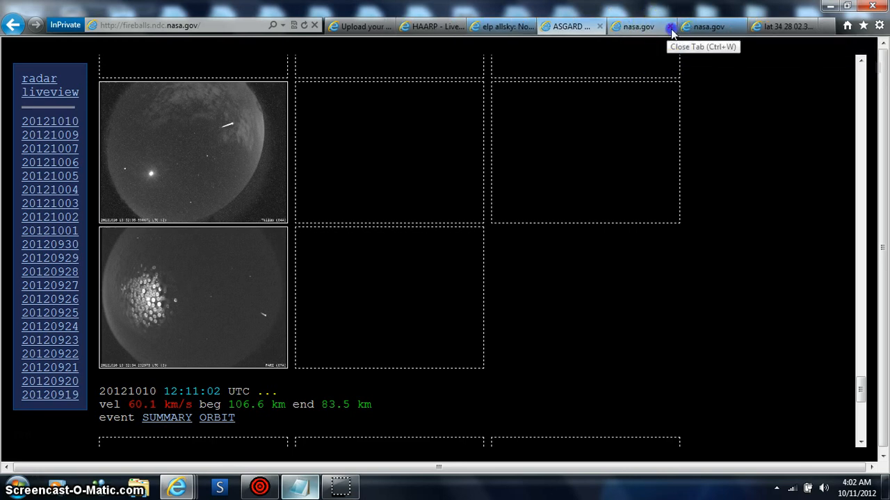
{"action": "left_click", "coordinate": [669, 26]}
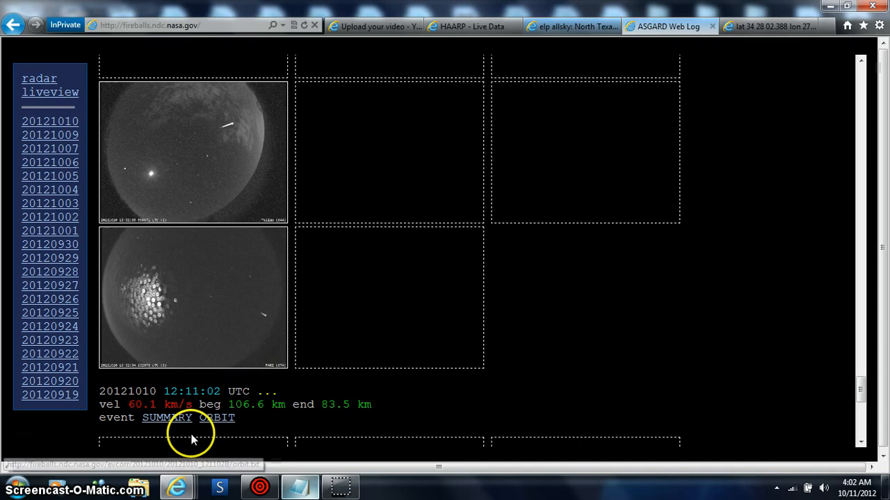
{"action": "mouse_move", "coordinate": [882, 340]}
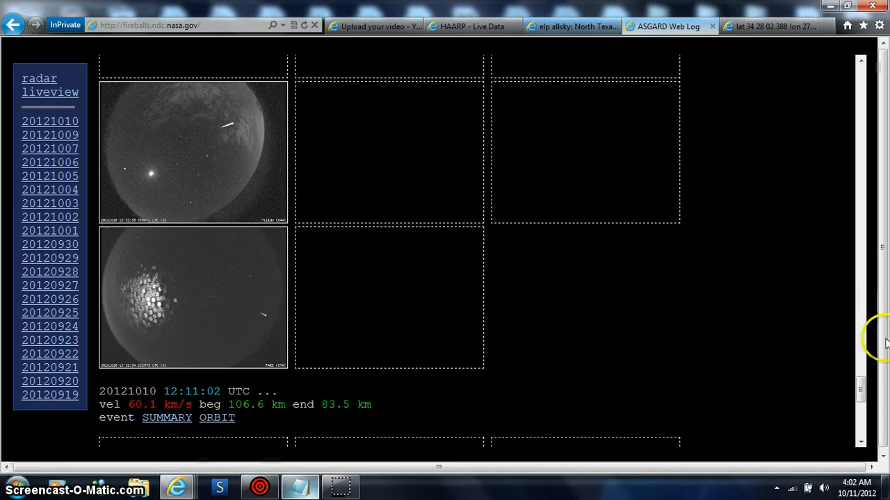
{"action": "scroll", "scroll_direction": "down", "scroll_amount": 3}
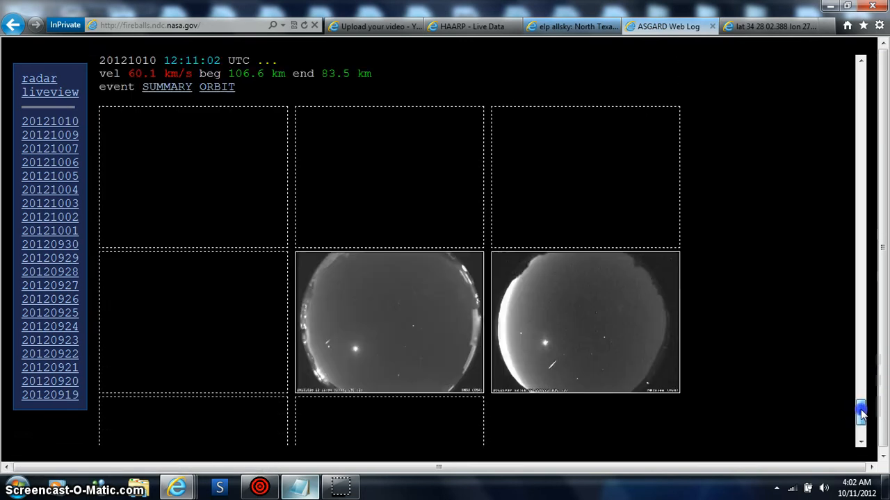
{"action": "scroll", "scroll_direction": "down", "scroll_amount": 3}
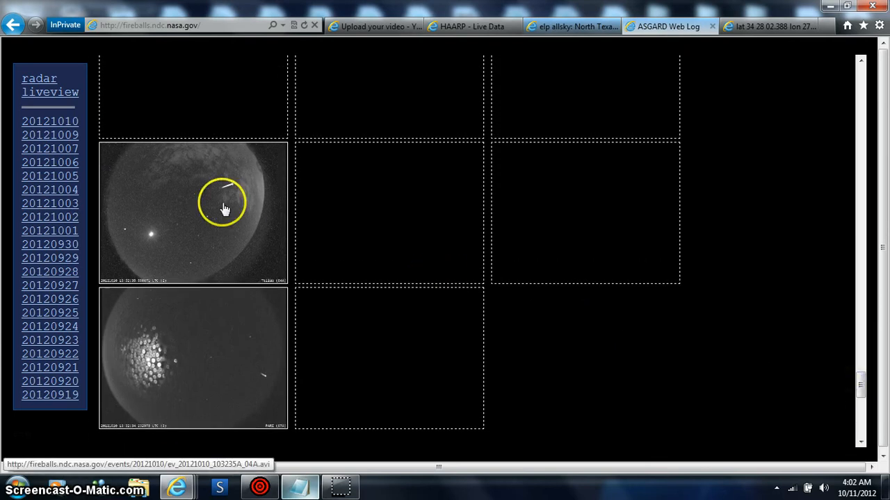
{"action": "mouse_move", "coordinate": [853, 407]}
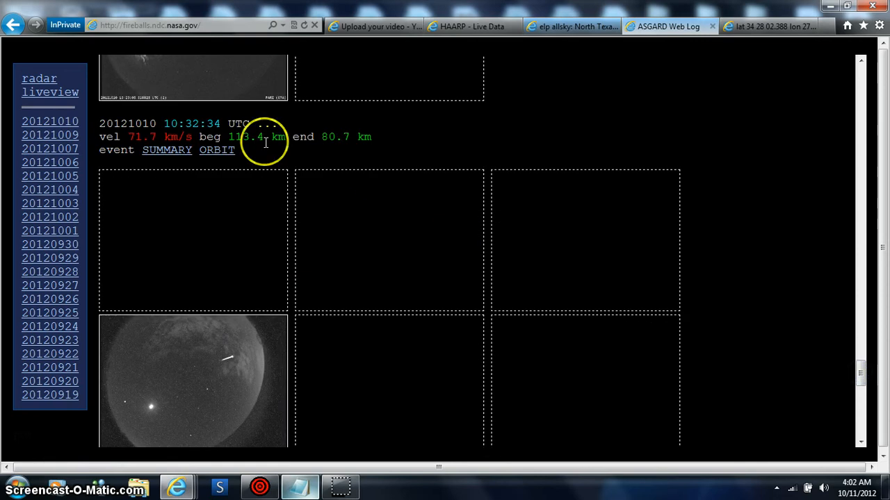
{"action": "left_click", "coordinate": [216, 150]}
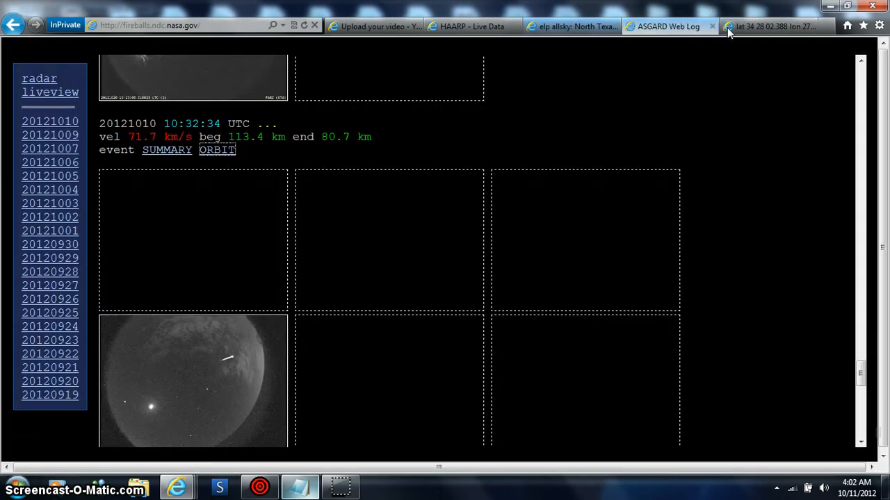
{"action": "mouse_move", "coordinate": [860, 372]}
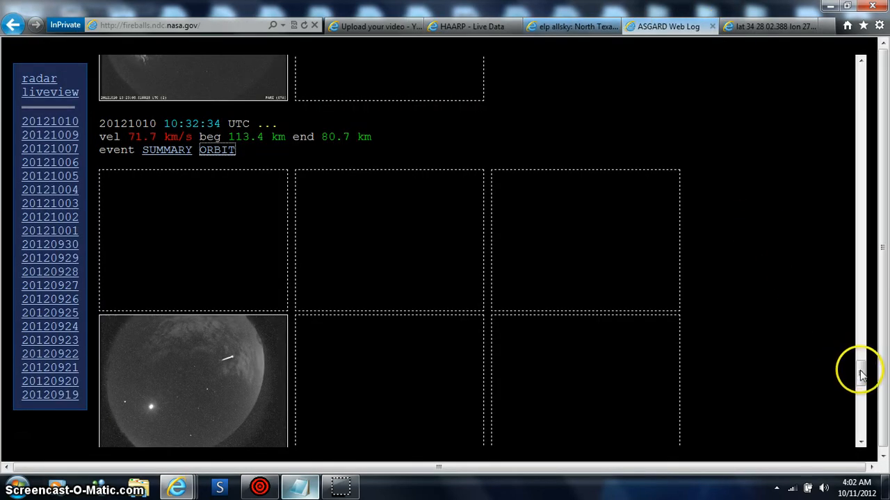
{"action": "scroll", "scroll_direction": "down", "scroll_amount": 3}
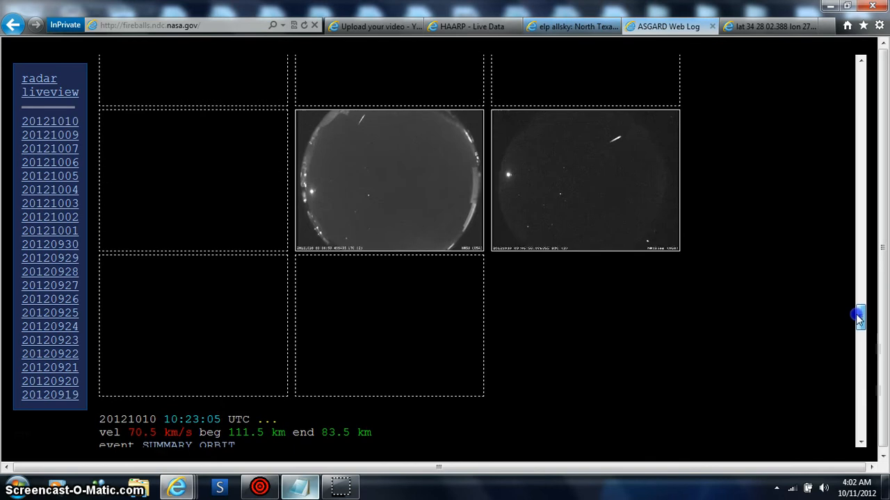
{"action": "scroll", "scroll_direction": "down", "scroll_amount": 3}
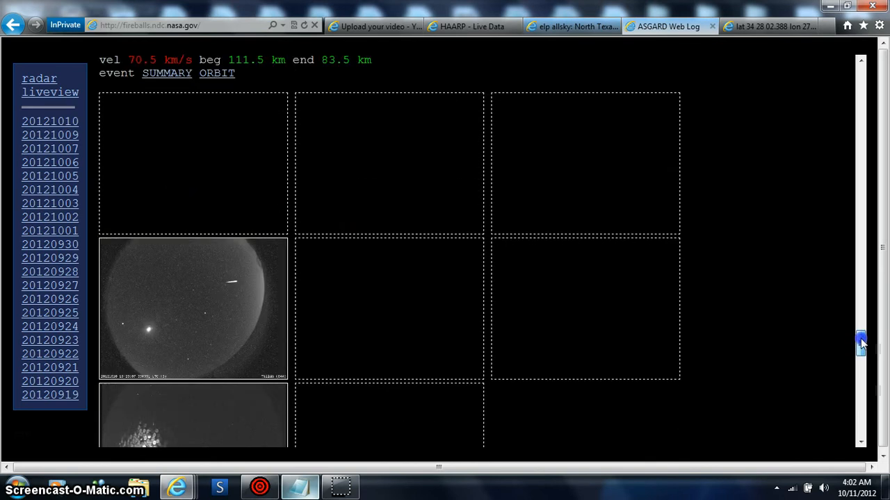
{"action": "scroll", "scroll_direction": "down", "scroll_amount": 3}
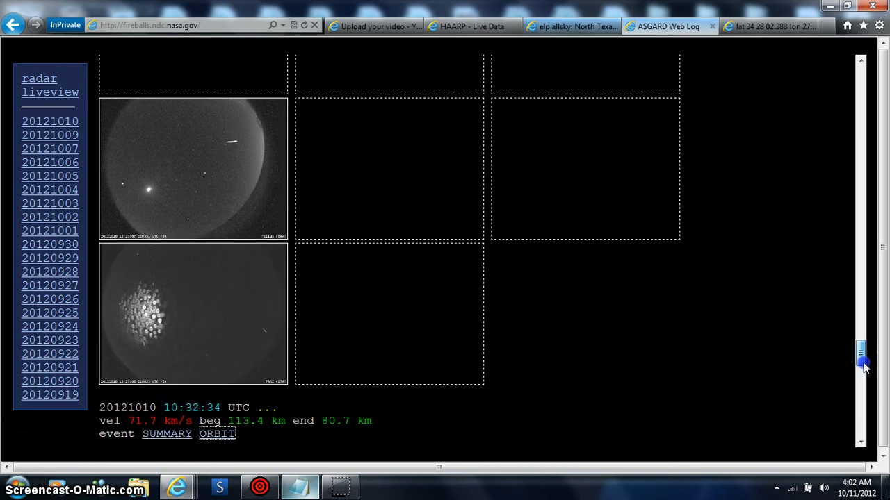
{"action": "scroll", "scroll_direction": "down", "scroll_amount": 3}
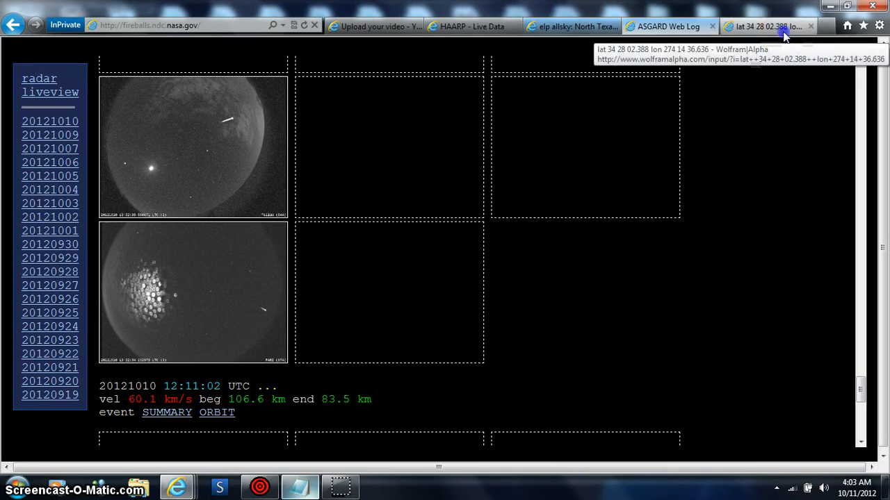
- Switch to the Wolfram Alpha tab showing the lat/lon sky chart
{"action": "left_click", "coordinate": [764, 27]}
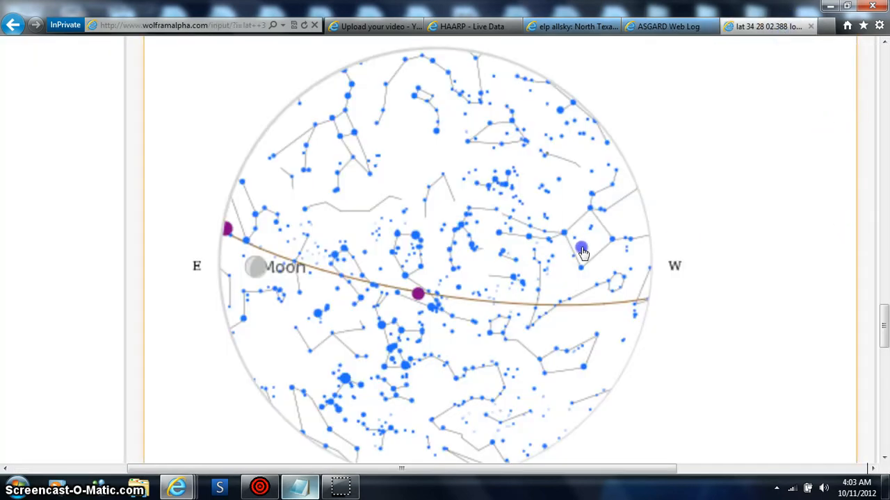
{"action": "mouse_move", "coordinate": [418, 294]}
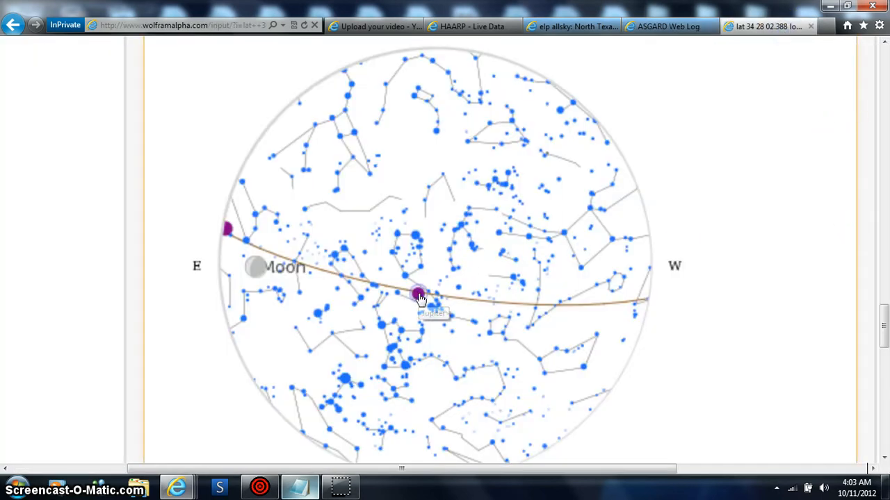
{"action": "mouse_move", "coordinate": [418, 294]}
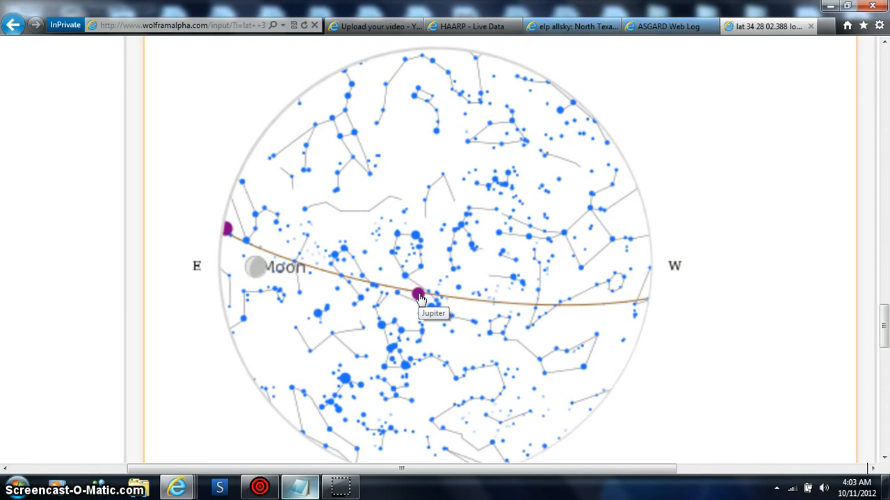
{"action": "mouse_move", "coordinate": [691, 483]}
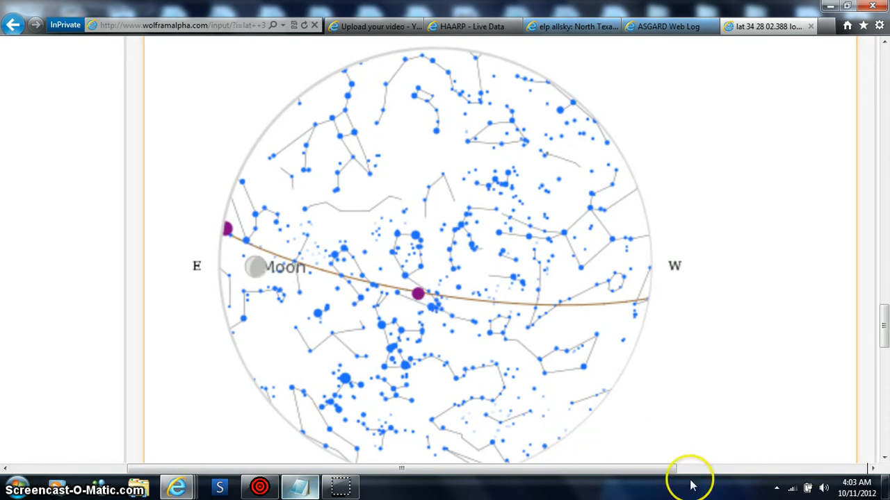
{"action": "mouse_move", "coordinate": [855, 486]}
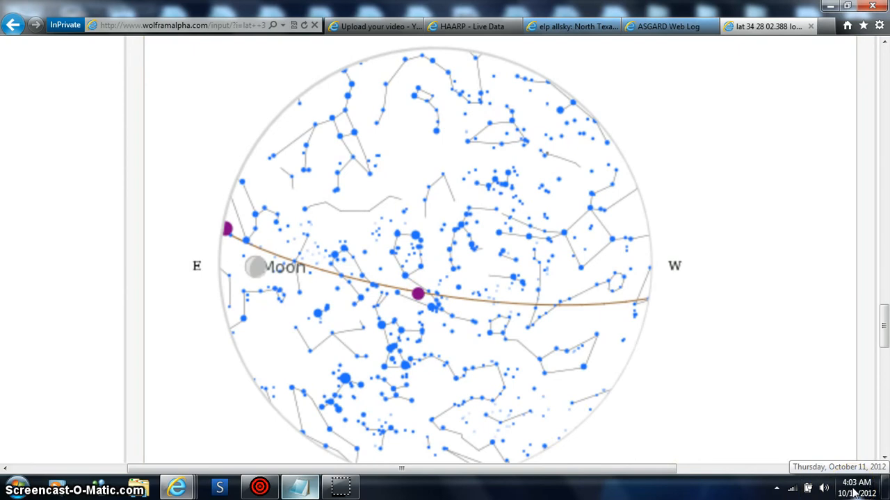
{"action": "mouse_move", "coordinate": [865, 463]}
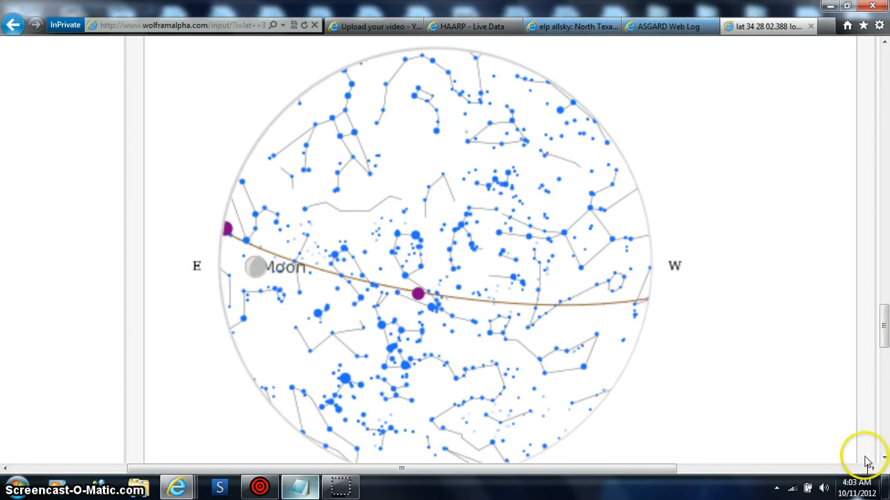
{"action": "mouse_move", "coordinate": [883, 309]}
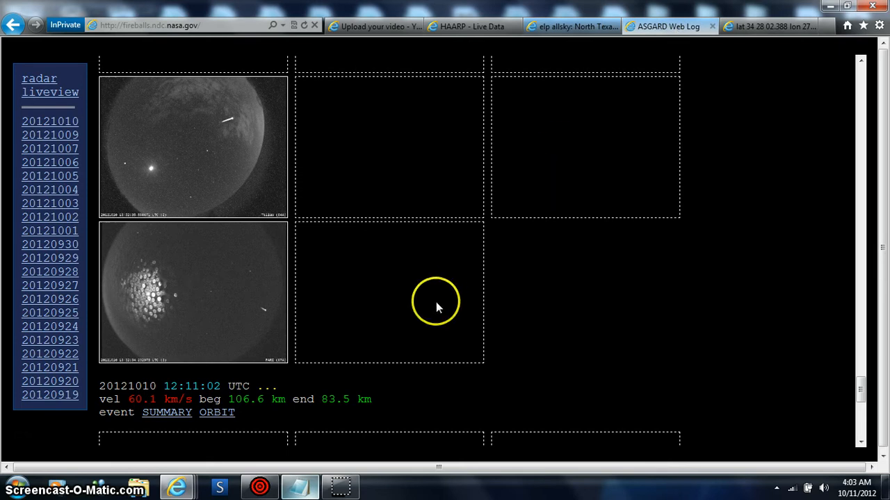
{"action": "mouse_move", "coordinate": [555, 63]}
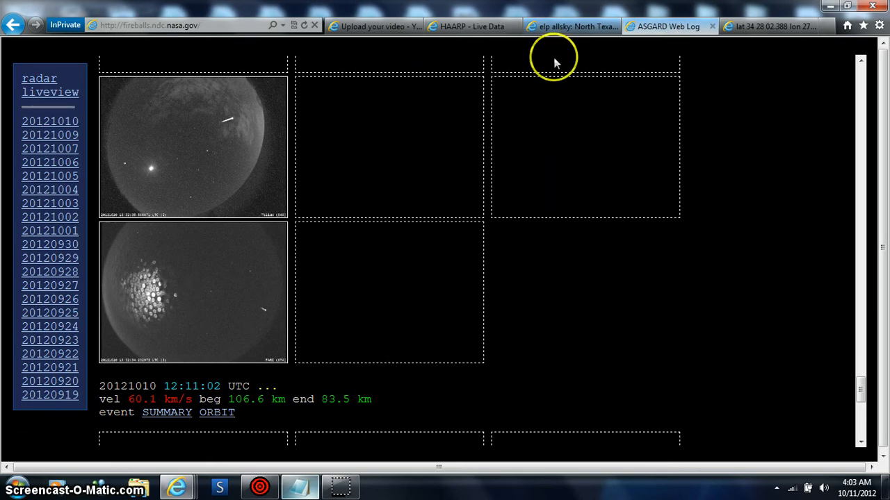
{"action": "mouse_move", "coordinate": [617, 57]}
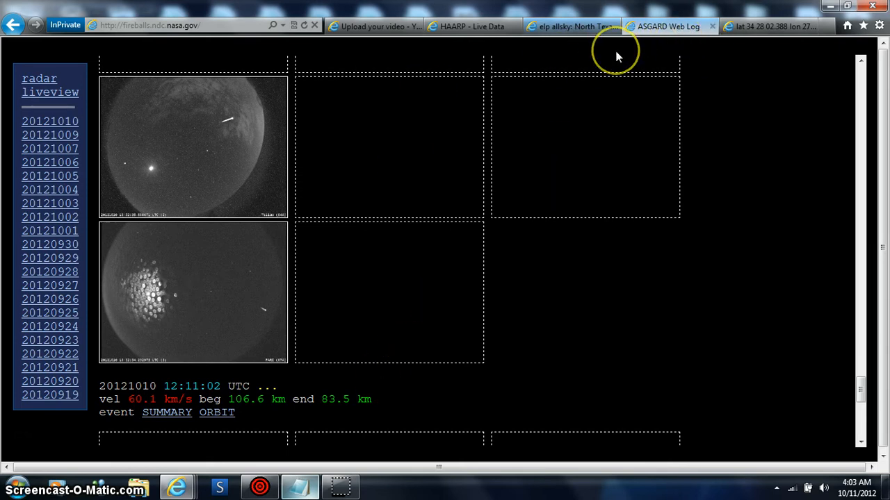
{"action": "mouse_move", "coordinate": [617, 56]}
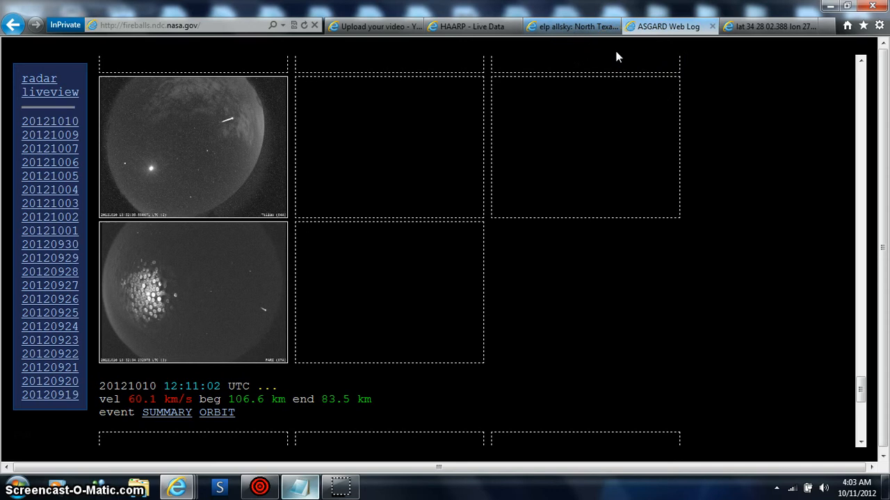
{"action": "mouse_move", "coordinate": [215, 386]}
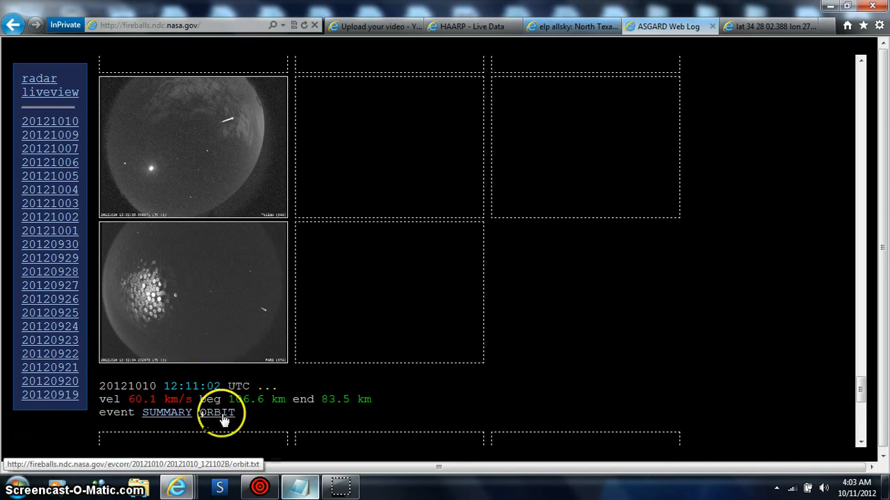
- Open orbit.txt for the 12:11:02 UTC fireball and clear the text highlight
{"action": "left_click", "coordinate": [217, 413]}
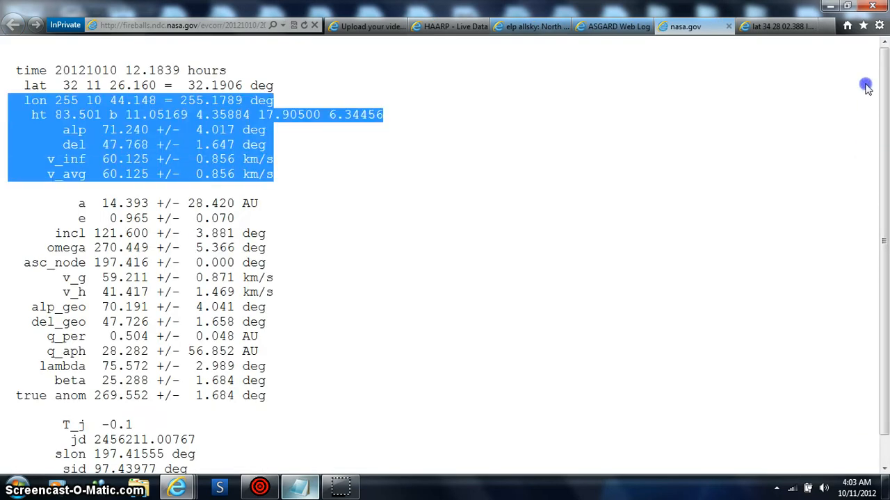
{"action": "left_click", "coordinate": [605, 125]}
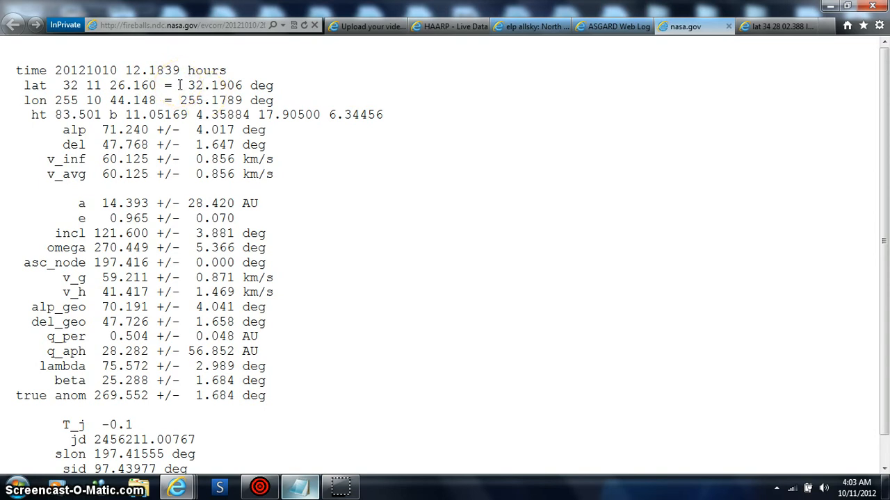
{"action": "mouse_move", "coordinate": [256, 73]}
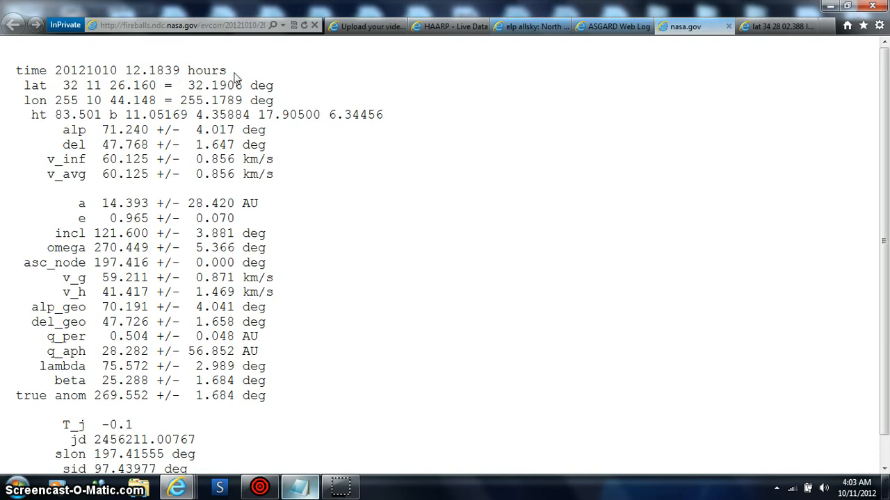
{"action": "mouse_move", "coordinate": [281, 250]}
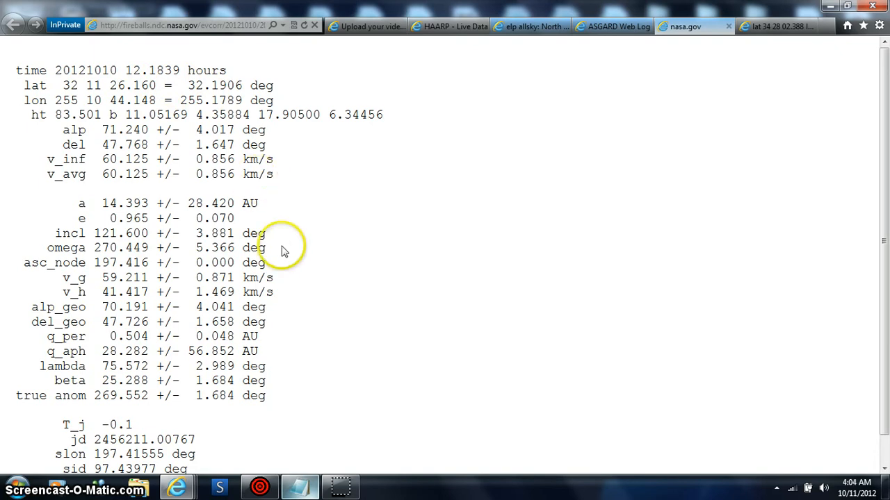
- Return to the 20121010 listing, recheck the 12:11:02 orbit data, and scroll to the last images
{"action": "left_click", "coordinate": [12, 26]}
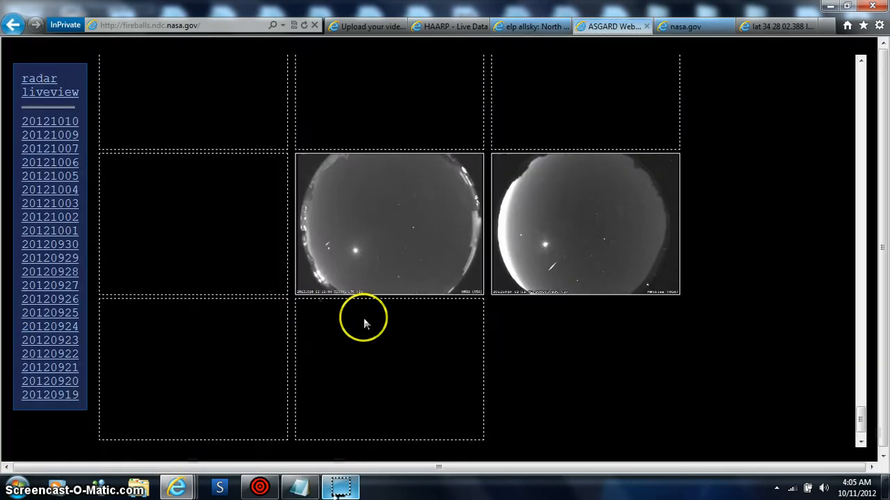
{"action": "mouse_move", "coordinate": [535, 334]}
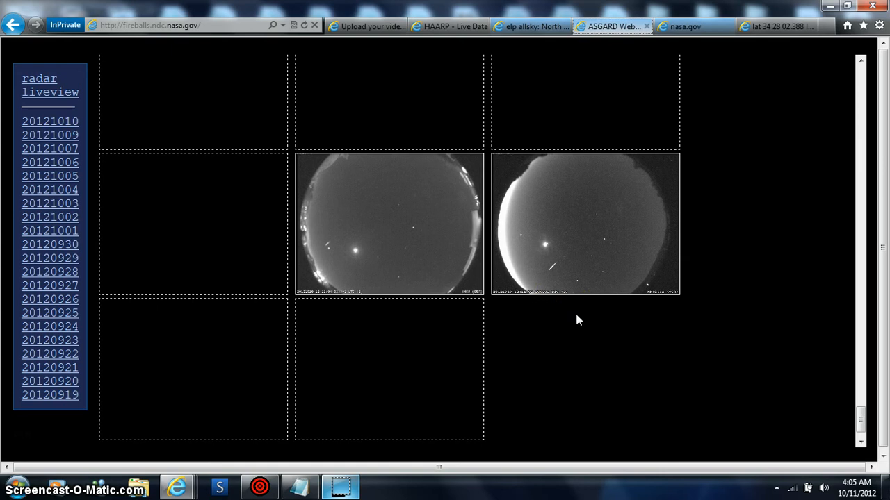
{"action": "mouse_move", "coordinate": [825, 321]}
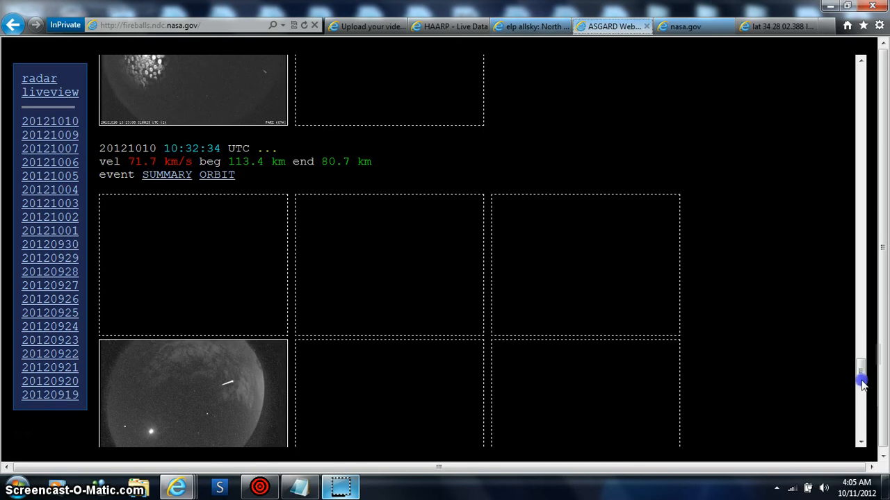
{"action": "scroll", "scroll_direction": "down", "scroll_amount": 3}
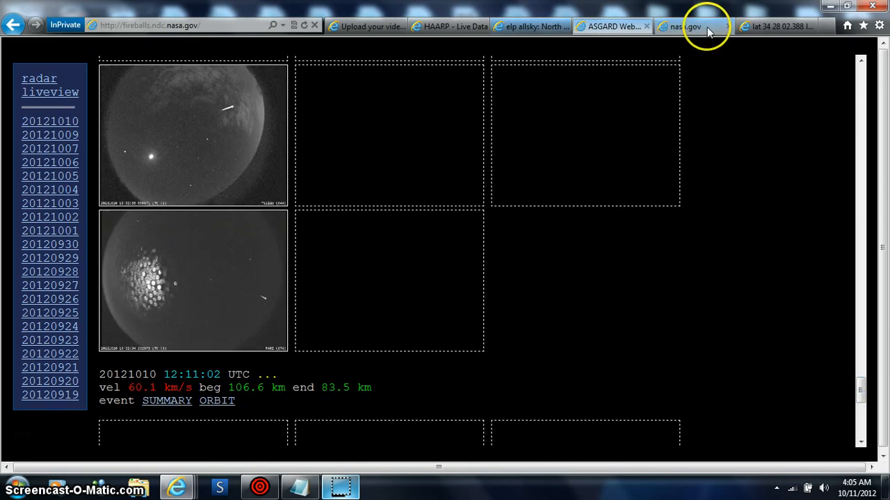
{"action": "left_click", "coordinate": [216, 401]}
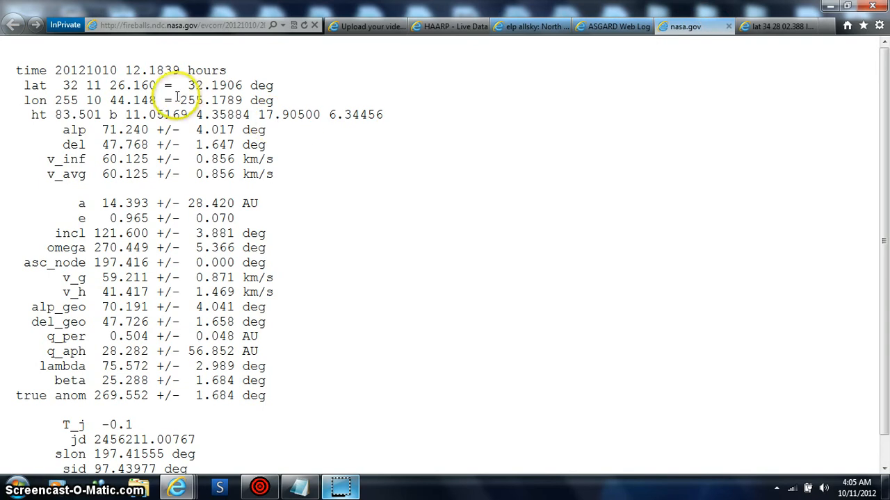
{"action": "mouse_move", "coordinate": [461, 114]}
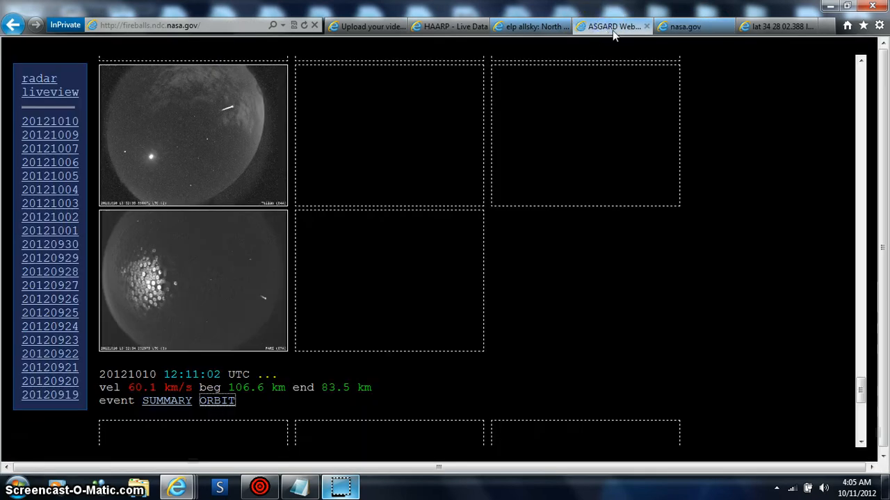
{"action": "mouse_move", "coordinate": [862, 376]}
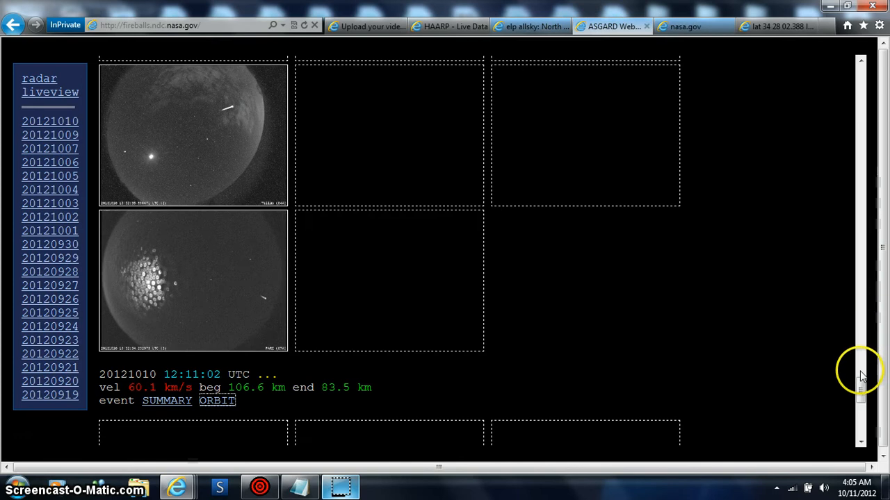
{"action": "scroll", "scroll_direction": "down", "scroll_amount": 3}
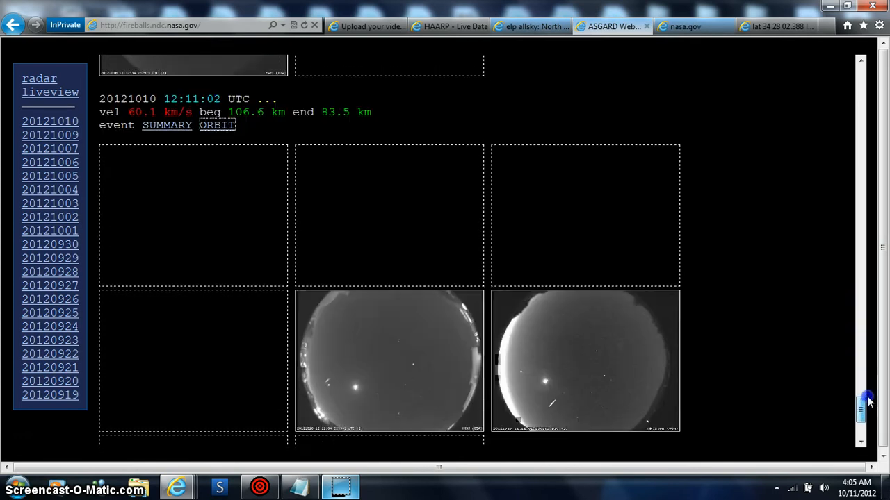
{"action": "scroll", "scroll_direction": "down", "scroll_amount": 3}
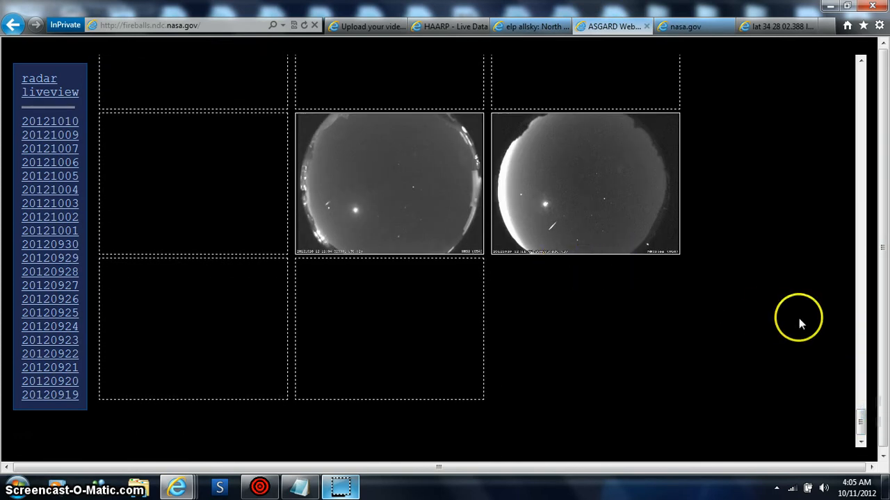
{"action": "scroll", "scroll_direction": "down", "scroll_amount": 3}
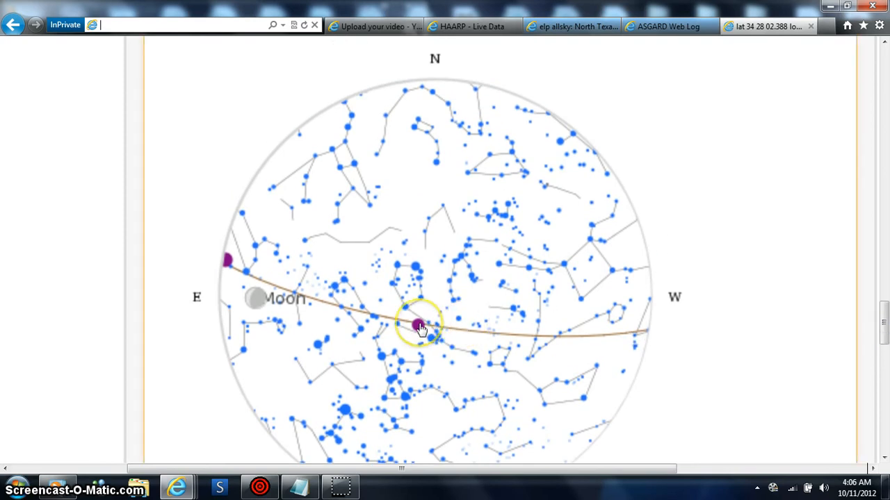
{"action": "mouse_move", "coordinate": [351, 310]}
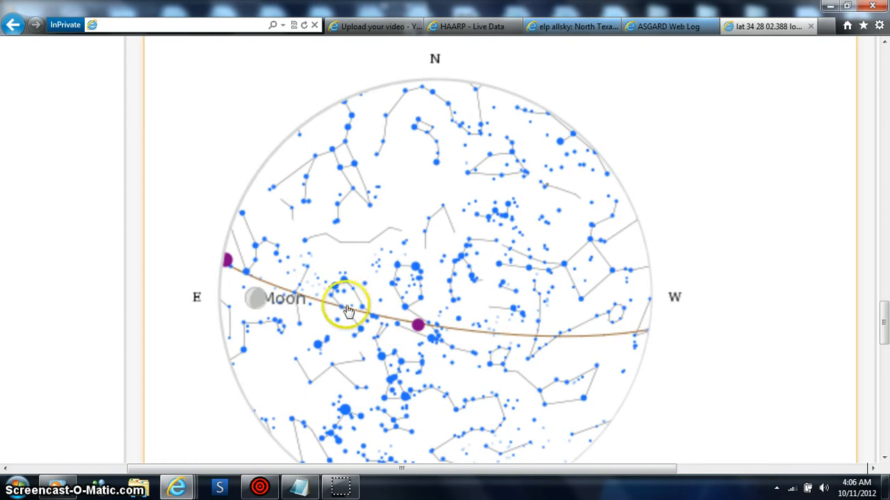
{"action": "mouse_move", "coordinate": [881, 326]}
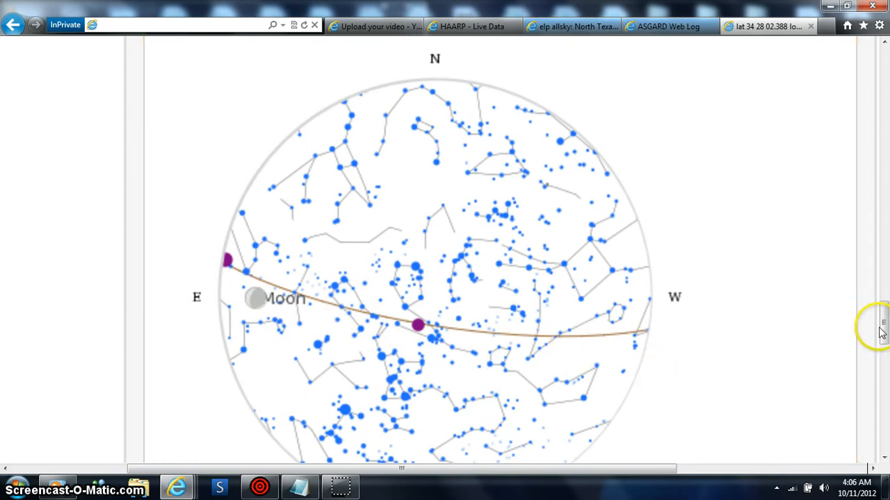
- Scroll the Wolfram Alpha results to Pine Ridge, Alabama, 1014 feet elevation and local time
{"action": "scroll", "scroll_direction": "down", "scroll_amount": 3}
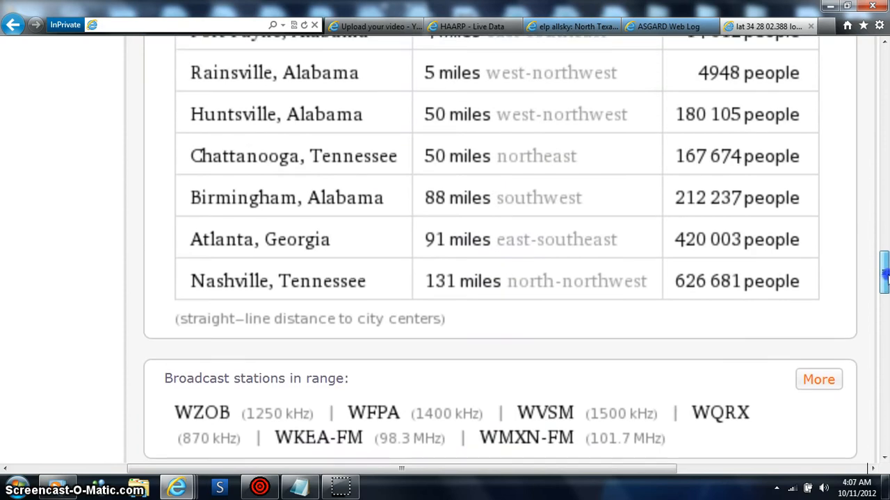
{"action": "scroll", "scroll_direction": "up", "scroll_amount": 3}
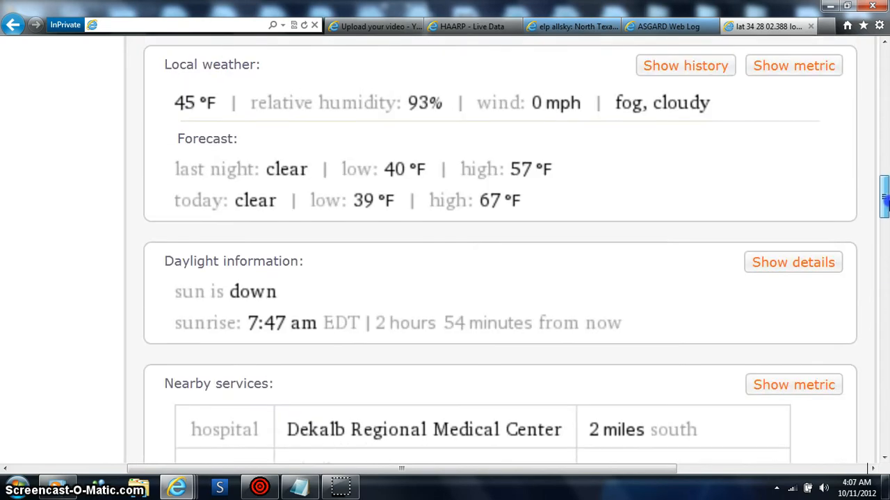
{"action": "scroll", "scroll_direction": "up", "scroll_amount": 3}
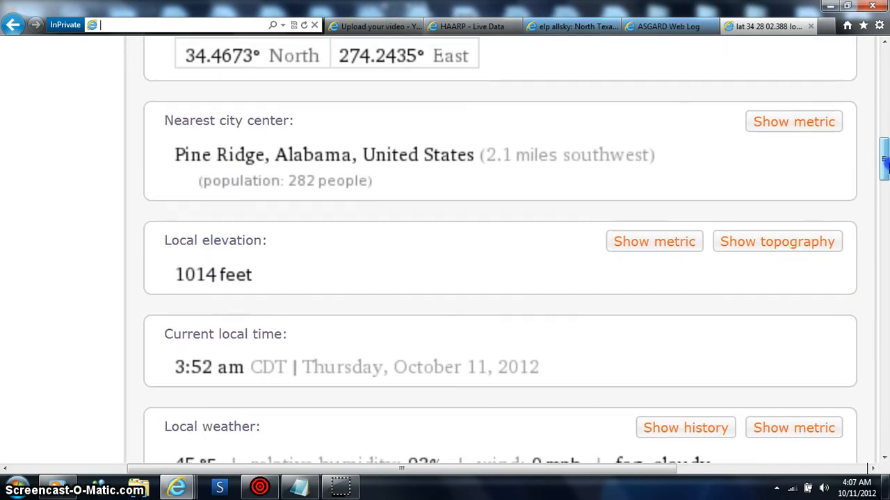
{"action": "mouse_move", "coordinate": [332, 384]}
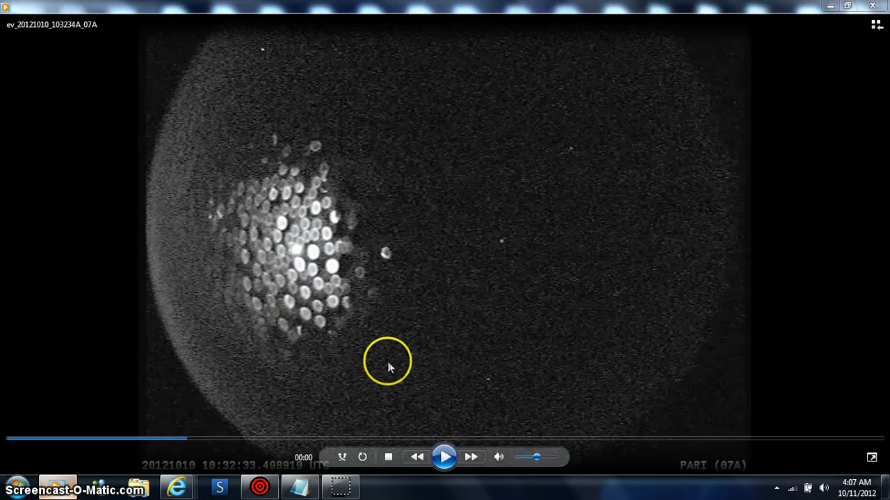
{"action": "mouse_move", "coordinate": [163, 225]}
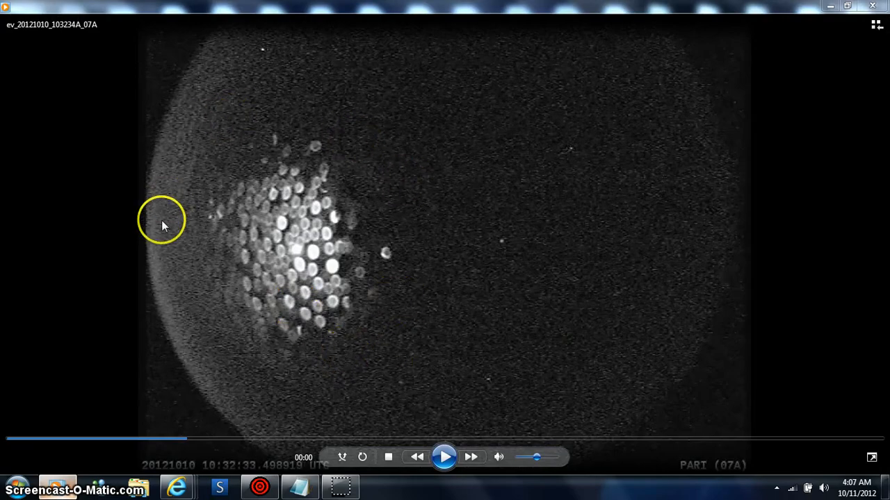
{"action": "mouse_move", "coordinate": [302, 381]}
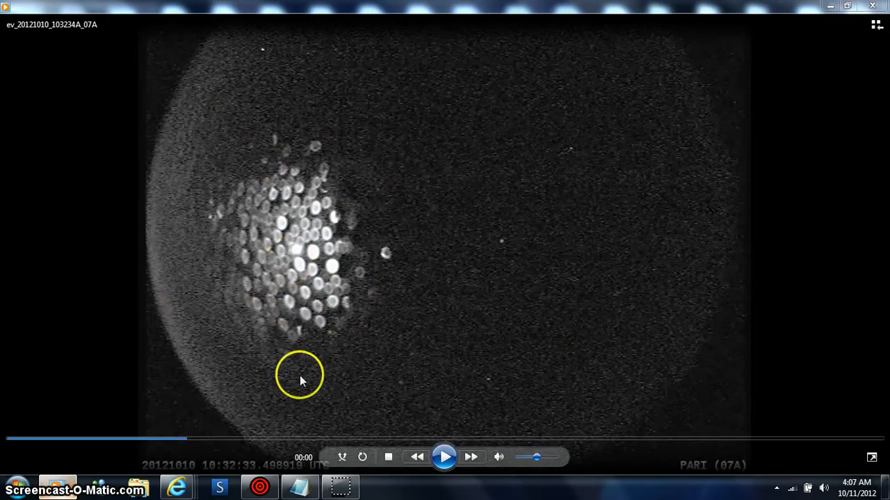
{"action": "mouse_move", "coordinate": [311, 399]}
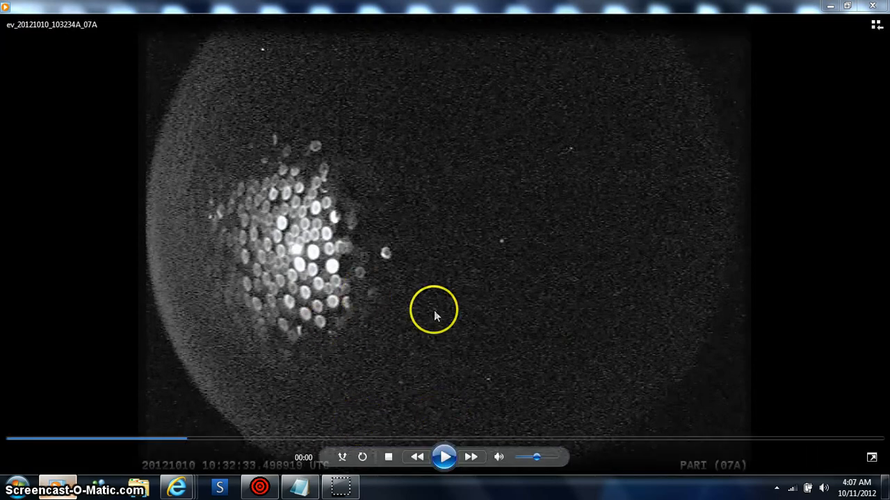
{"action": "mouse_move", "coordinate": [188, 167]}
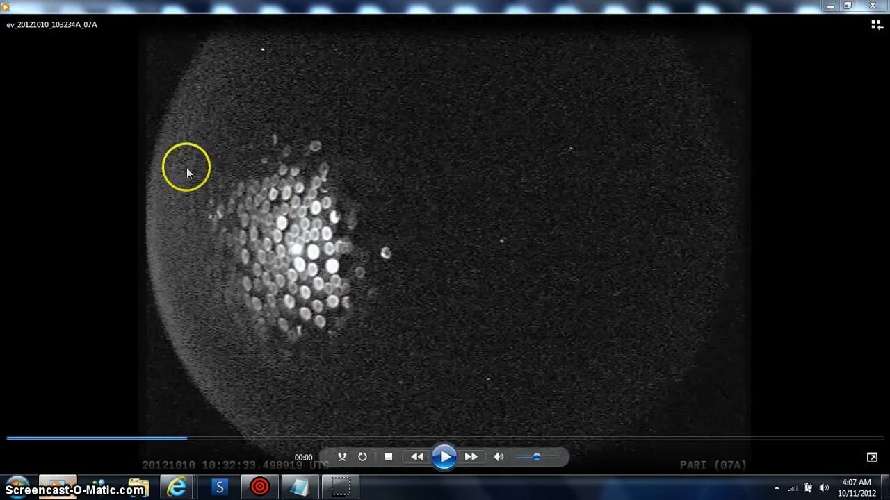
{"action": "mouse_move", "coordinate": [471, 456]}
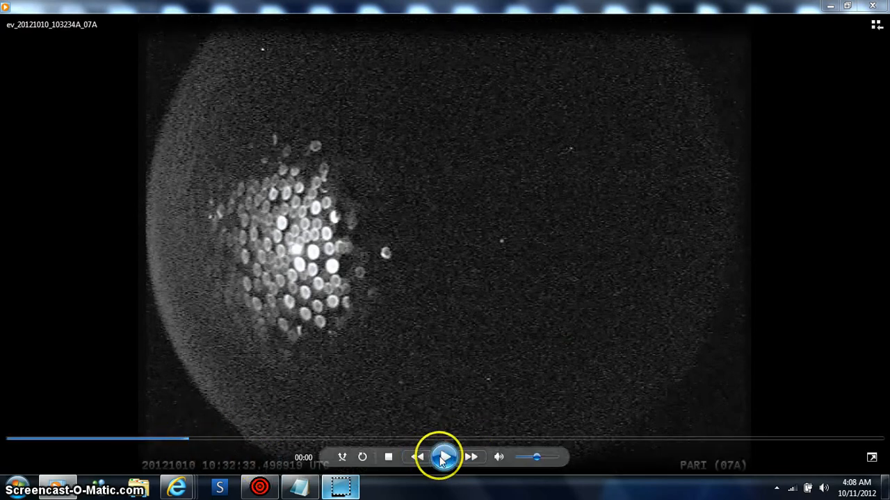
- Pause, resume and replay camera 07A's 10:32 fireball clip until it rewinds to the start
{"action": "left_click", "coordinate": [443, 457]}
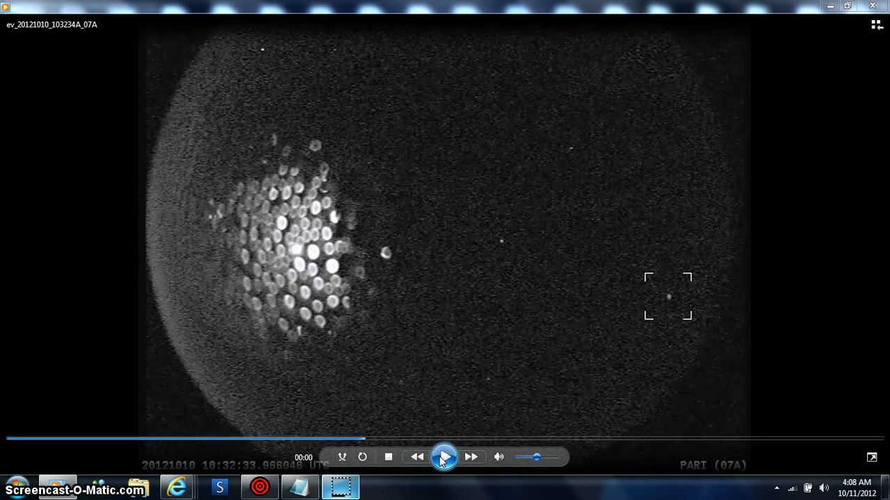
{"action": "left_click", "coordinate": [444, 457]}
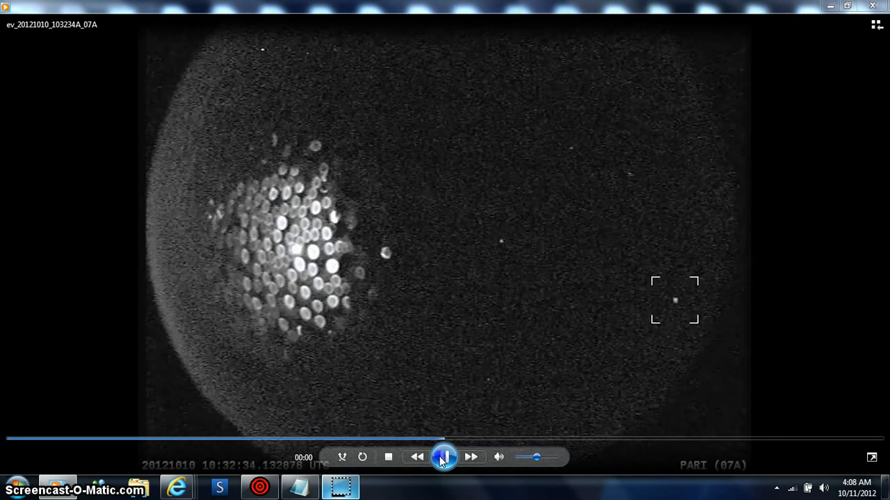
{"action": "left_click", "coordinate": [444, 457]}
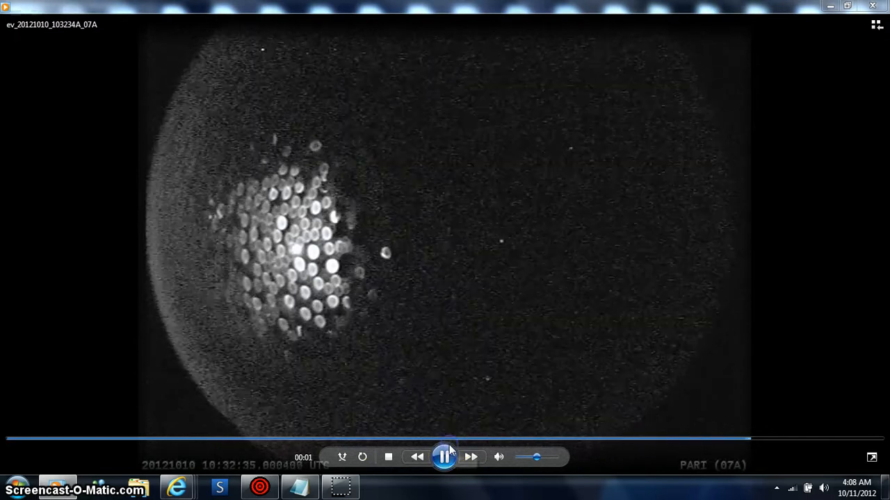
{"action": "left_click", "coordinate": [444, 457]}
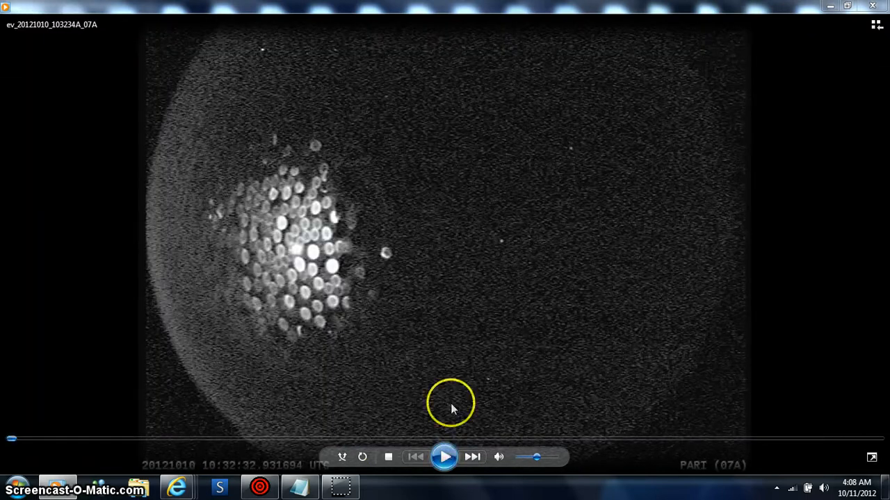
{"action": "mouse_move", "coordinate": [375, 328]}
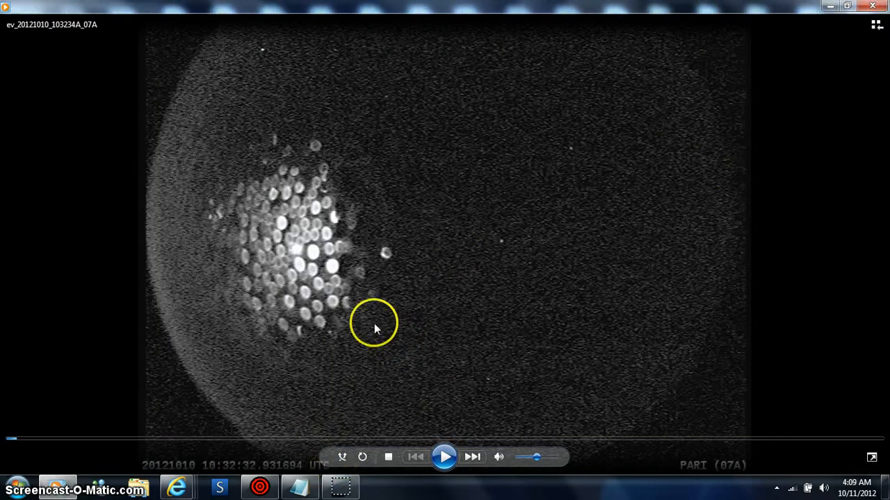
{"action": "mouse_move", "coordinate": [376, 466]}
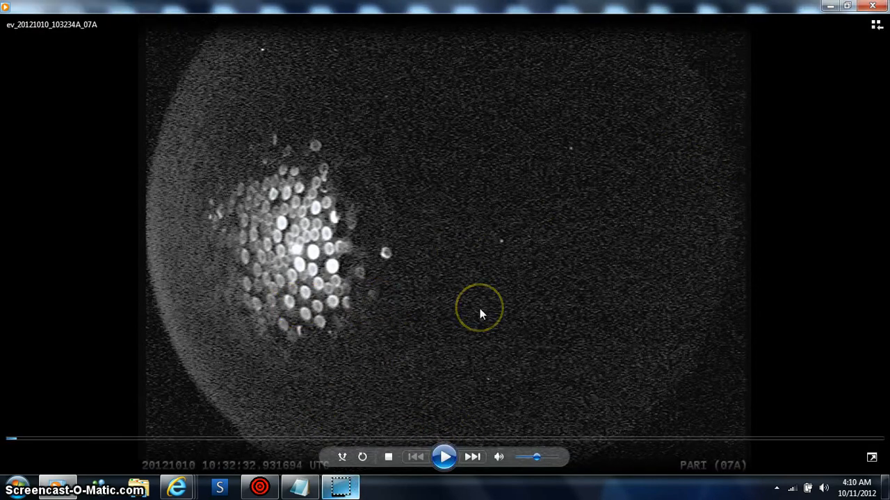
{"action": "mouse_move", "coordinate": [405, 351]}
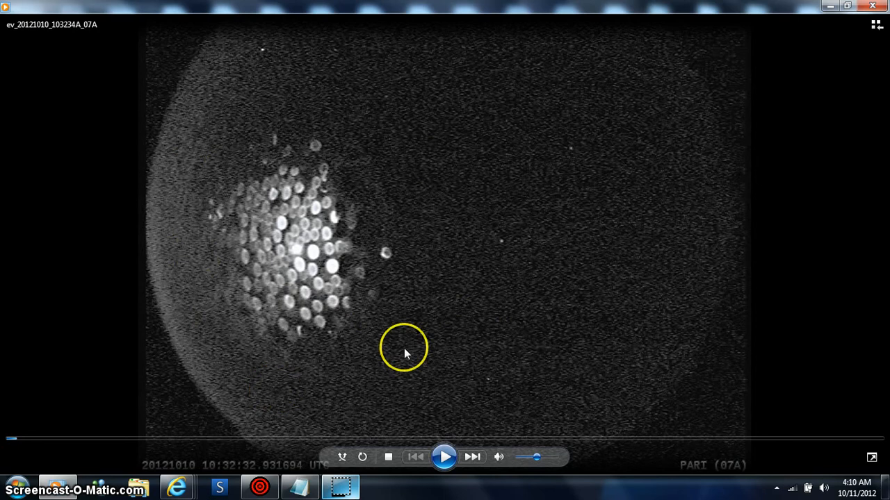
{"action": "mouse_move", "coordinate": [510, 254]}
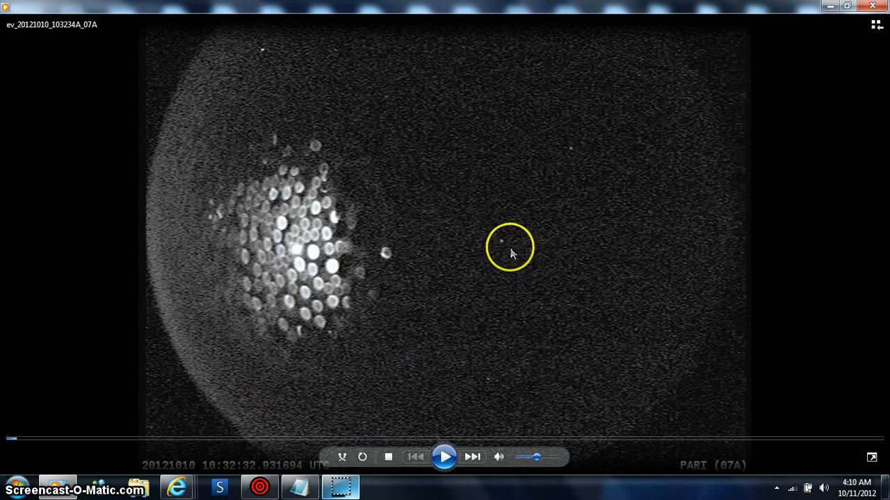
{"action": "mouse_move", "coordinate": [389, 76]}
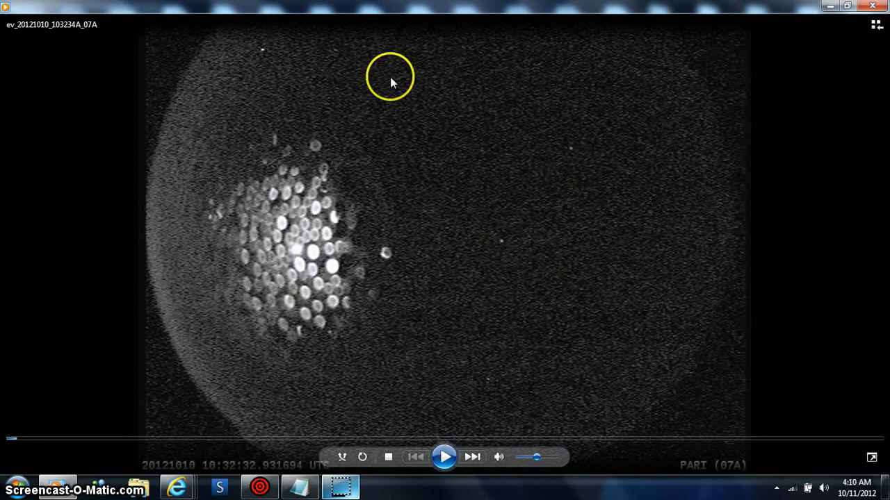
{"action": "mouse_move", "coordinate": [434, 76]}
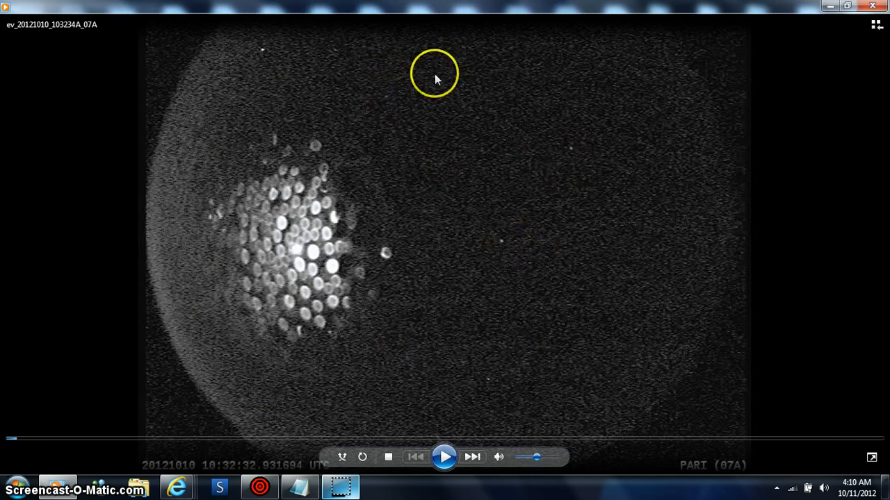
{"action": "mouse_move", "coordinate": [635, 382]}
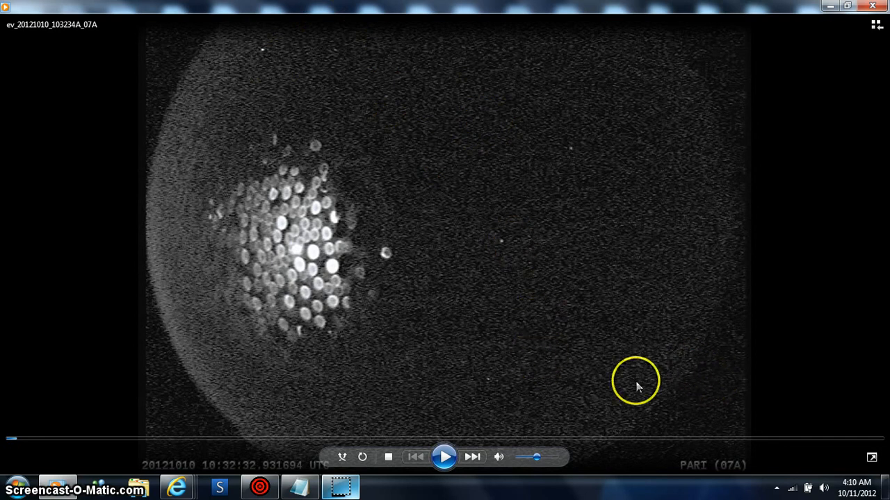
{"action": "mouse_move", "coordinate": [444, 410]}
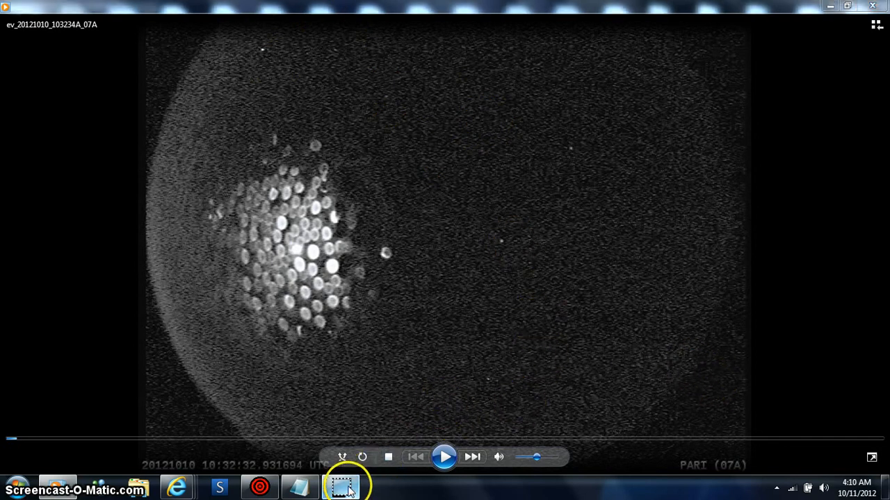
{"action": "mouse_move", "coordinate": [594, 276]}
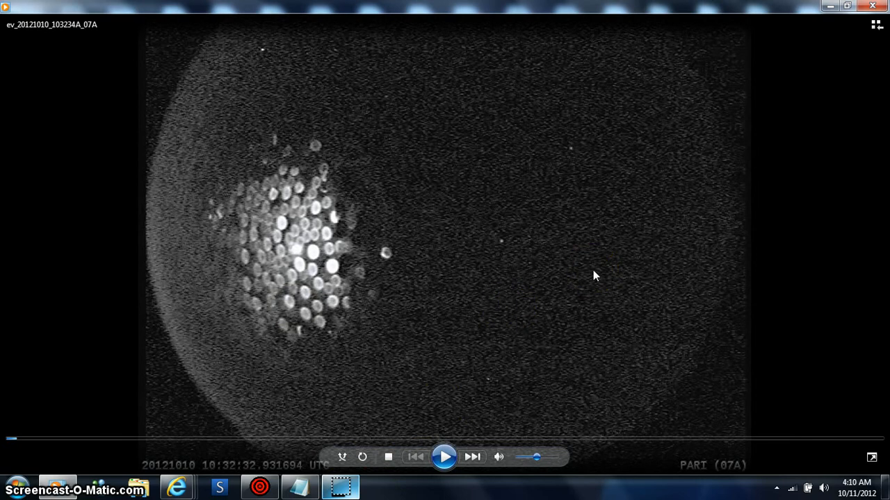
{"action": "mouse_move", "coordinate": [874, 162]}
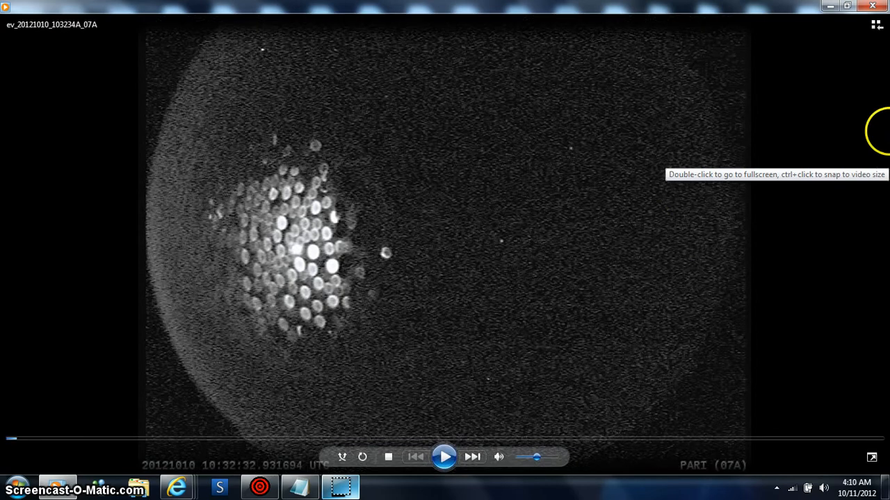
{"action": "mouse_move", "coordinate": [867, 45]}
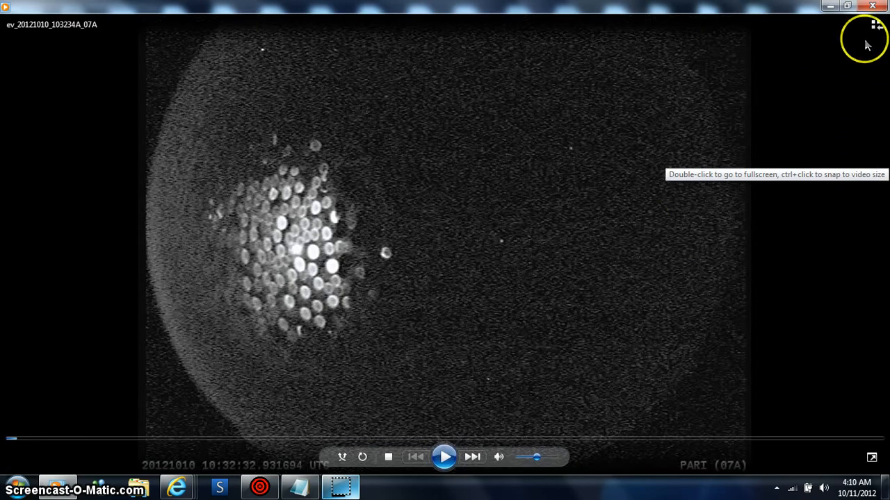
- Close Windows Media Player and scroll the 20121010 page up to the top information box
{"action": "left_click", "coordinate": [873, 6]}
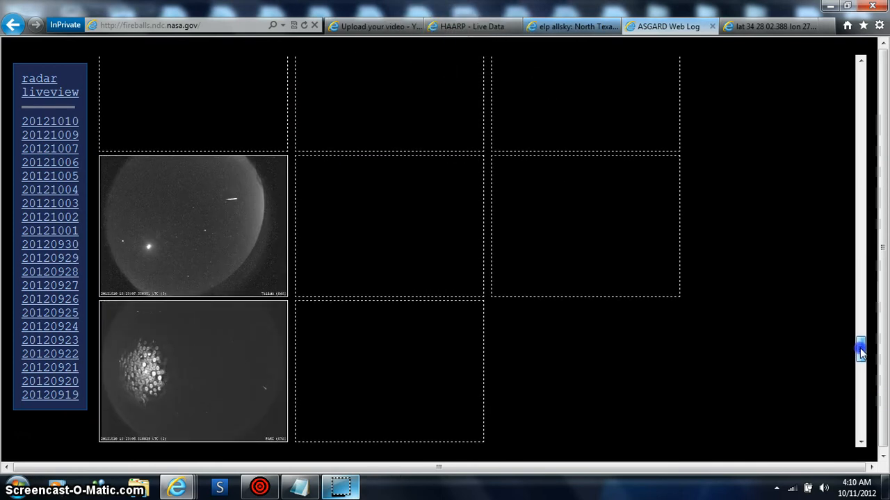
{"action": "scroll", "scroll_direction": "up", "scroll_amount": 3}
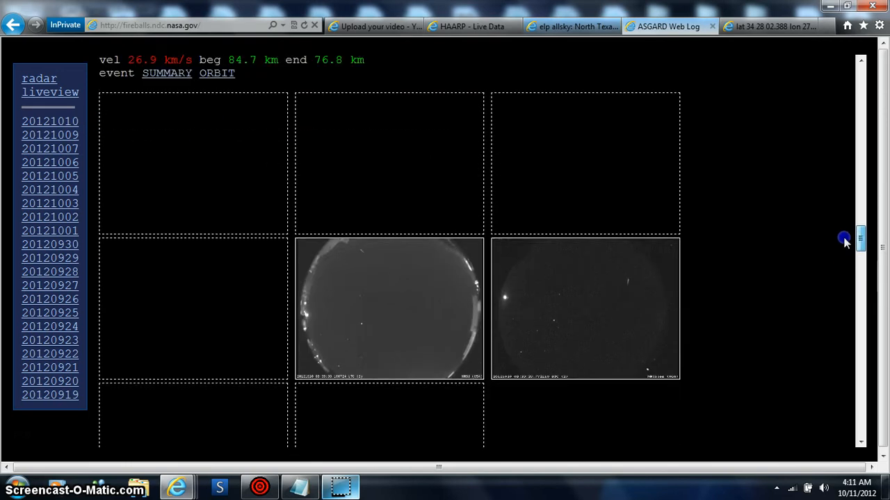
{"action": "scroll", "scroll_direction": "up", "scroll_amount": 3}
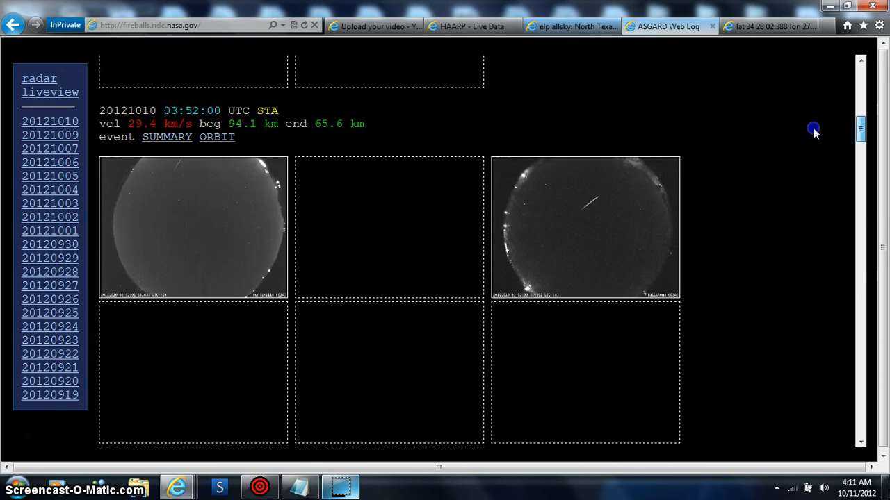
{"action": "scroll", "scroll_direction": "up", "scroll_amount": 3}
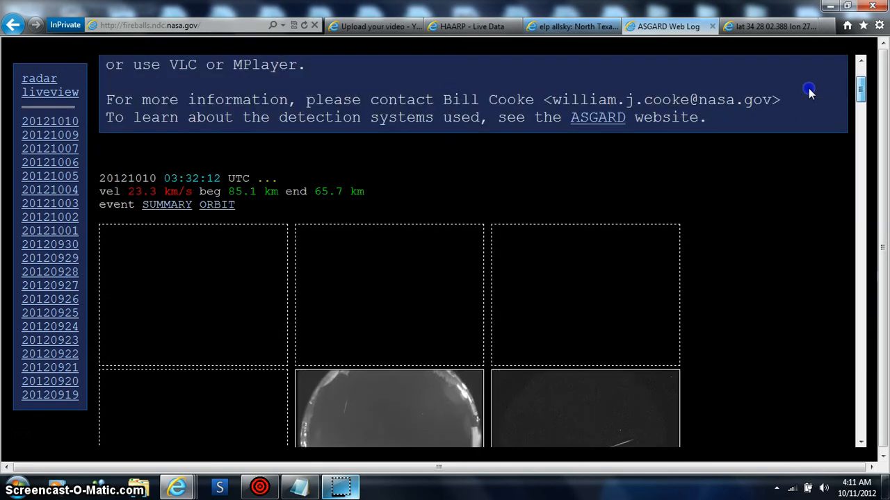
{"action": "scroll", "scroll_direction": "up", "scroll_amount": 3}
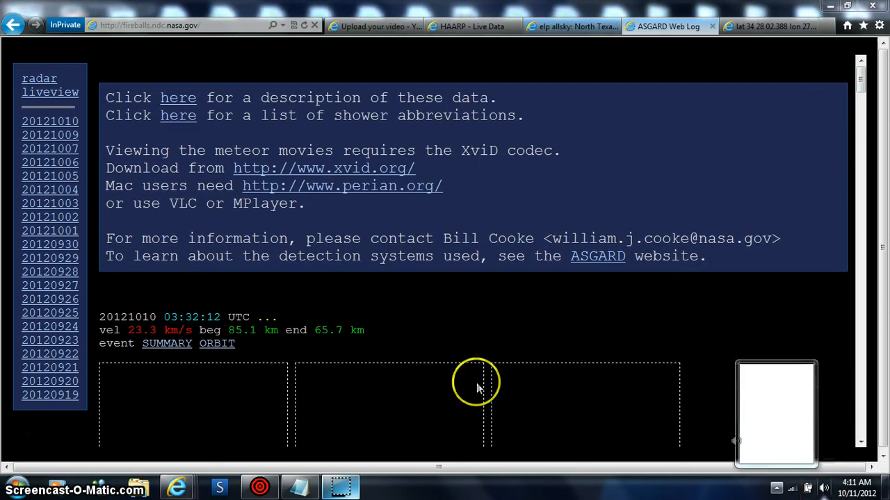
{"action": "mouse_move", "coordinate": [50, 148]}
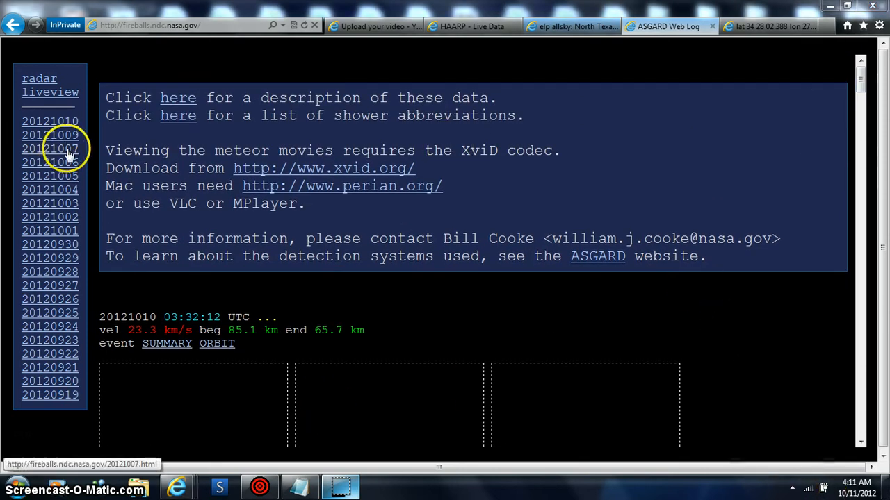
{"action": "mouse_move", "coordinate": [50, 149]}
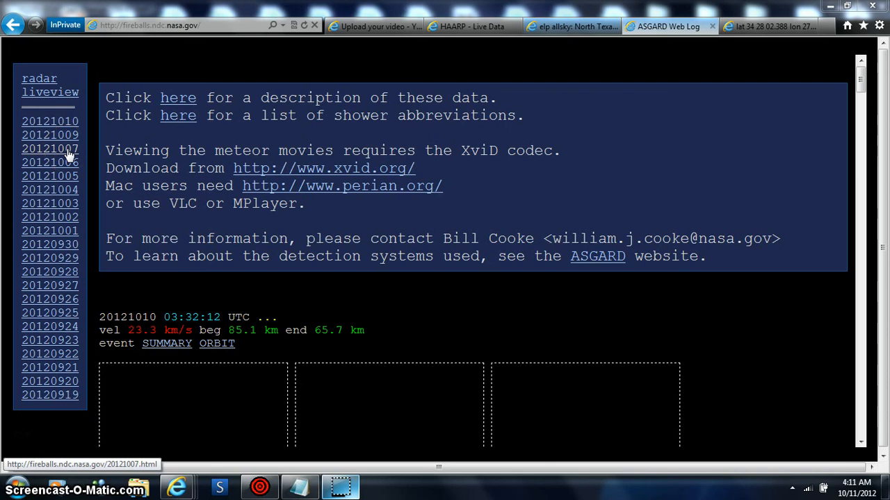
- Open the 20121007 date and scroll down to the 08:03:57 UTC fireball camera thumbnails
{"action": "left_click", "coordinate": [50, 162]}
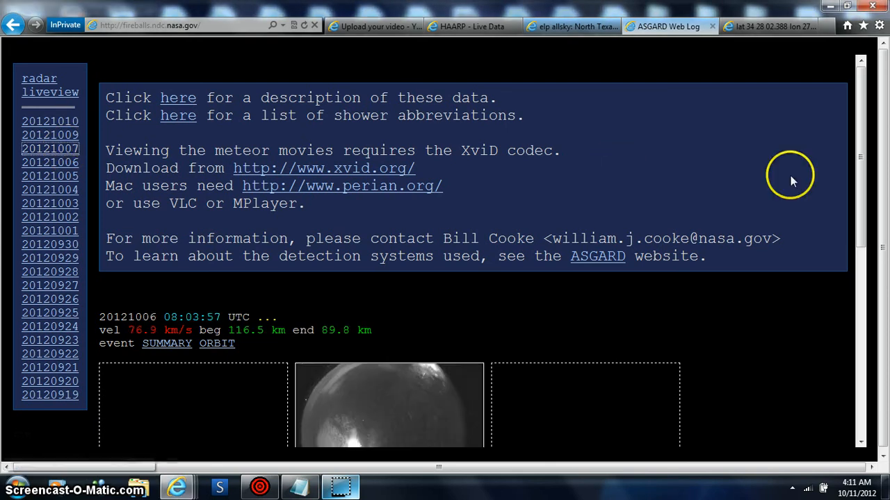
{"action": "scroll", "scroll_direction": "down", "scroll_amount": 3}
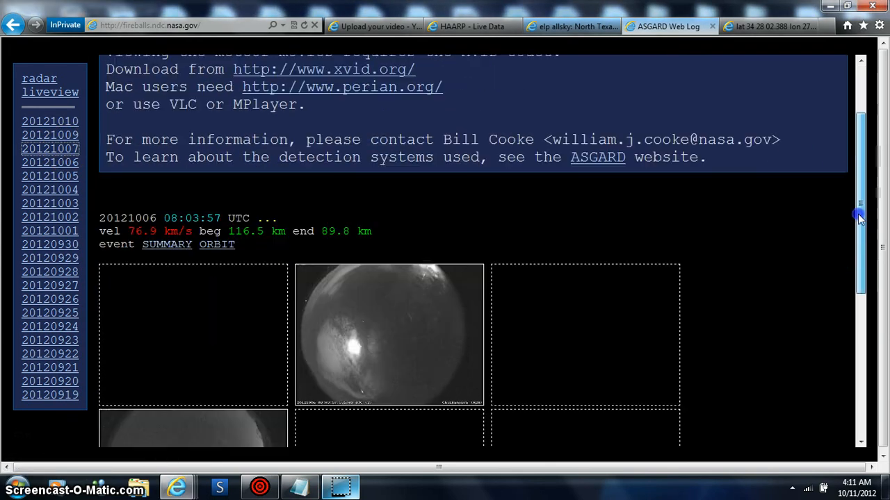
{"action": "scroll", "scroll_direction": "down", "scroll_amount": 3}
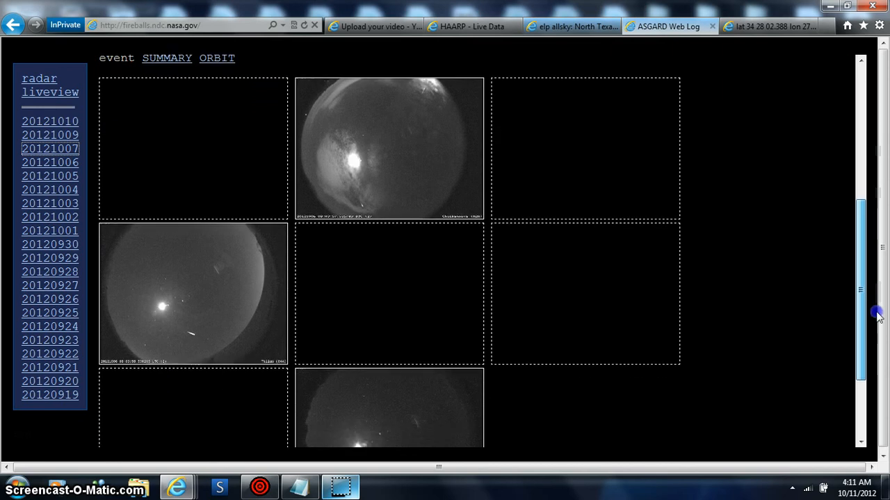
{"action": "scroll", "scroll_direction": "down", "scroll_amount": 3}
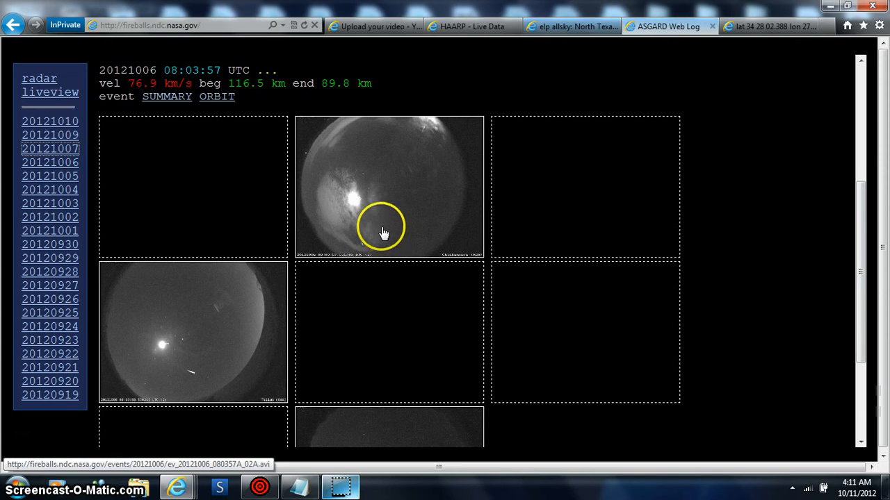
{"action": "mouse_move", "coordinate": [355, 226]}
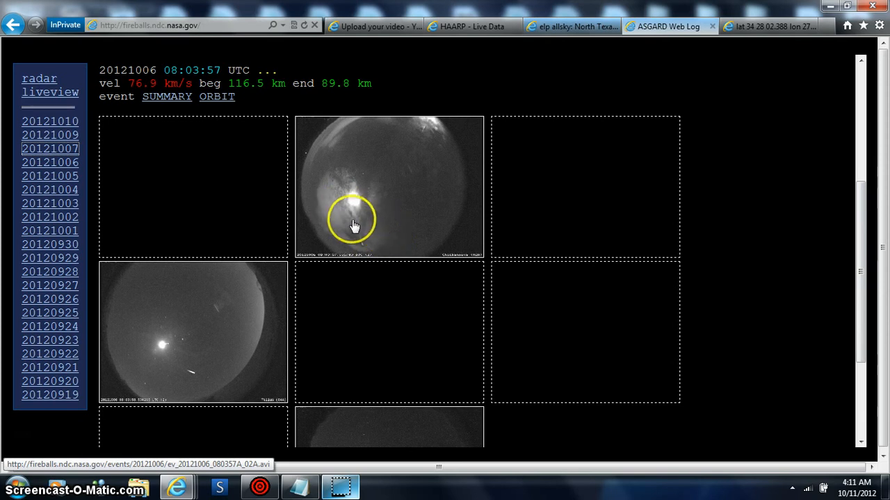
{"action": "mouse_move", "coordinate": [50, 189]}
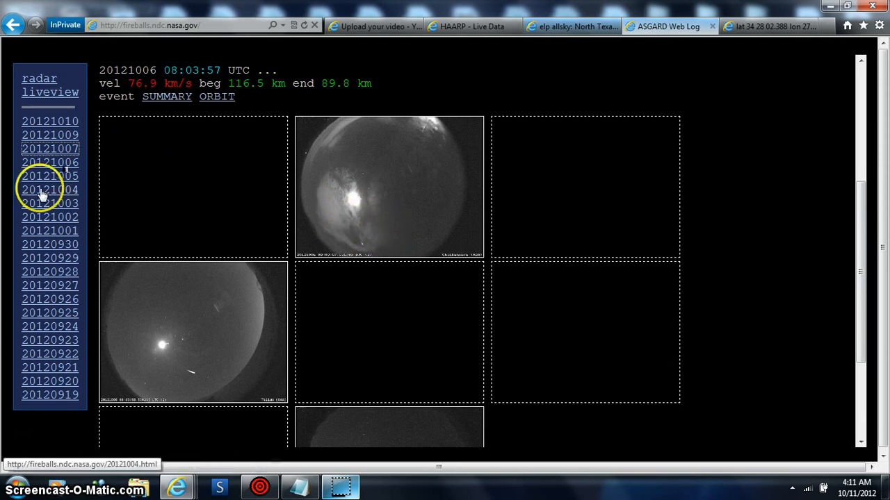
- Open the 20121006 events, scroll through, then back up to the 00:48:50 UTC, 27.9 km/s event
{"action": "left_click", "coordinate": [50, 162]}
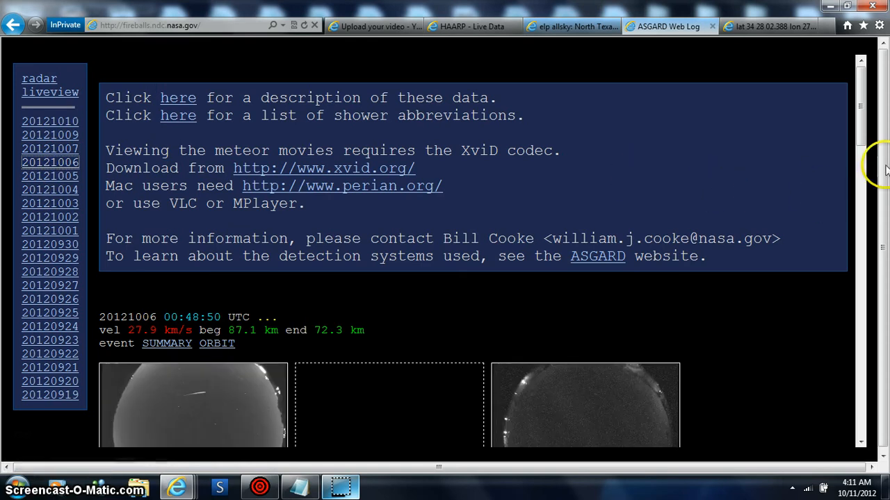
{"action": "scroll", "scroll_direction": "down", "scroll_amount": 3}
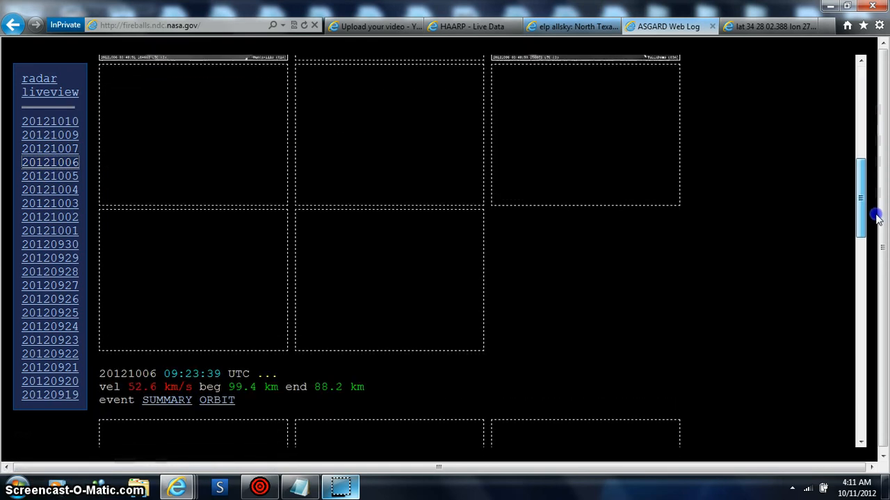
{"action": "scroll", "scroll_direction": "down", "scroll_amount": 3}
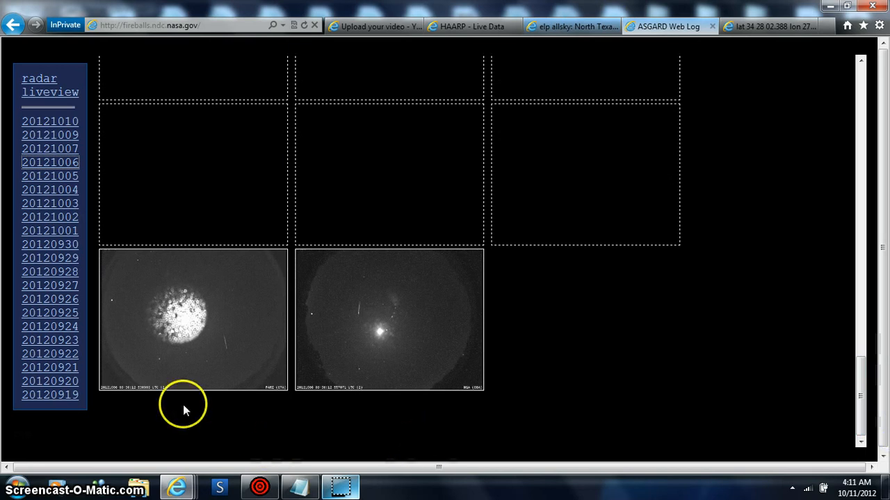
{"action": "mouse_move", "coordinate": [231, 386]}
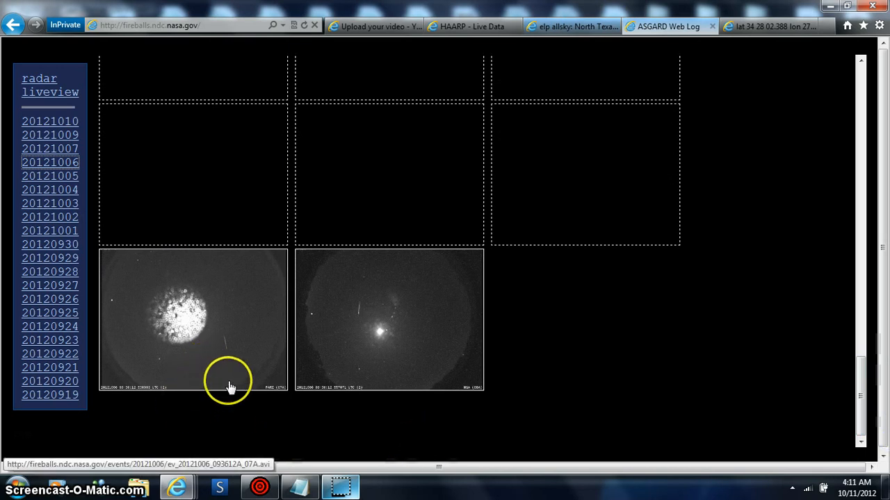
{"action": "mouse_move", "coordinate": [820, 386]}
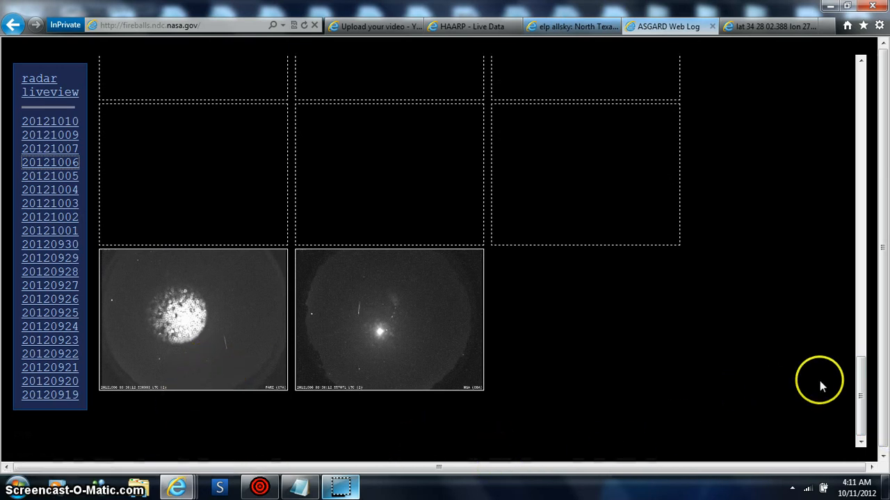
{"action": "mouse_move", "coordinate": [860, 382]}
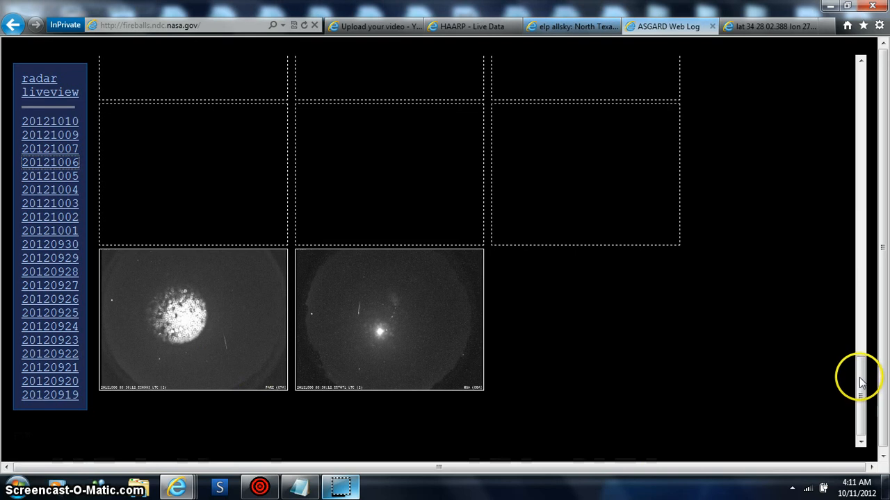
{"action": "scroll", "scroll_direction": "down", "scroll_amount": 3}
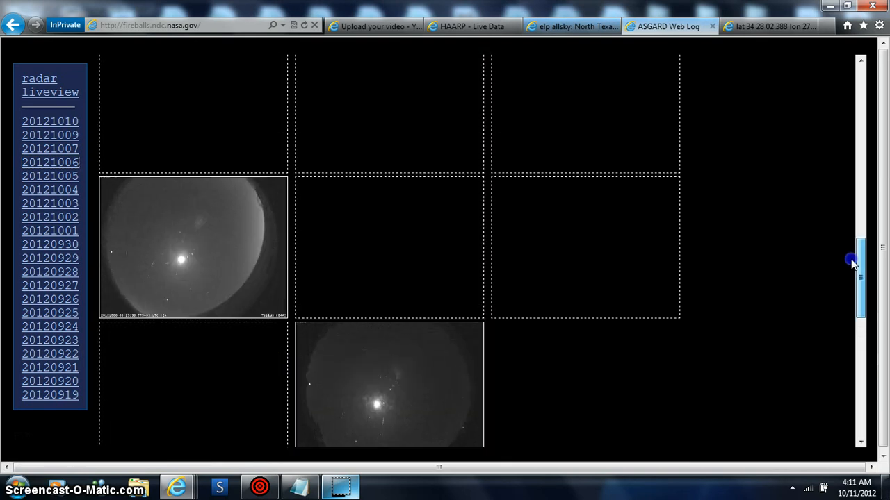
{"action": "scroll", "scroll_direction": "up", "scroll_amount": 3}
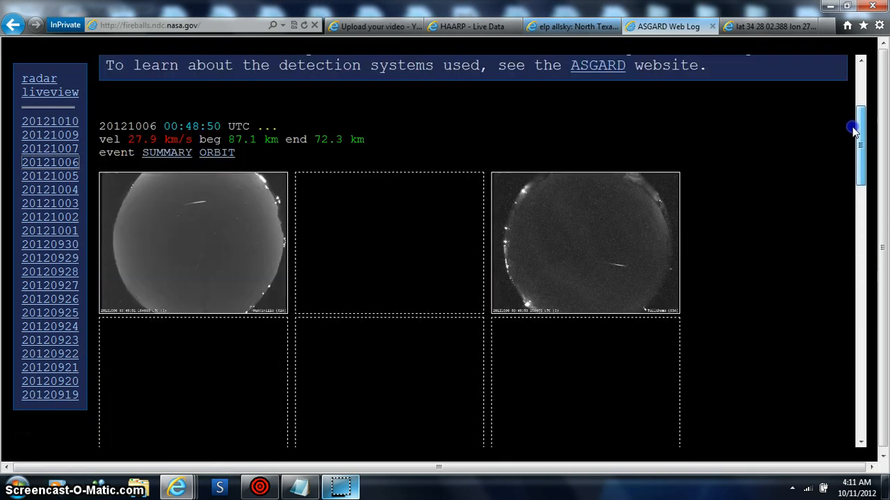
{"action": "scroll", "scroll_direction": "up", "scroll_amount": 3}
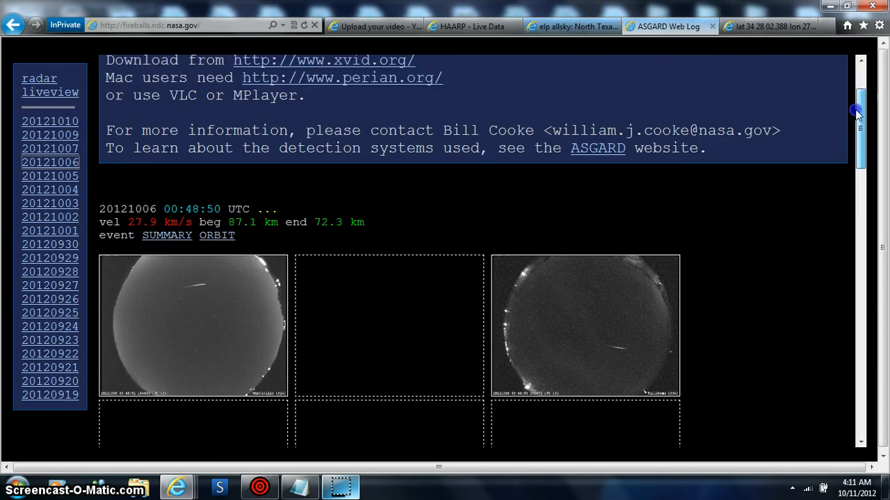
{"action": "scroll", "scroll_direction": "up", "scroll_amount": 3}
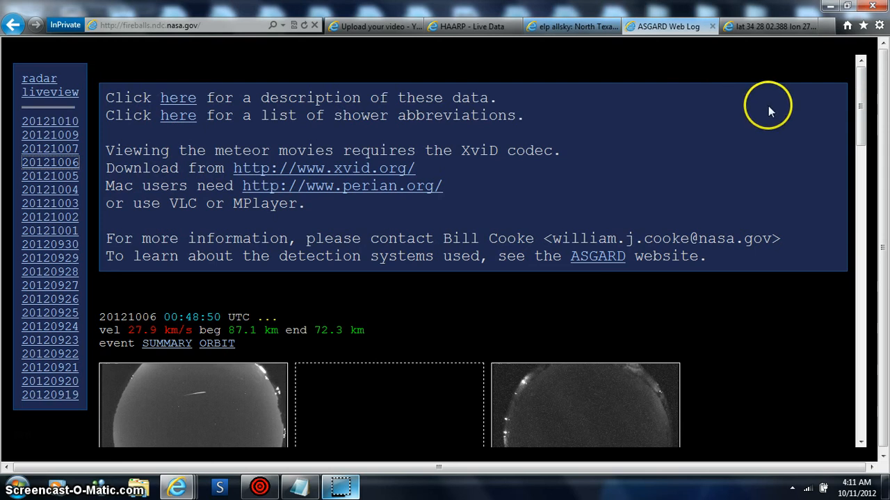
{"action": "mouse_move", "coordinate": [196, 278]}
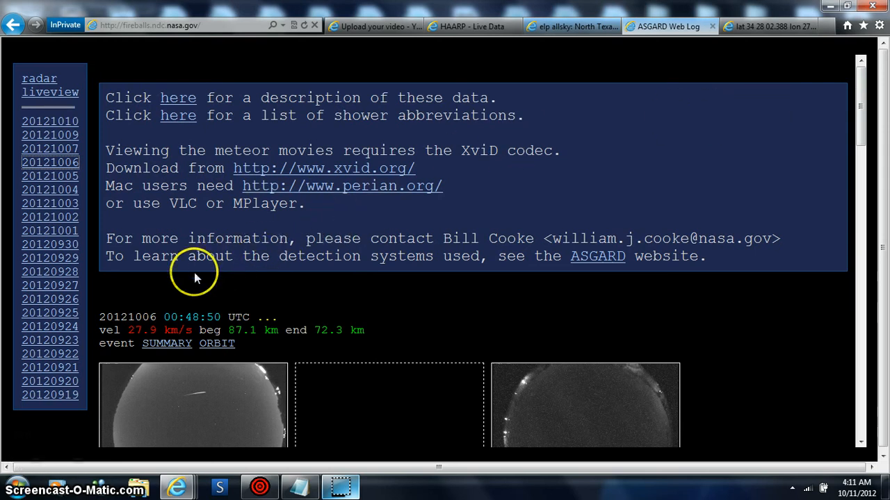
{"action": "mouse_move", "coordinate": [494, 351]}
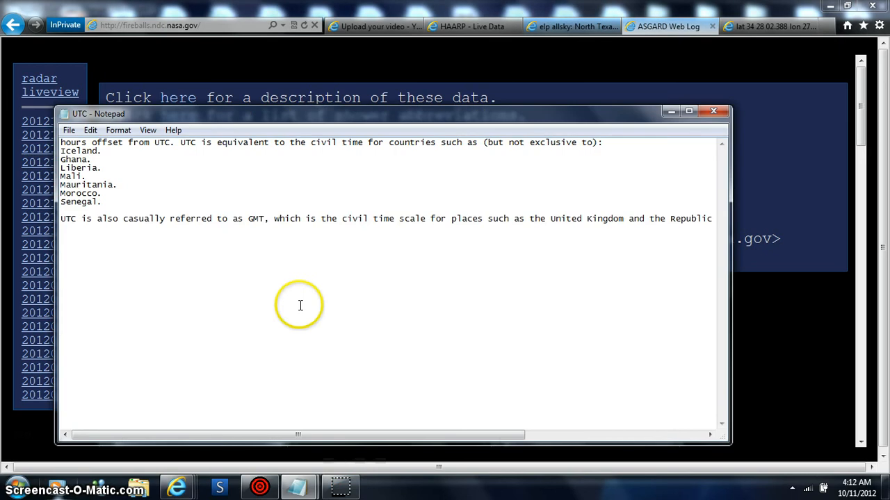
{"action": "mouse_move", "coordinate": [106, 179]}
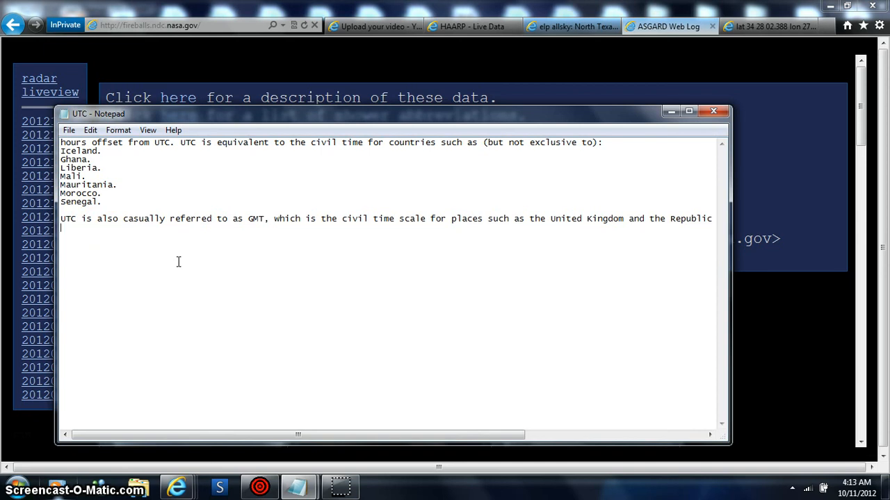
{"action": "mouse_move", "coordinate": [730, 103]}
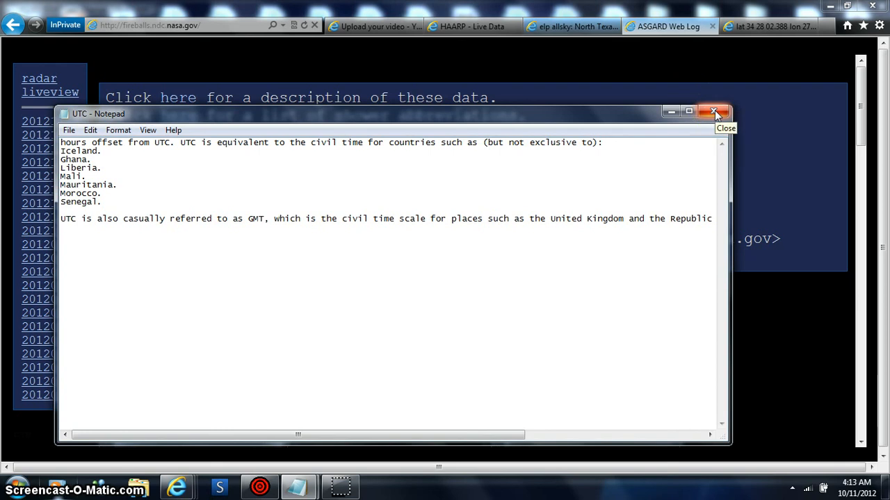
{"action": "mouse_move", "coordinate": [90, 168]}
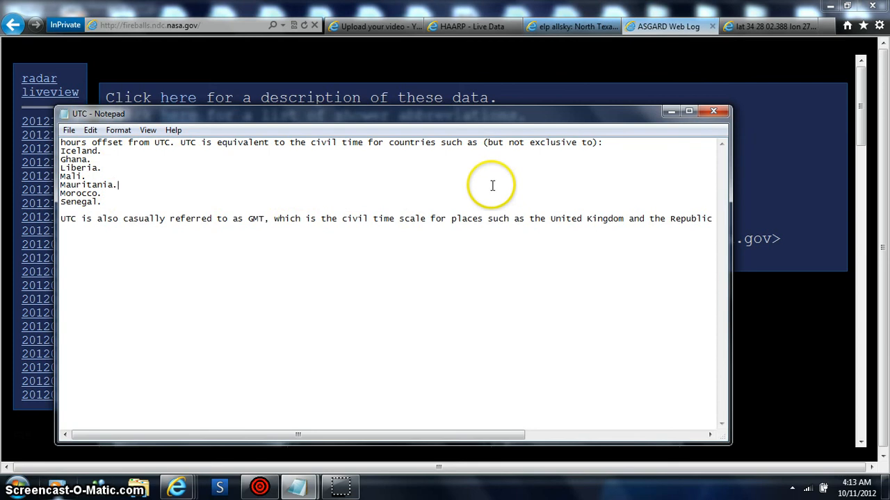
{"action": "mouse_move", "coordinate": [713, 111]}
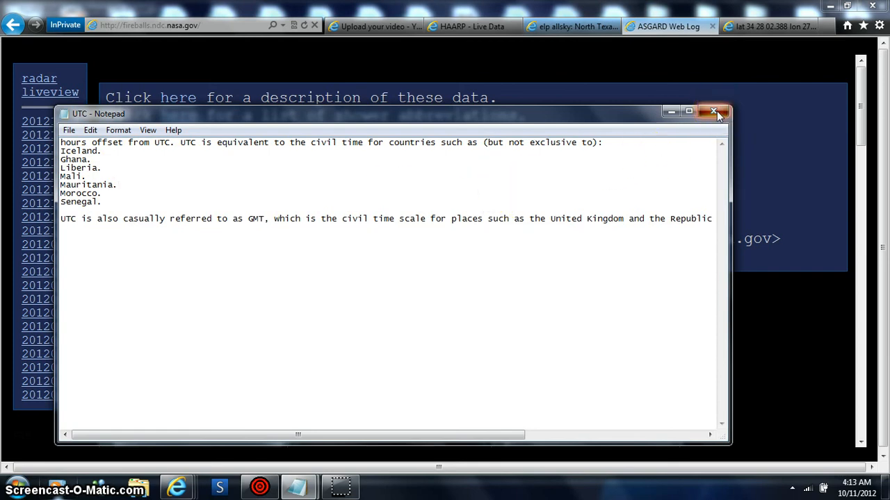
- Close the UTC notes and scroll down through the 20121010 fireball events
{"action": "left_click", "coordinate": [722, 111]}
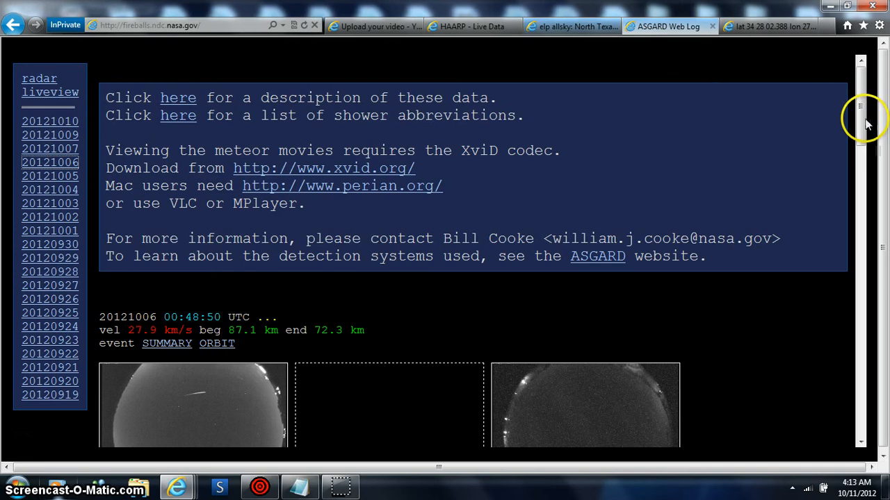
{"action": "scroll", "scroll_direction": "down", "scroll_amount": 3}
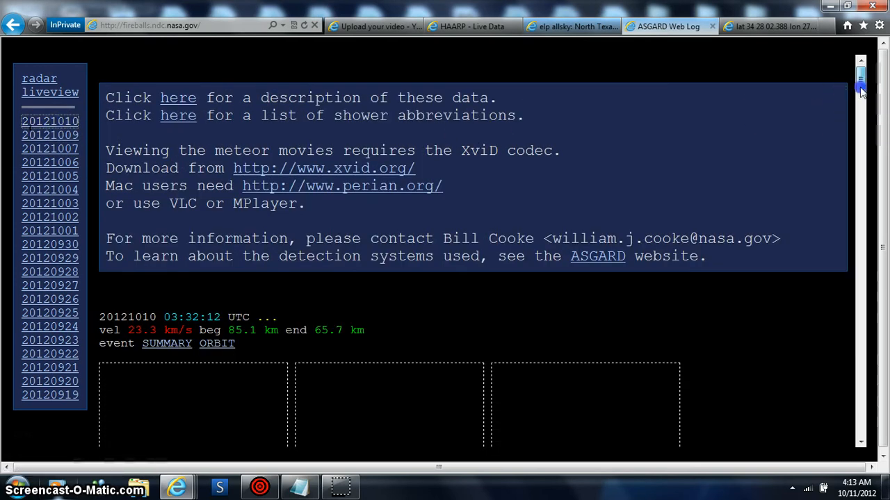
{"action": "scroll", "scroll_direction": "down", "scroll_amount": 3}
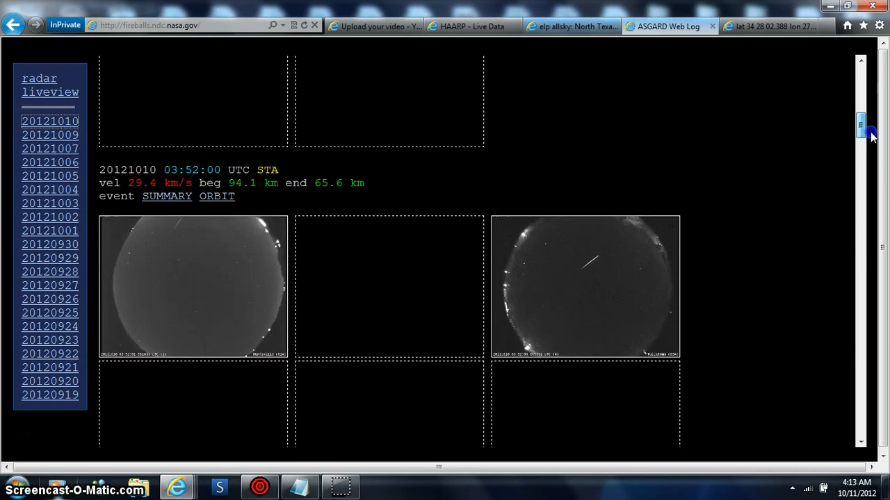
{"action": "scroll", "scroll_direction": "down", "scroll_amount": 3}
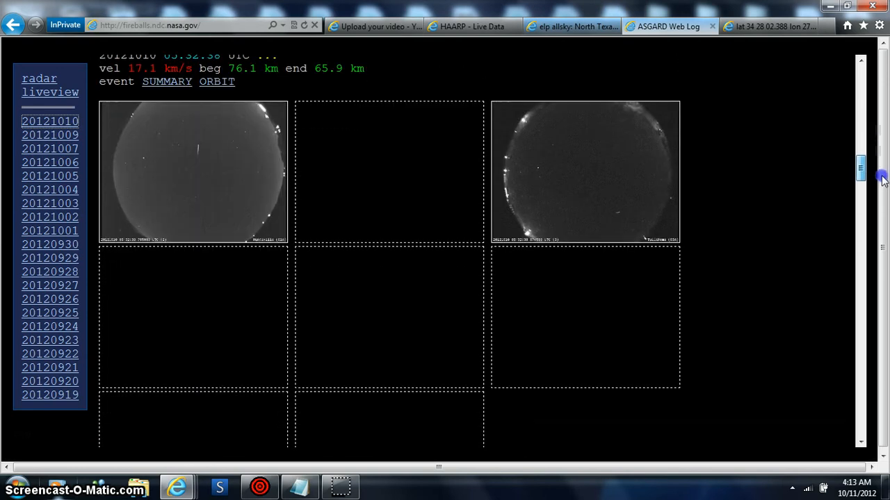
{"action": "scroll", "scroll_direction": "down", "scroll_amount": 3}
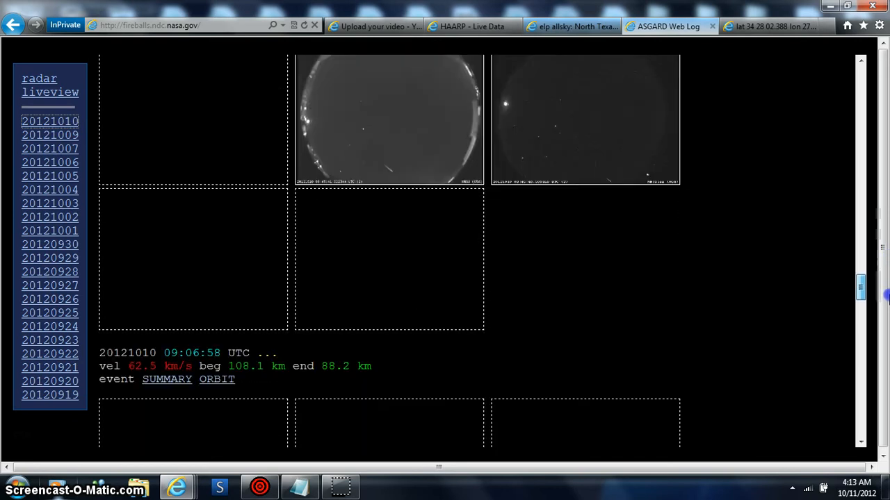
{"action": "scroll", "scroll_direction": "down", "scroll_amount": 3}
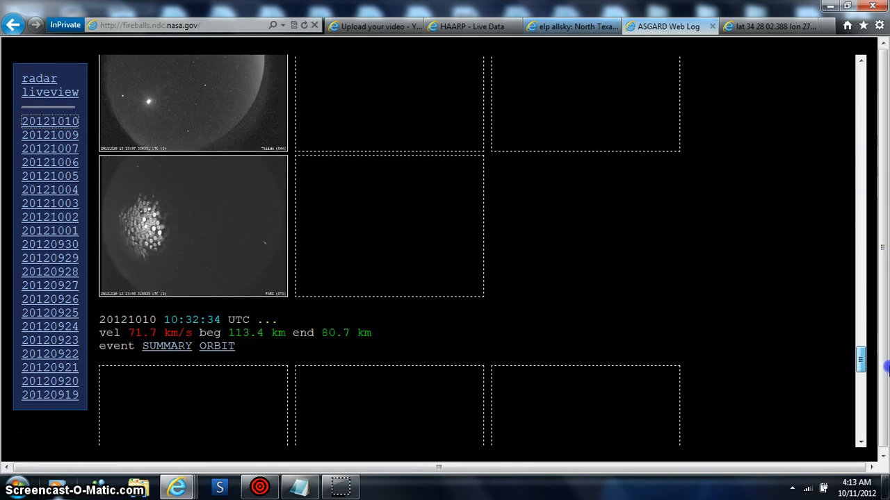
{"action": "scroll", "scroll_direction": "down", "scroll_amount": 3}
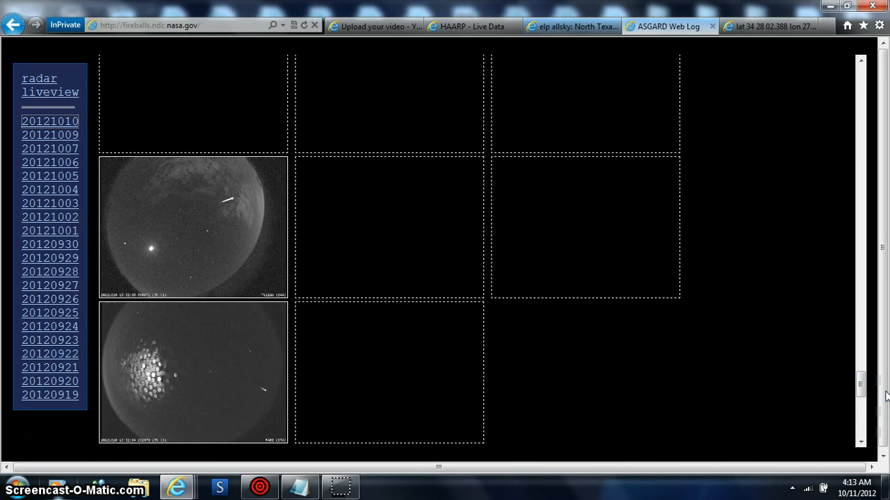
{"action": "scroll", "scroll_direction": "up", "scroll_amount": 3}
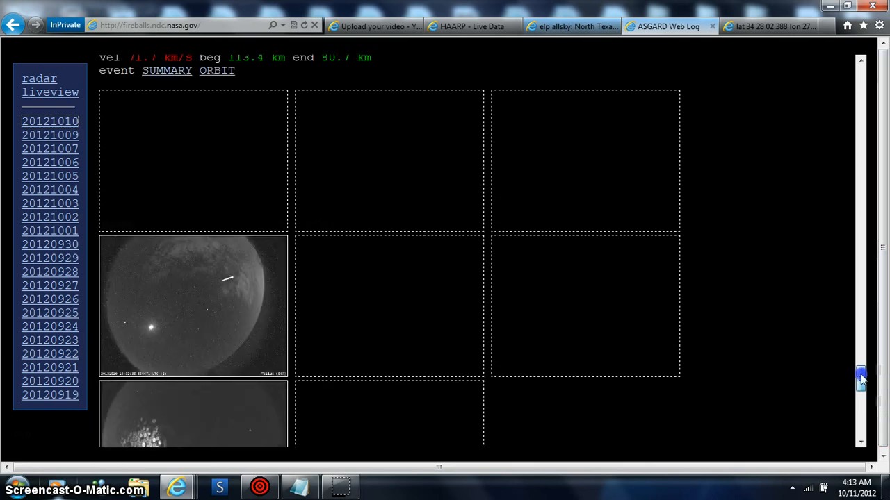
{"action": "scroll", "scroll_direction": "down", "scroll_amount": 3}
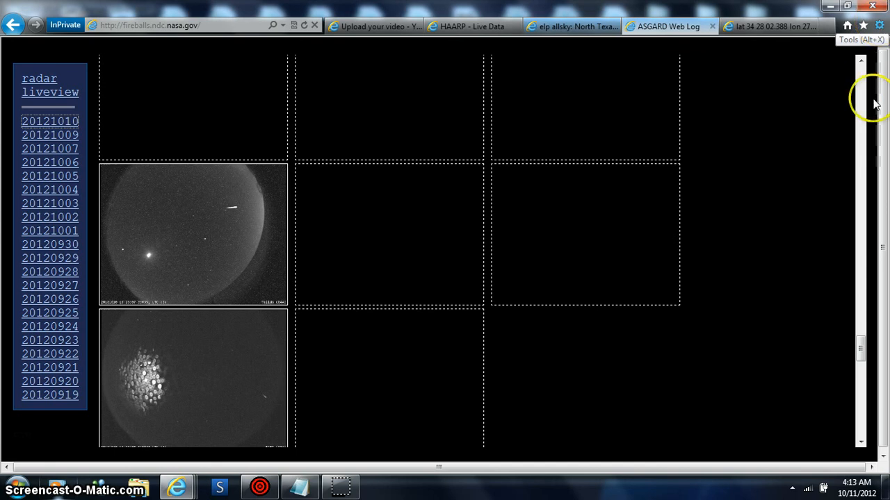
- Enlarge the page zoom and scroll through the events to the 03:52:00 UTC, 29.4 km/s event
{"action": "left_click", "coordinate": [879, 26]}
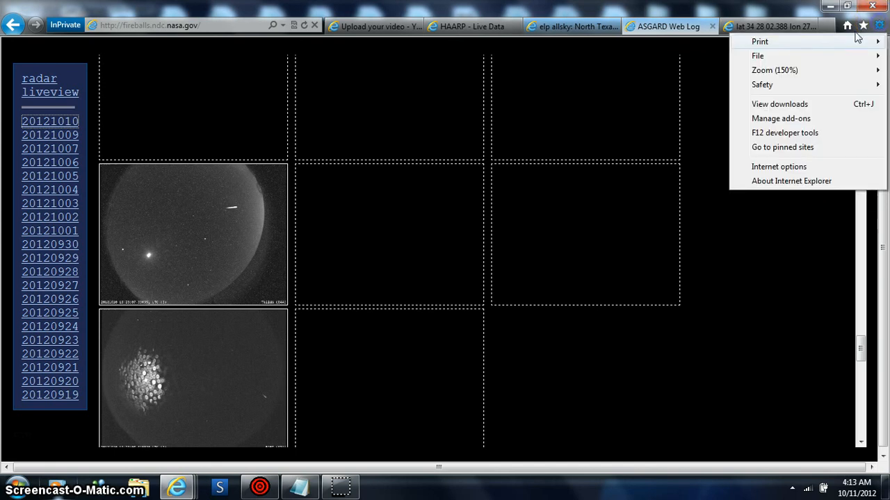
{"action": "left_click", "coordinate": [774, 69]}
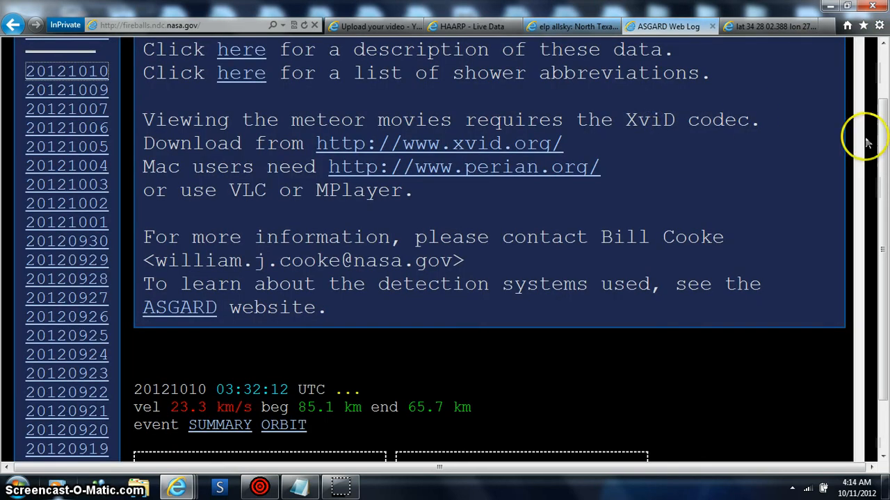
{"action": "mouse_move", "coordinate": [758, 243]}
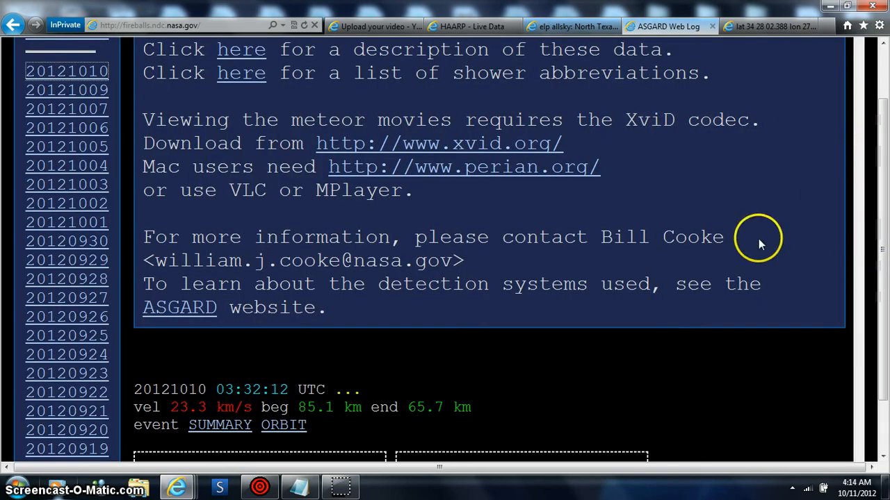
{"action": "scroll", "scroll_direction": "down", "scroll_amount": 3}
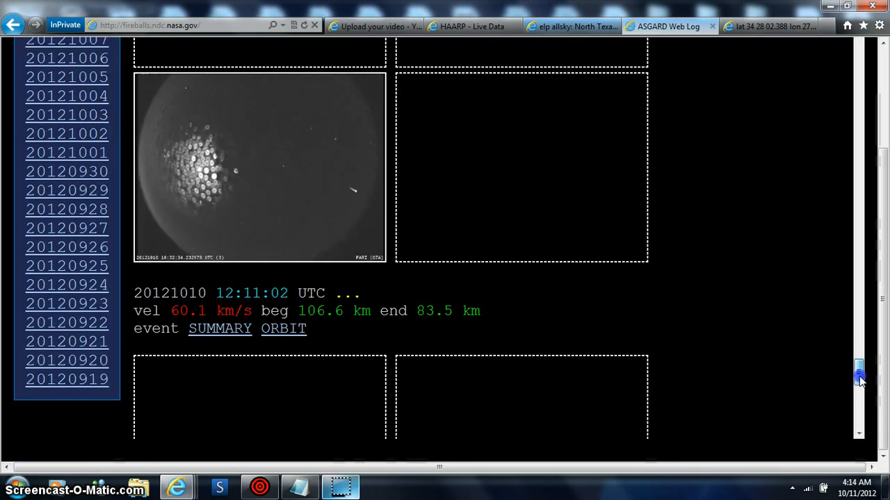
{"action": "scroll", "scroll_direction": "down", "scroll_amount": 3}
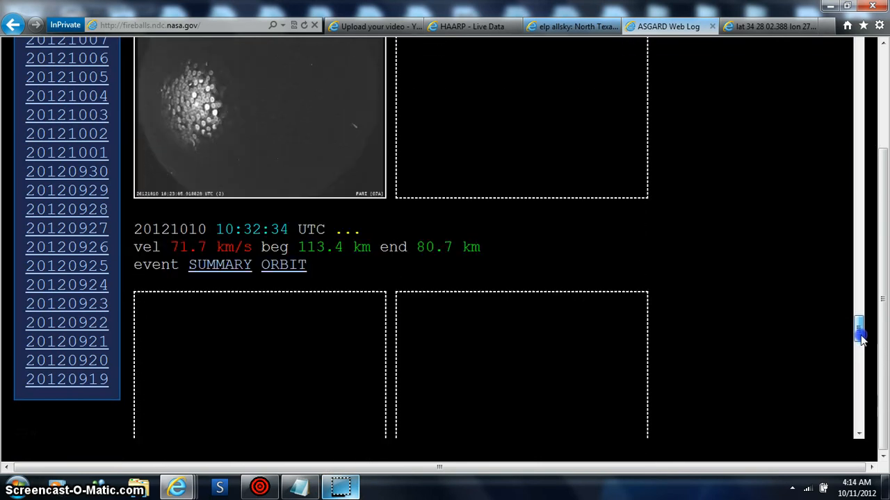
{"action": "scroll", "scroll_direction": "down", "scroll_amount": 3}
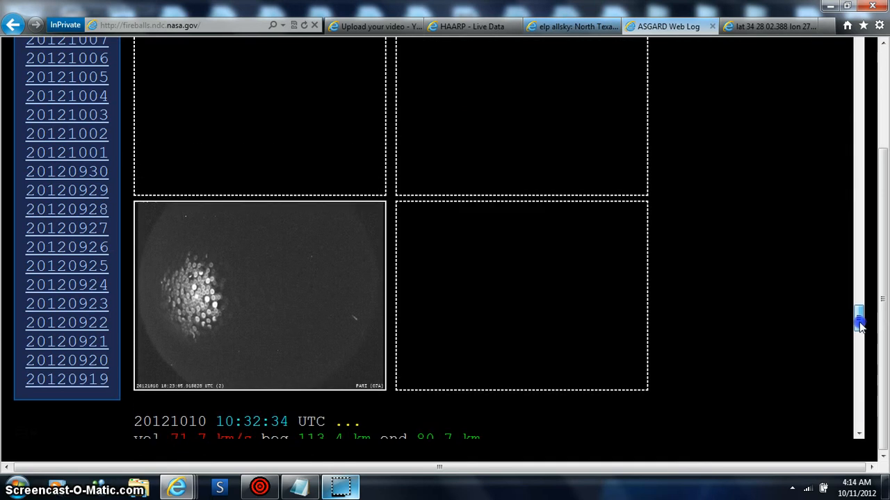
{"action": "scroll", "scroll_direction": "down", "scroll_amount": 3}
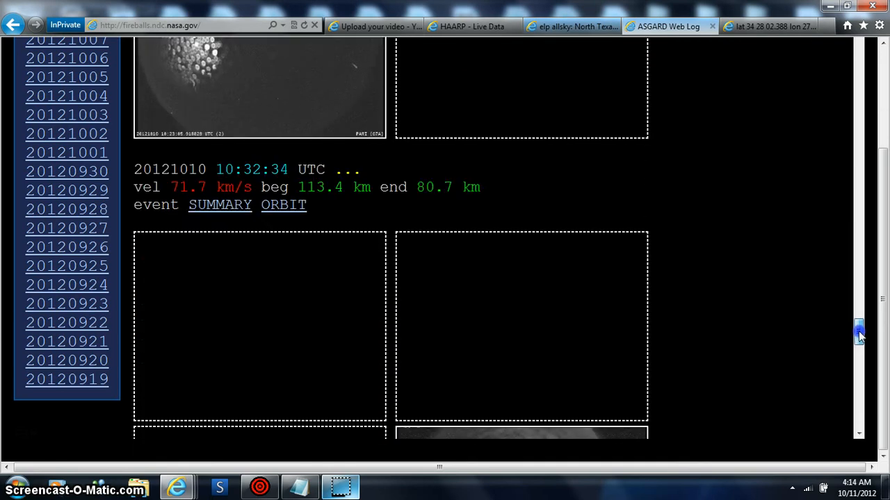
{"action": "scroll", "scroll_direction": "down", "scroll_amount": 3}
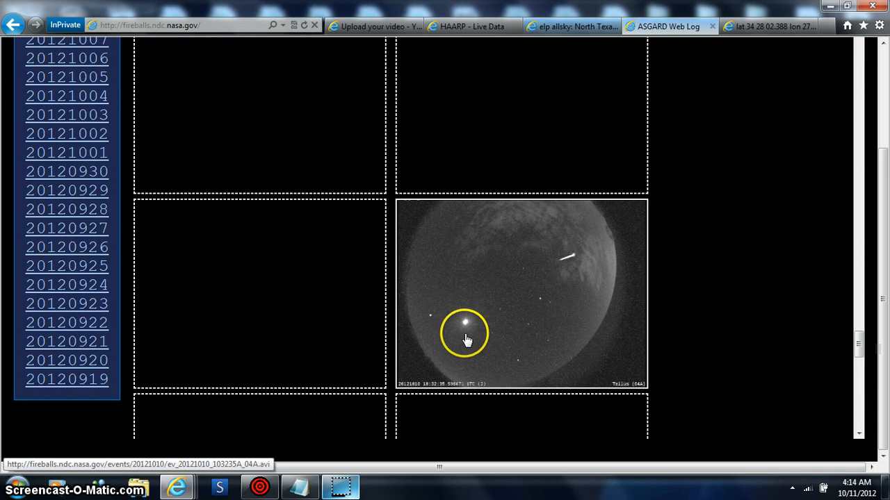
{"action": "mouse_move", "coordinate": [827, 379]}
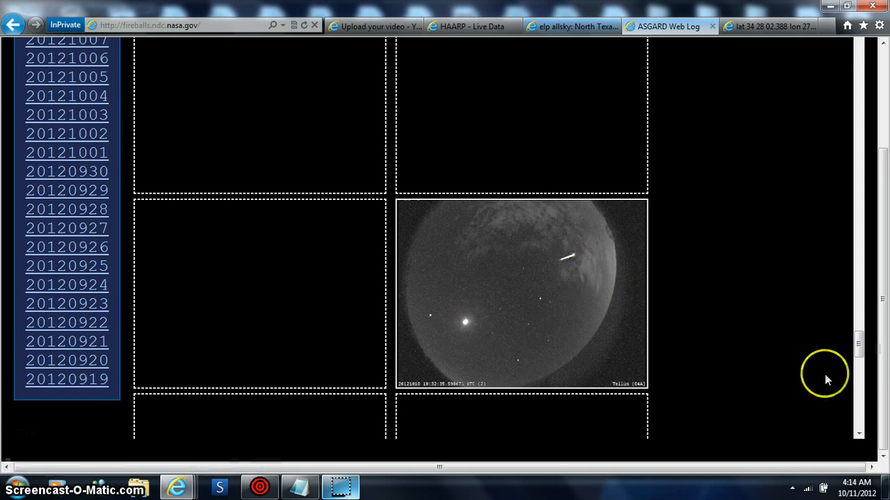
{"action": "scroll", "scroll_direction": "down", "scroll_amount": 3}
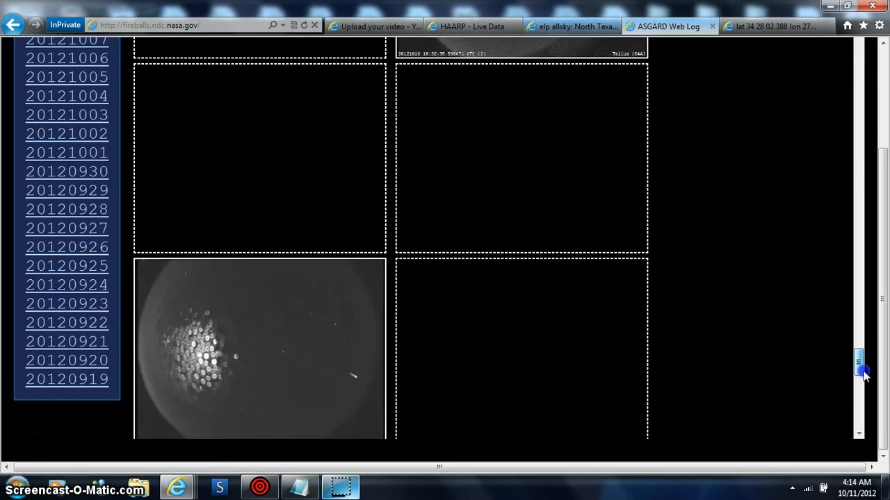
{"action": "scroll", "scroll_direction": "down", "scroll_amount": 3}
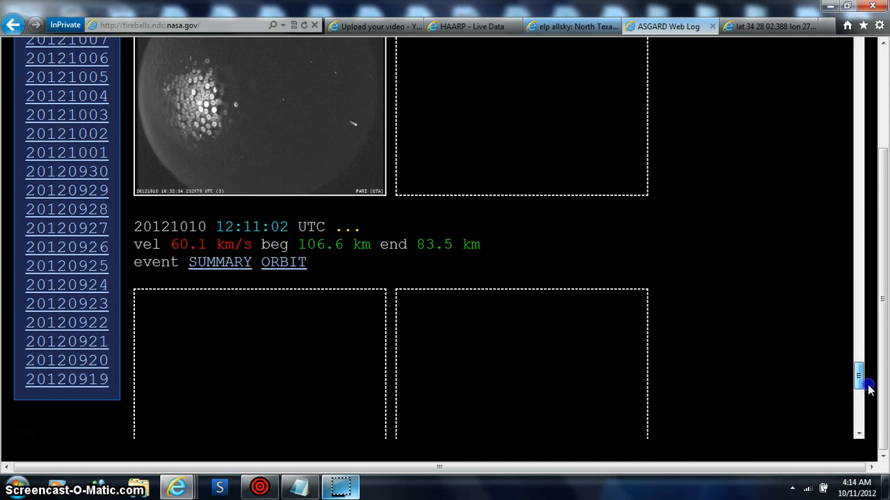
{"action": "scroll", "scroll_direction": "down", "scroll_amount": 3}
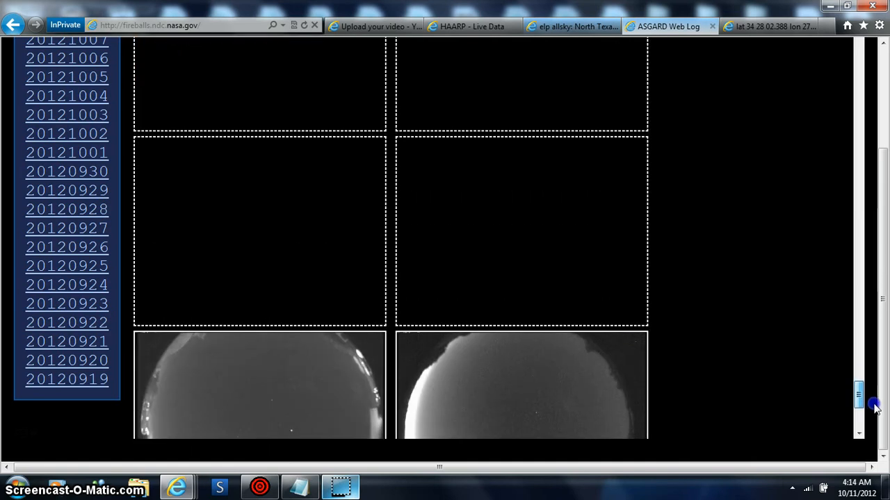
{"action": "scroll", "scroll_direction": "down", "scroll_amount": 3}
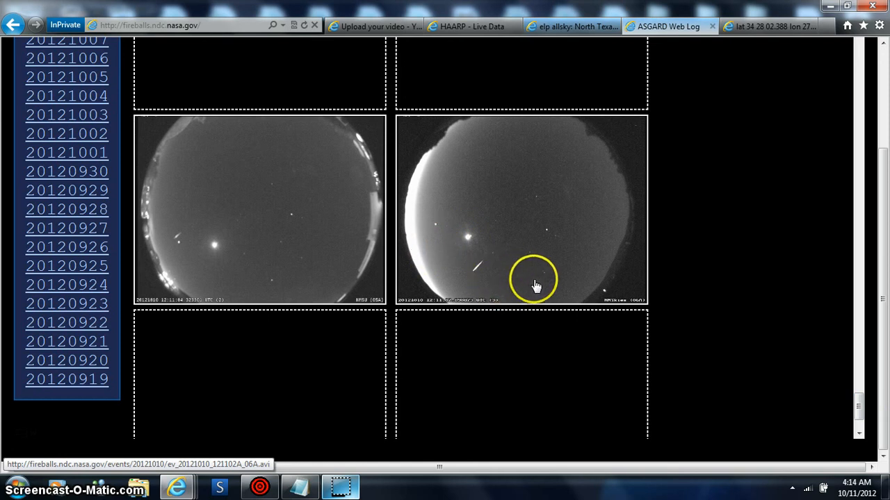
{"action": "scroll", "scroll_direction": "down", "scroll_amount": 3}
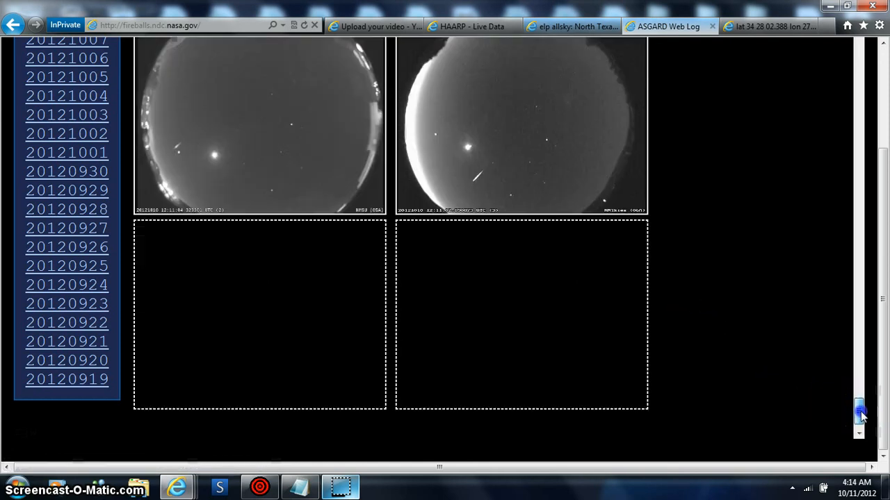
{"action": "scroll", "scroll_direction": "down", "scroll_amount": 3}
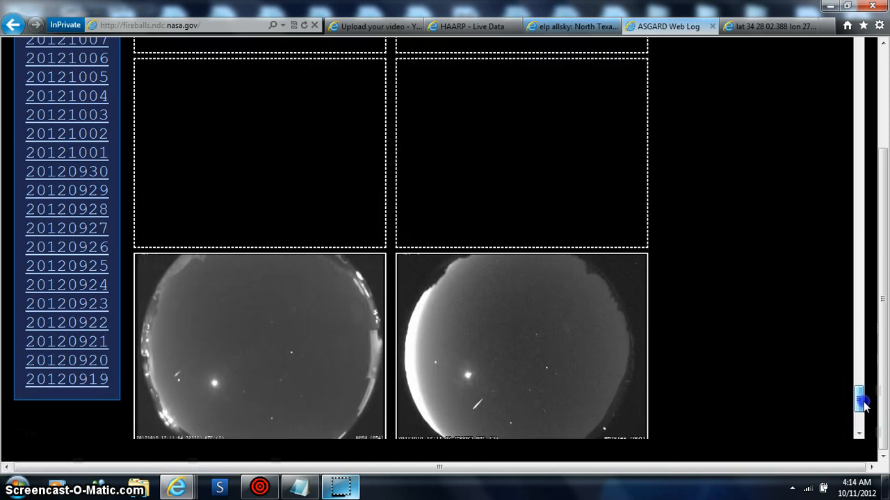
{"action": "scroll", "scroll_direction": "down", "scroll_amount": 3}
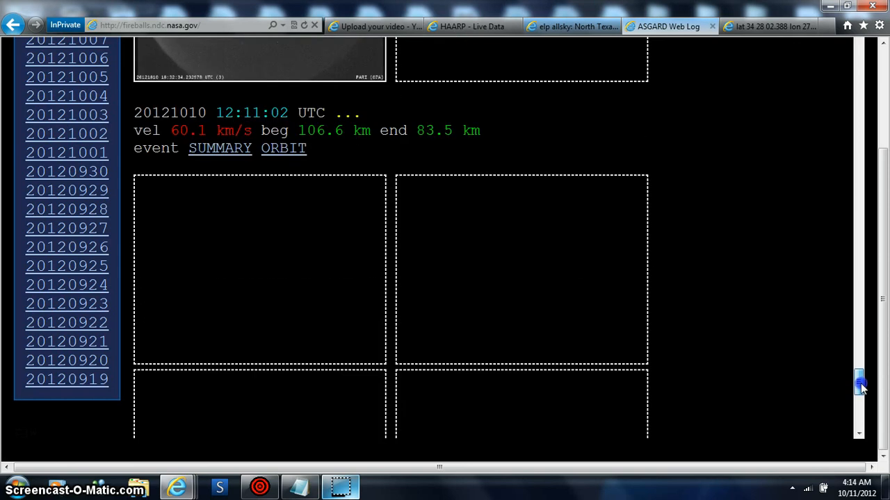
{"action": "scroll", "scroll_direction": "down", "scroll_amount": 3}
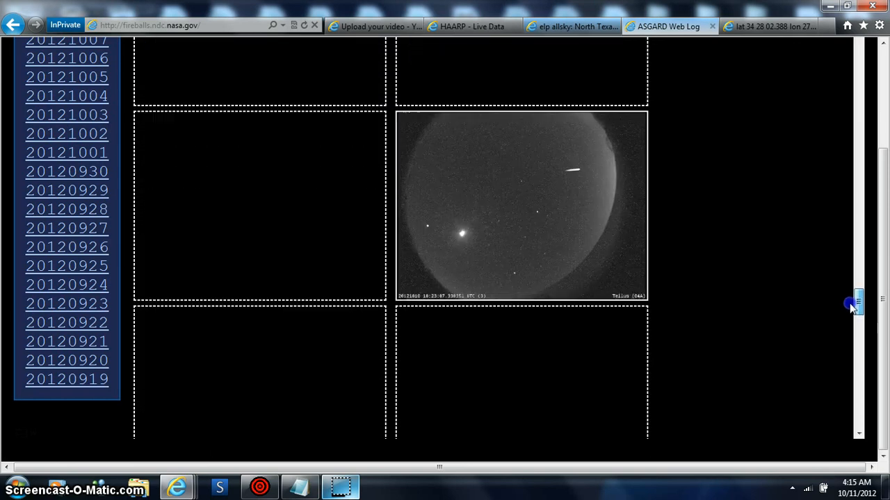
{"action": "scroll", "scroll_direction": "down", "scroll_amount": 3}
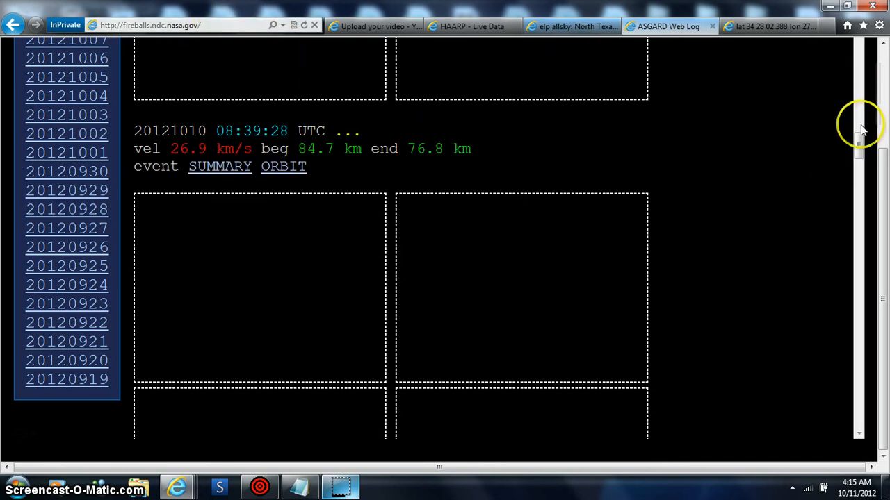
{"action": "scroll", "scroll_direction": "up", "scroll_amount": 3}
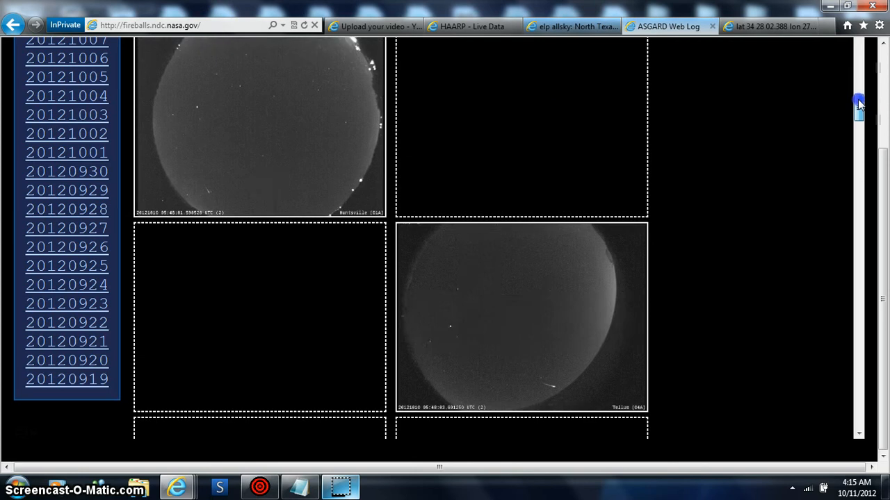
{"action": "scroll", "scroll_direction": "up", "scroll_amount": 3}
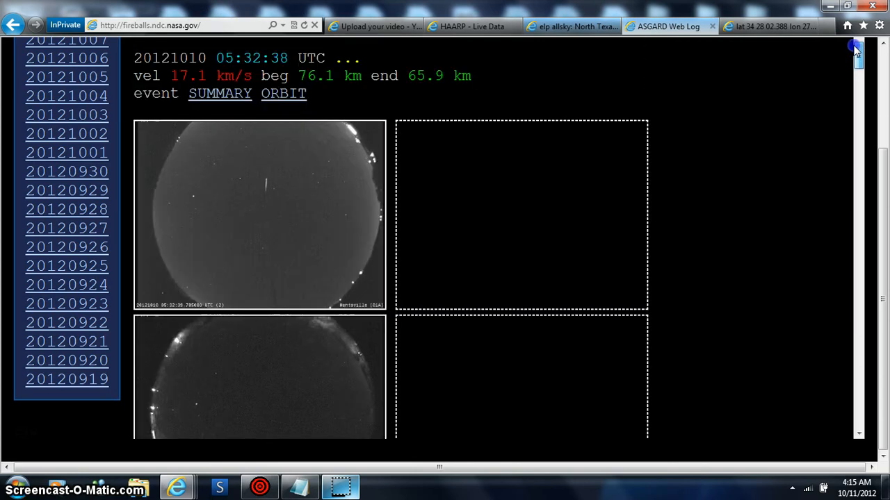
{"action": "scroll", "scroll_direction": "down", "scroll_amount": 3}
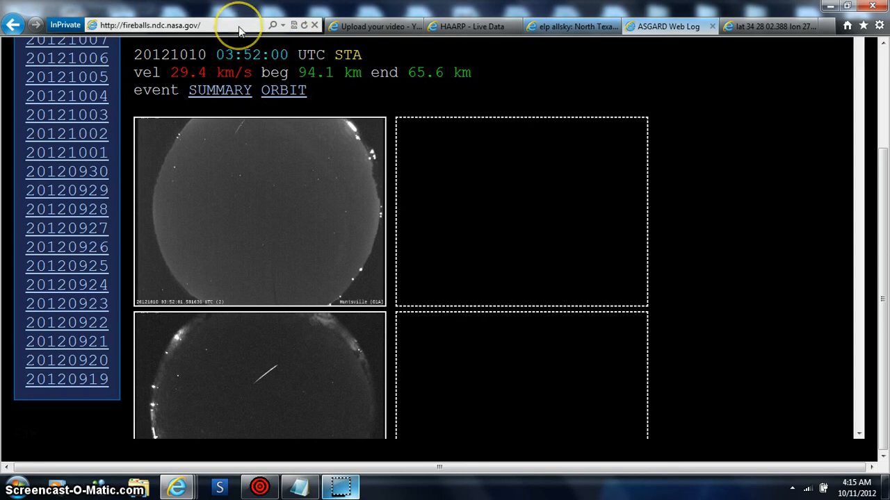
{"action": "mouse_move", "coordinate": [365, 327]}
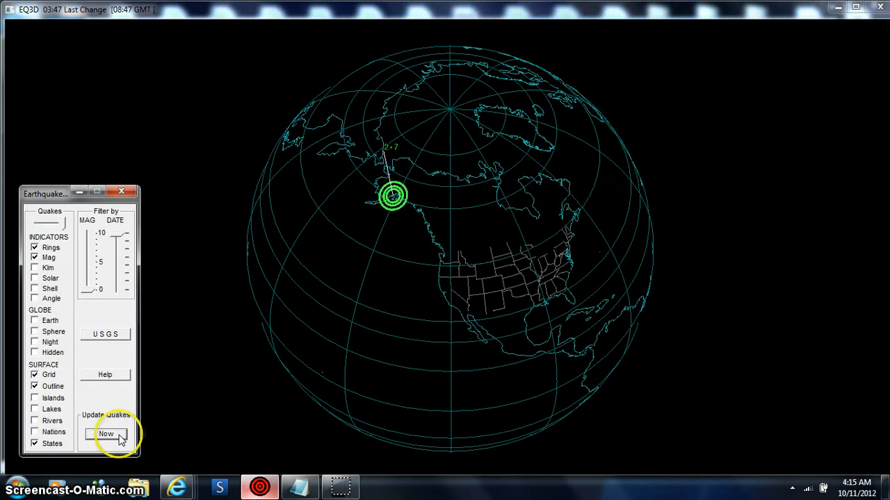
- Update Quakes 'Now' to load the 04:15 earthquake data, then rotate the globe
{"action": "left_click", "coordinate": [105, 433]}
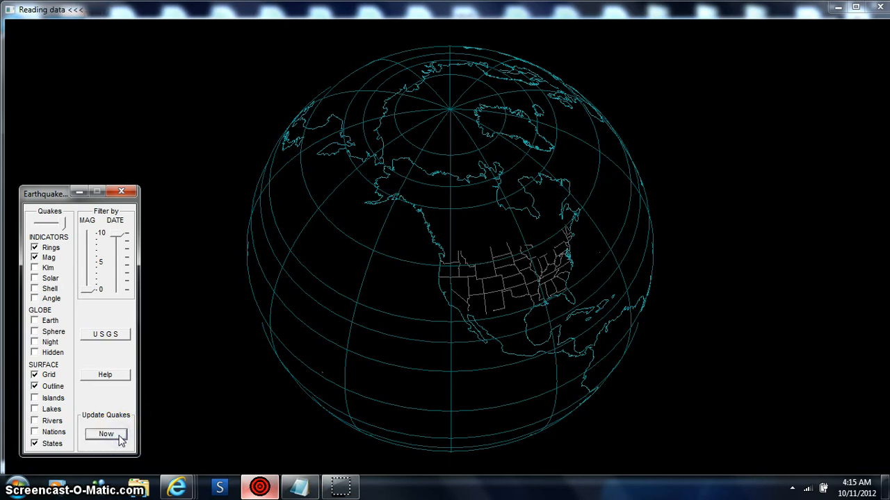
{"action": "left_click", "coordinate": [105, 433]}
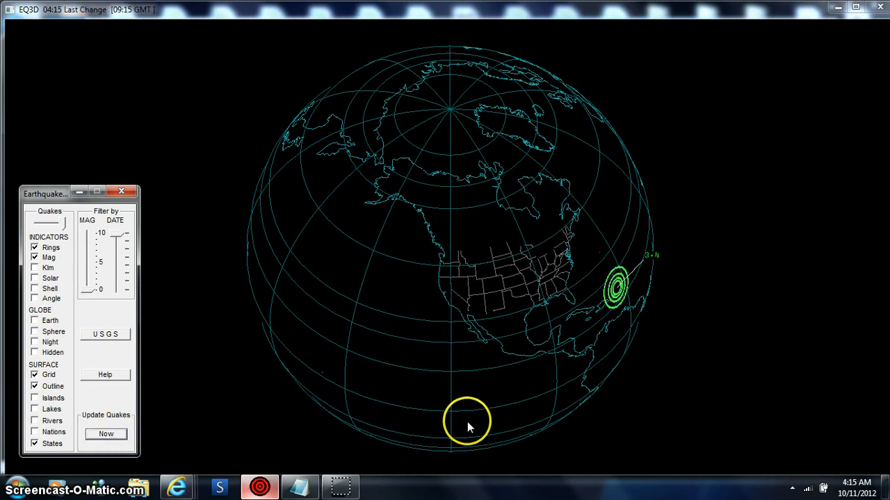
{"action": "mouse_move", "coordinate": [635, 309]}
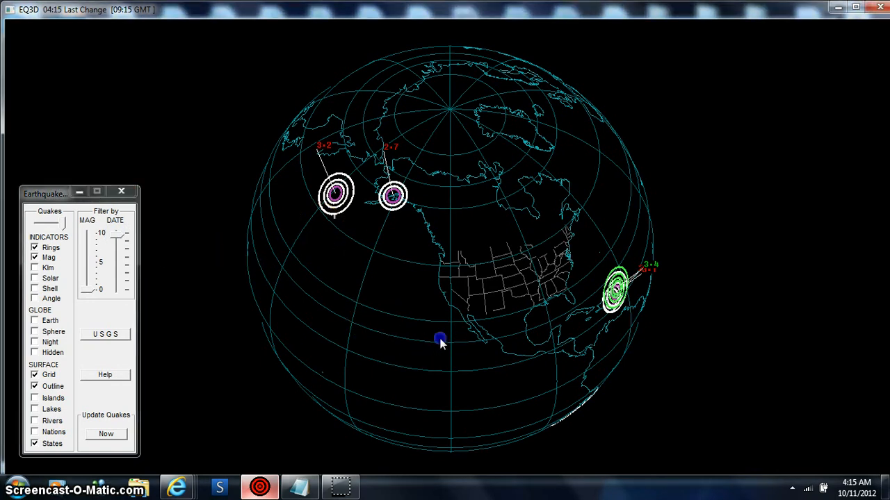
{"action": "left_click_drag", "start_coordinate": [441, 341], "coordinate": [406, 228]}
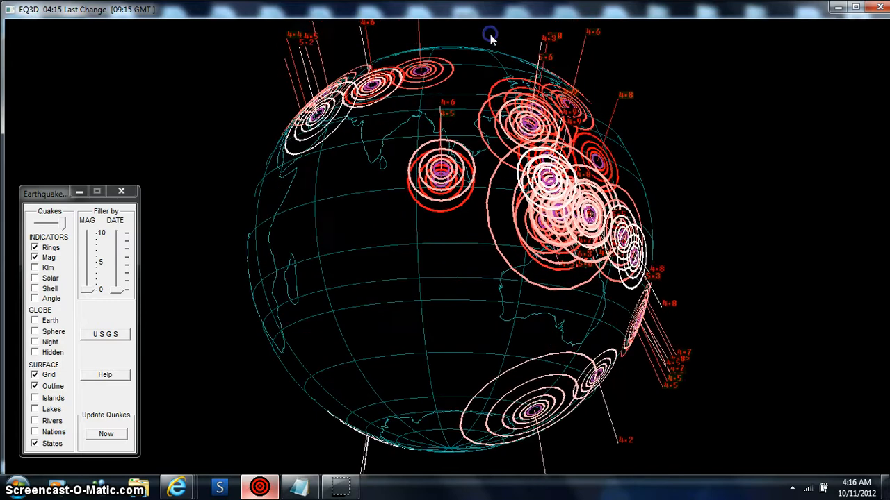
{"action": "left_click_drag", "start_coordinate": [490, 35], "coordinate": [459, 132]}
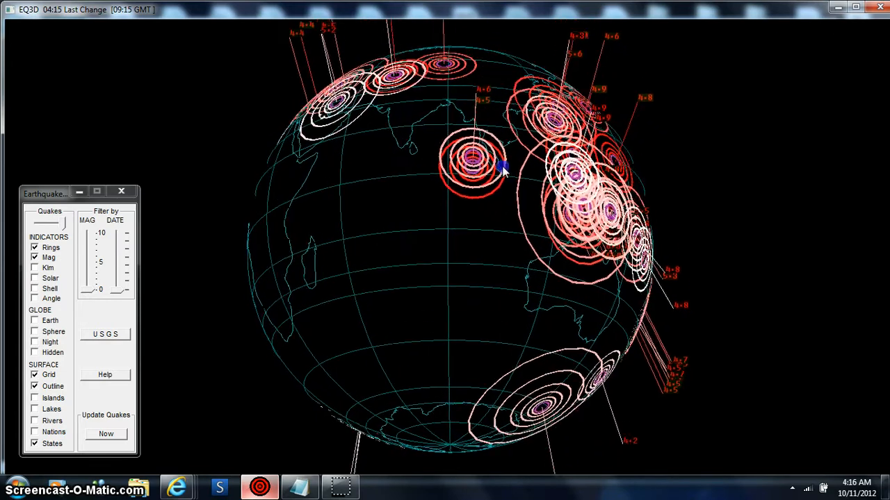
{"action": "left_click_drag", "start_coordinate": [500, 167], "coordinate": [569, 124]}
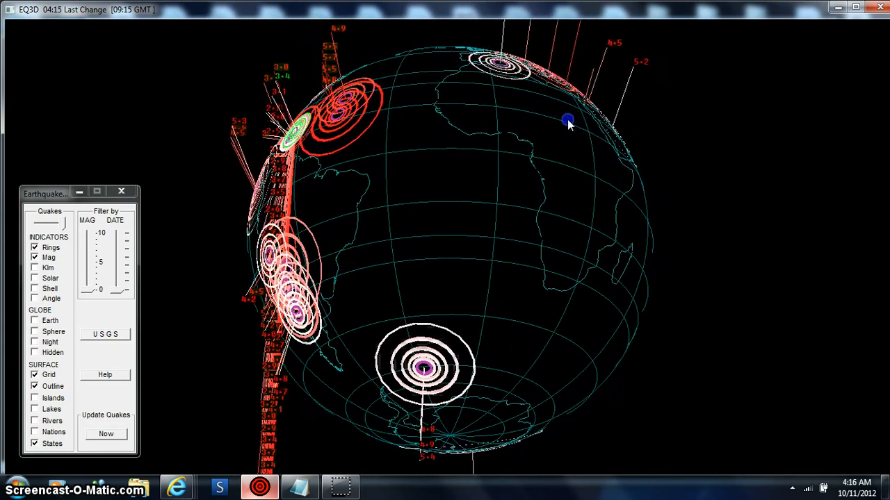
{"action": "left_click_drag", "start_coordinate": [569, 122], "coordinate": [538, 109]}
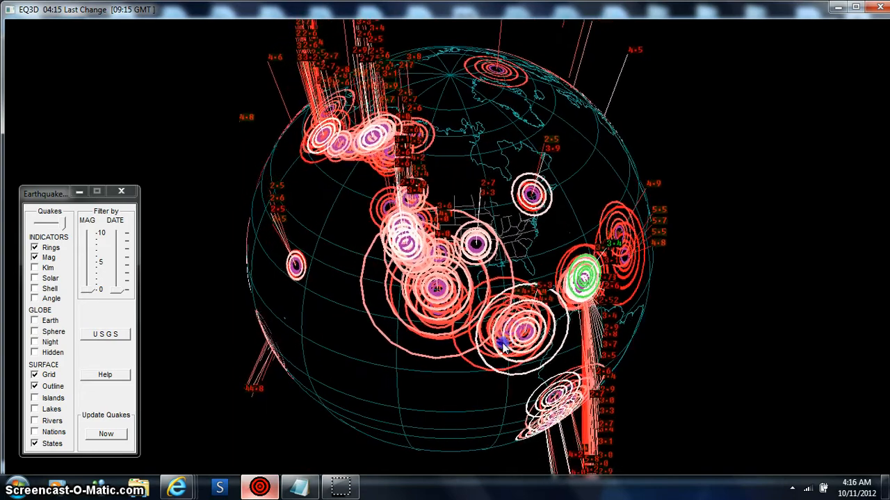
{"action": "left_click_drag", "start_coordinate": [501, 340], "coordinate": [452, 319]}
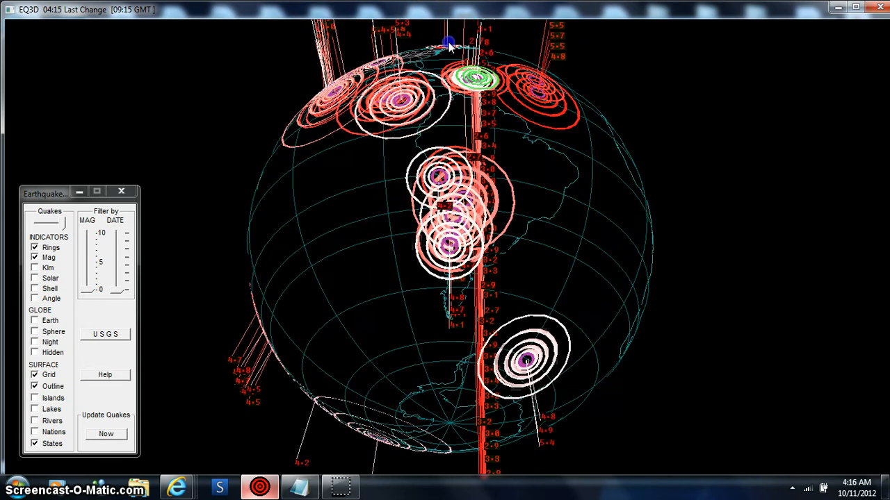
{"action": "left_click_drag", "start_coordinate": [448, 45], "coordinate": [448, 195]}
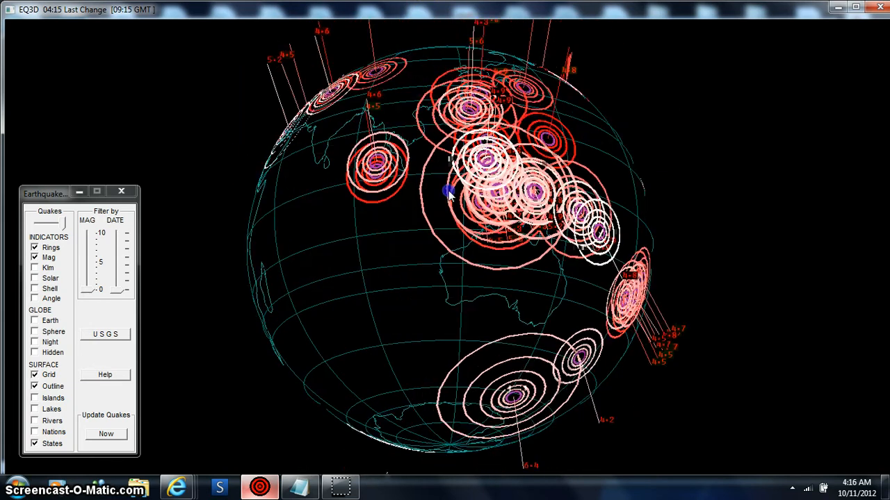
{"action": "left_click_drag", "start_coordinate": [449, 192], "coordinate": [535, 252]}
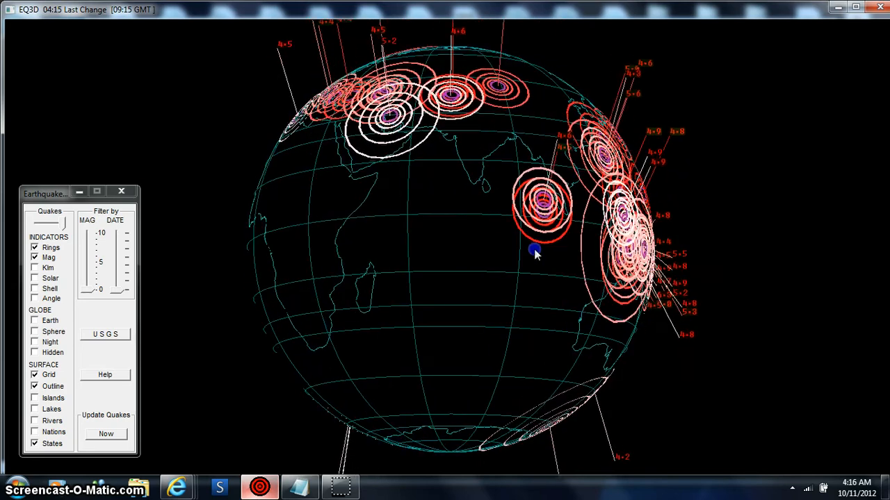
{"action": "left_click_drag", "start_coordinate": [535, 250], "coordinate": [455, 390]}
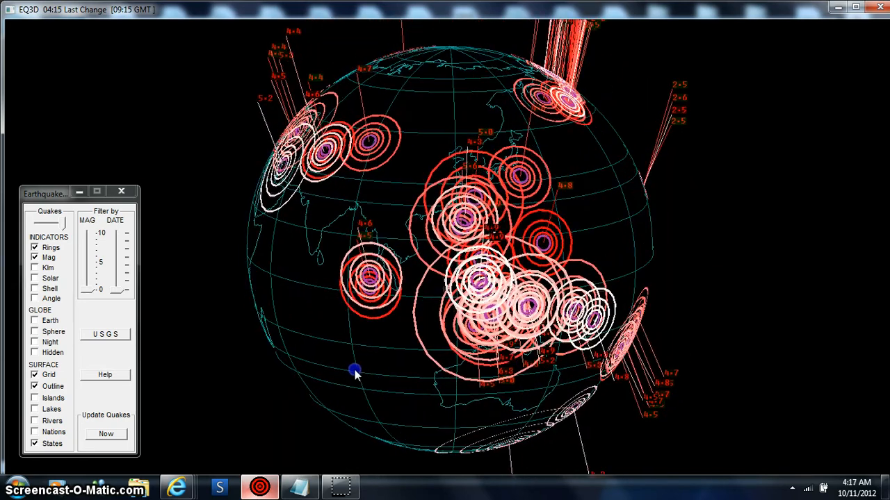
{"action": "left_click_drag", "start_coordinate": [354, 372], "coordinate": [375, 351]}
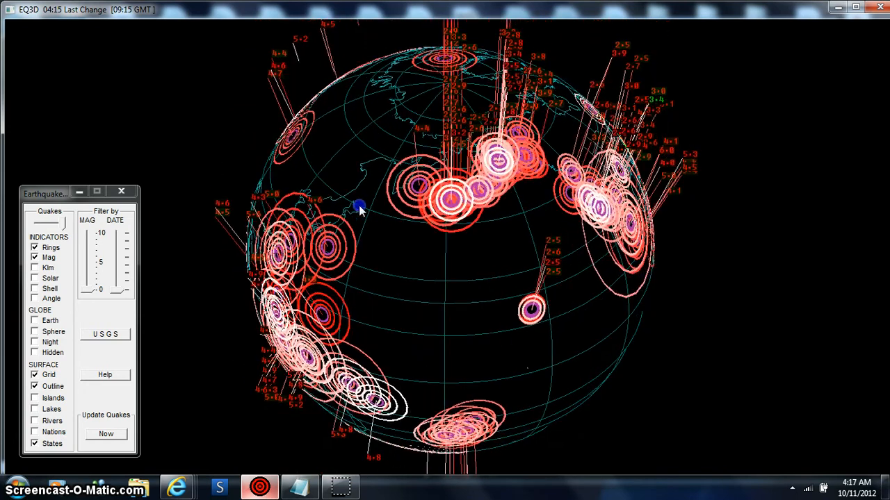
{"action": "left_click_drag", "start_coordinate": [360, 209], "coordinate": [395, 215]}
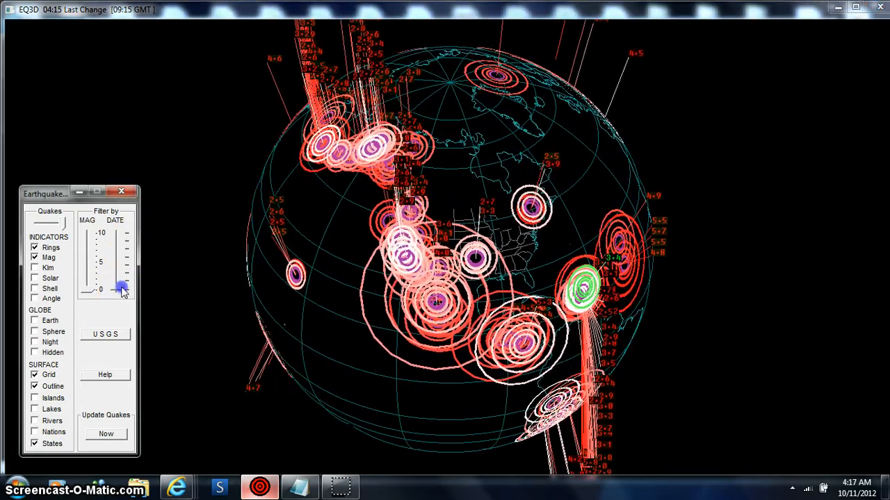
- Narrow the DATE slider to the latest quakes, then turn the globe toward the remaining 3.4 quake
{"action": "left_click_drag", "start_coordinate": [122, 288], "coordinate": [120, 257]}
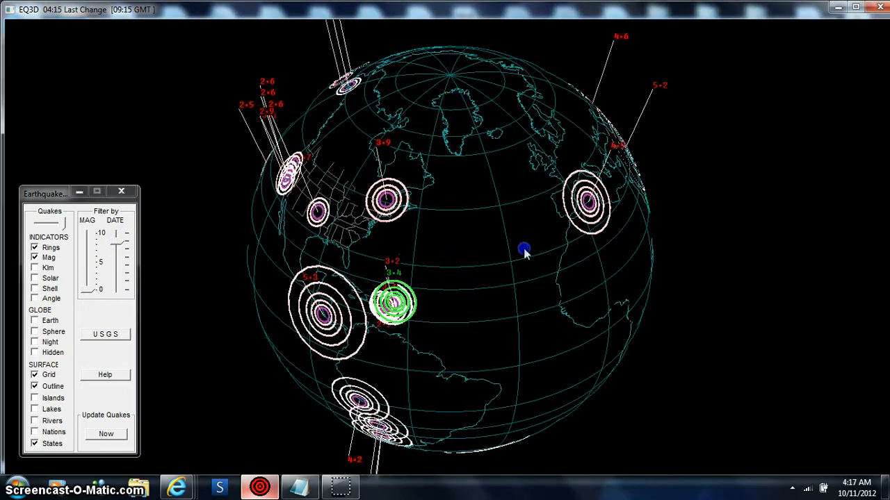
{"action": "left_click_drag", "start_coordinate": [524, 251], "coordinate": [480, 282]}
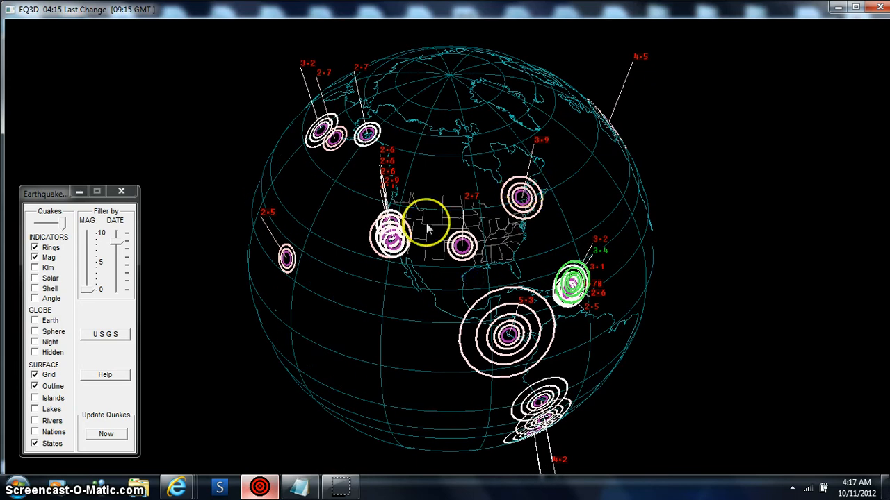
{"action": "mouse_move", "coordinate": [268, 403]}
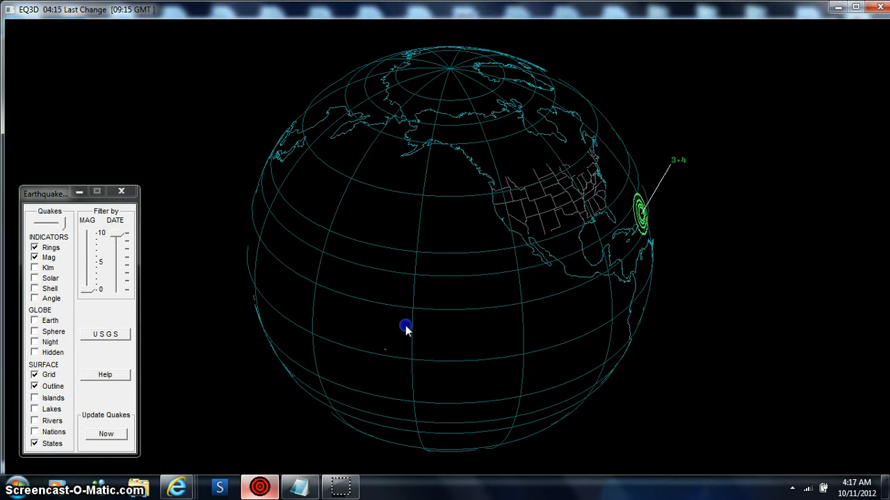
{"action": "left_click_drag", "start_coordinate": [407, 330], "coordinate": [501, 313]}
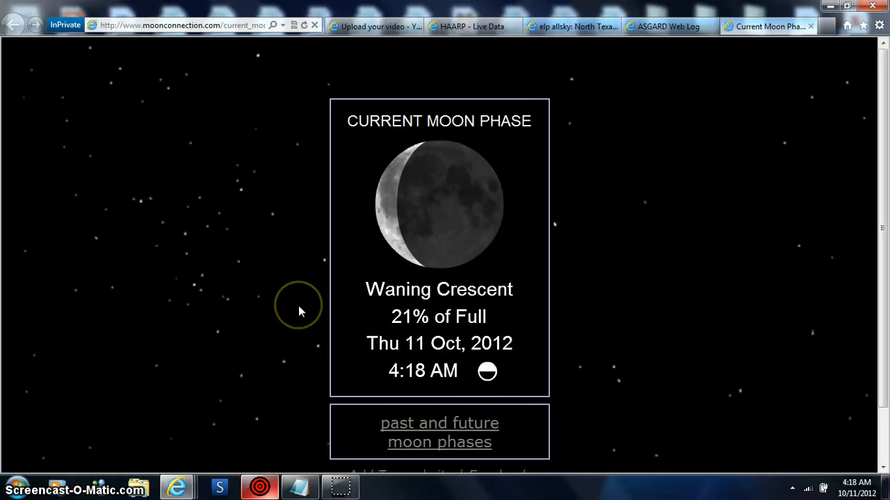
{"action": "mouse_move", "coordinate": [301, 311]}
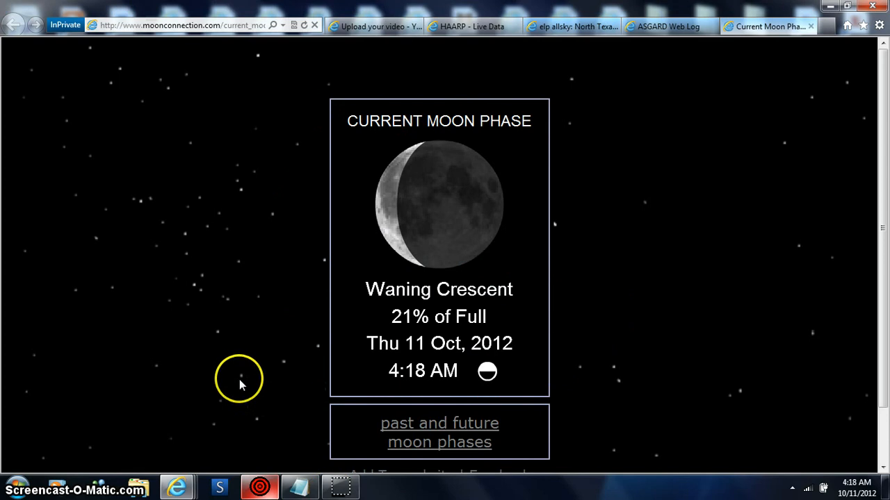
{"action": "mouse_move", "coordinate": [262, 431]}
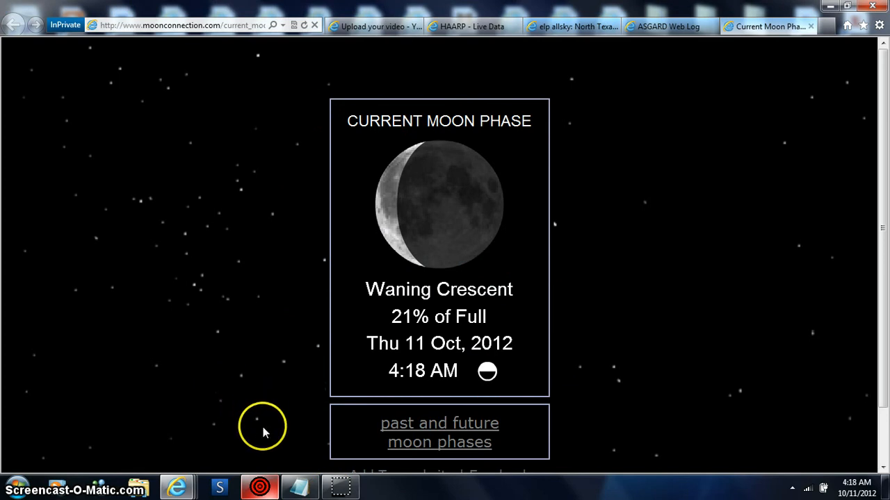
{"action": "mouse_move", "coordinate": [341, 487]}
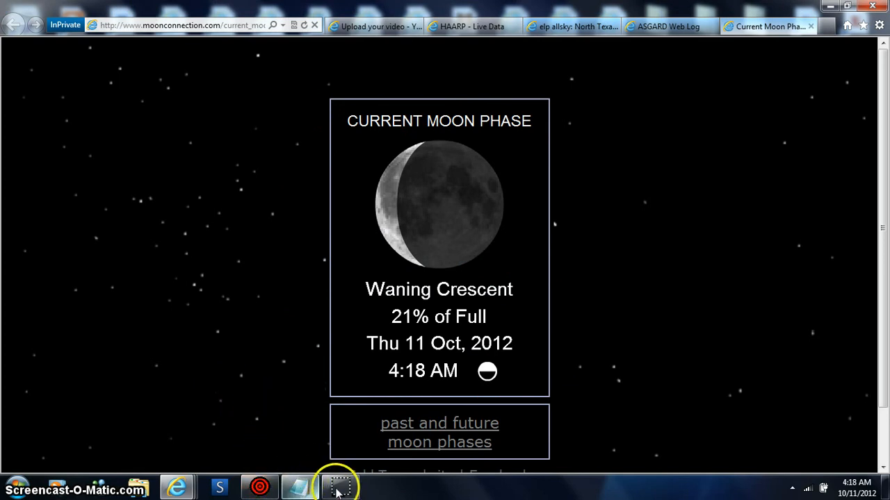